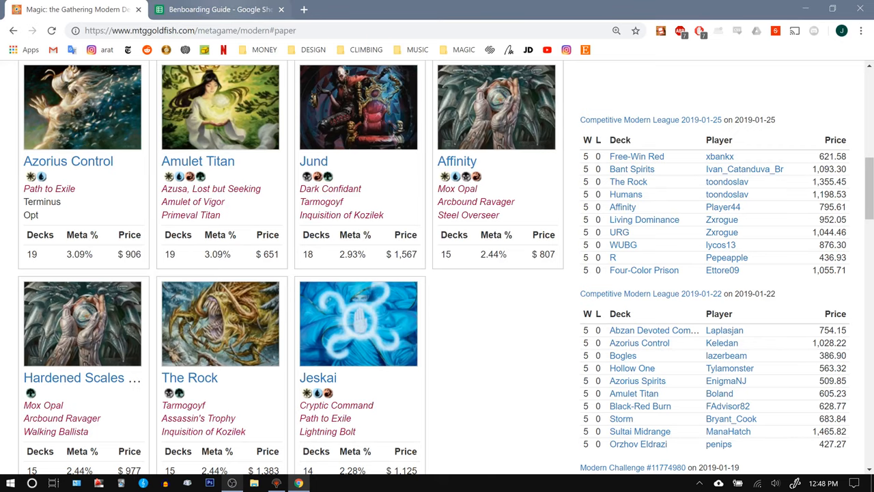
# From the Modern metagame page, load the Affinity decklist and scroll to its Sideboard (15)
pyautogui.click(216, 11)
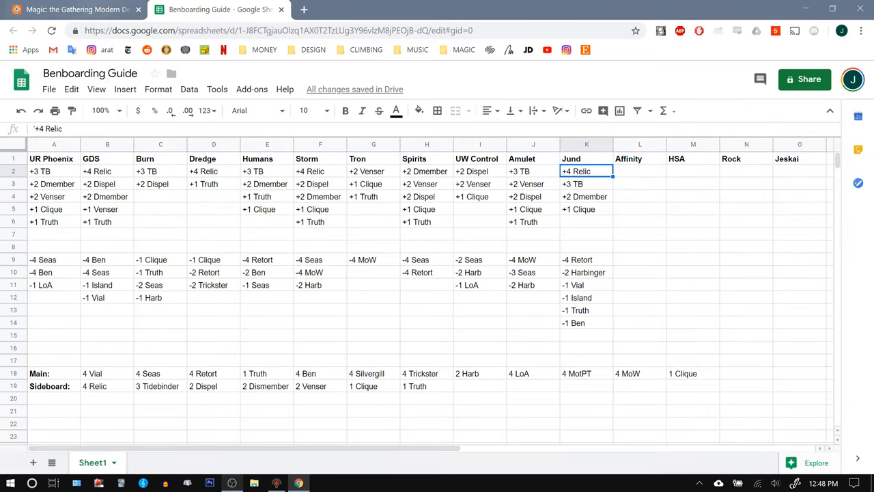
pyautogui.click(82, 11)
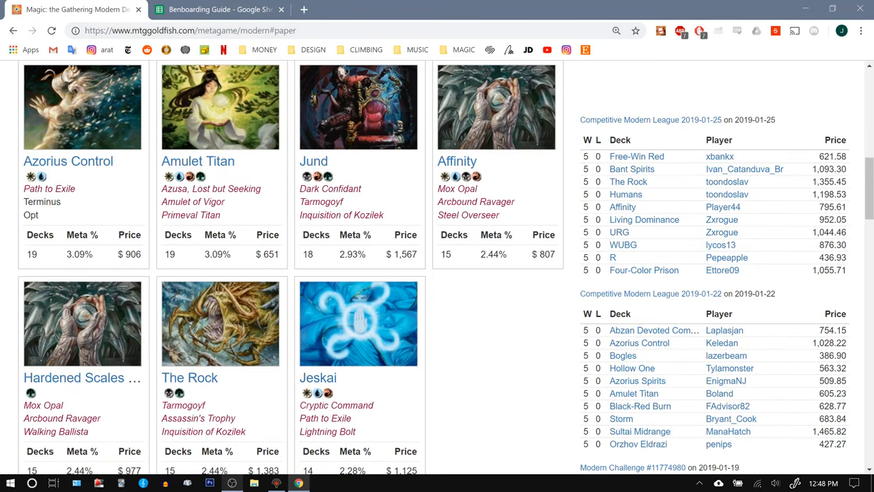
pyautogui.click(457, 161)
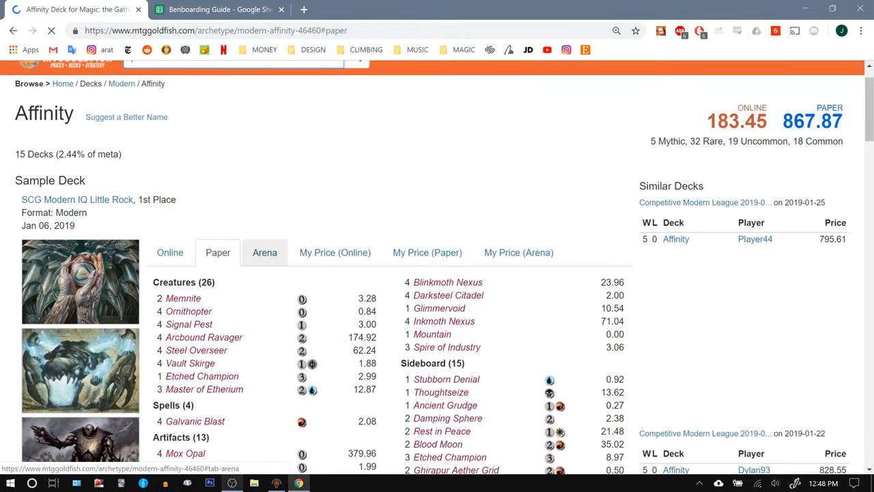
pyautogui.scroll(-3)
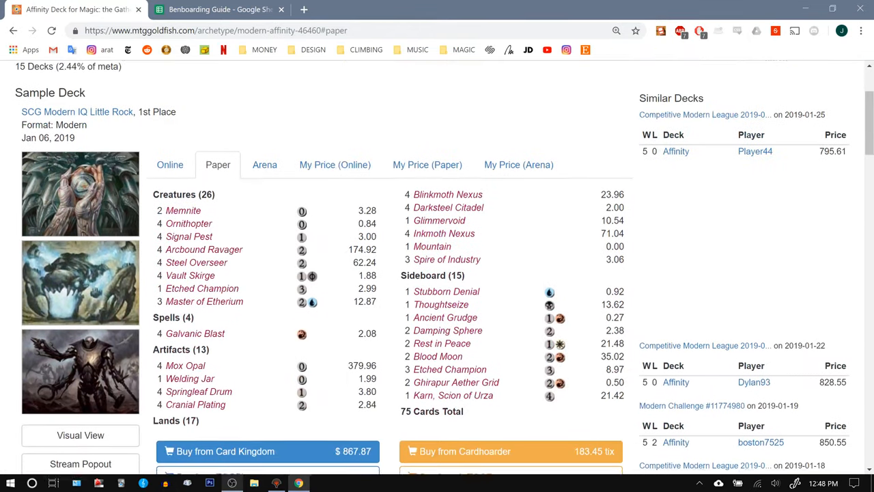
pyautogui.scroll(-3)
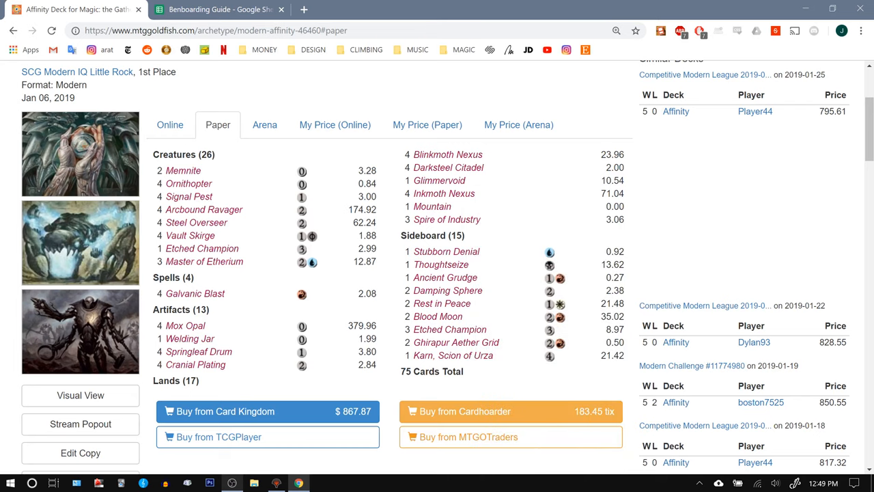
pyautogui.moveTo(195, 365)
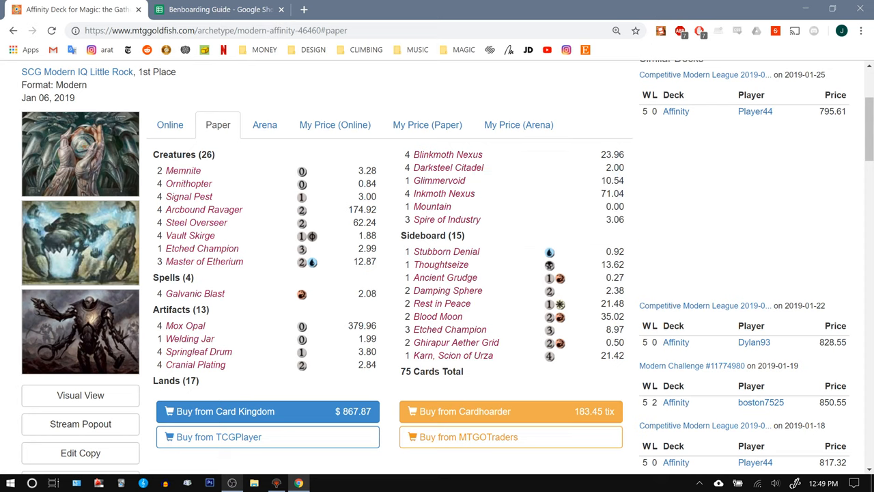
pyautogui.moveTo(218, 11)
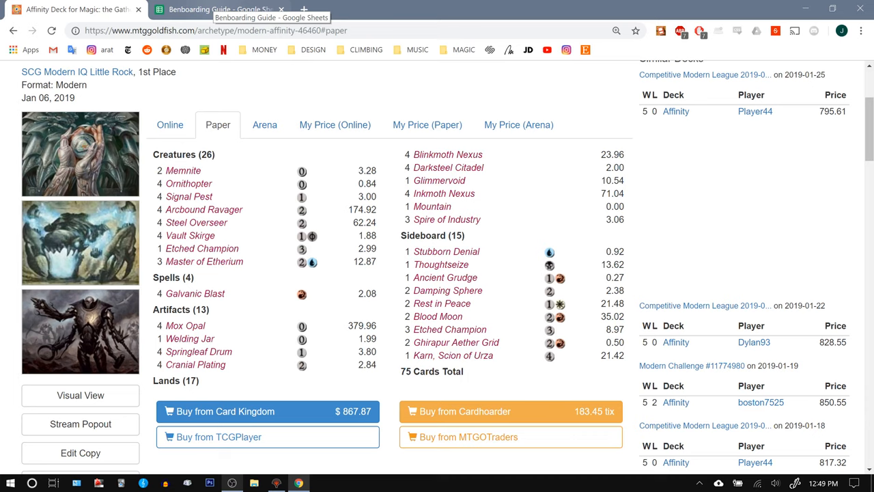
# Compare the Dredge Main entry (4 Retort) against the Affinity decklist, flipping between tabs
pyautogui.click(219, 11)
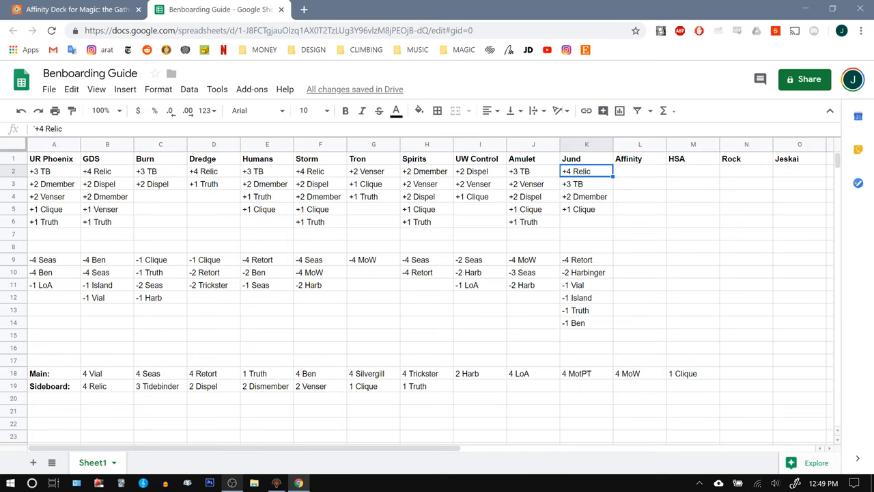
pyautogui.click(640, 172)
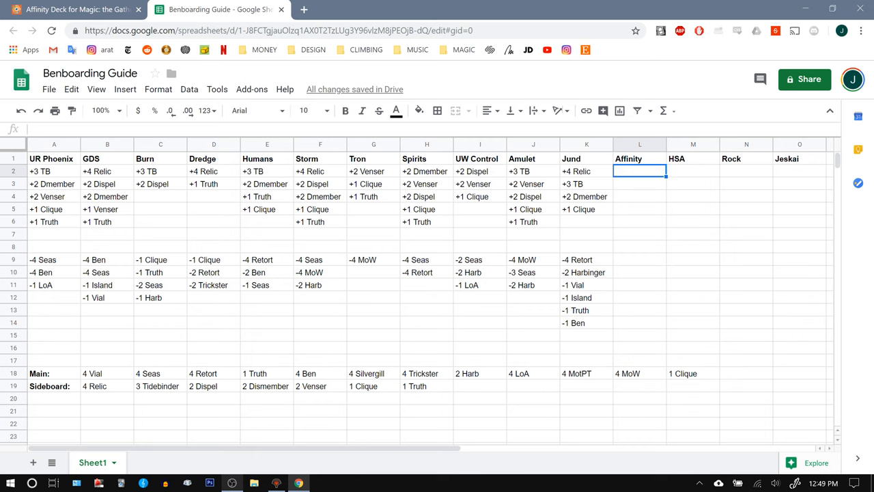
pyautogui.click(213, 373)
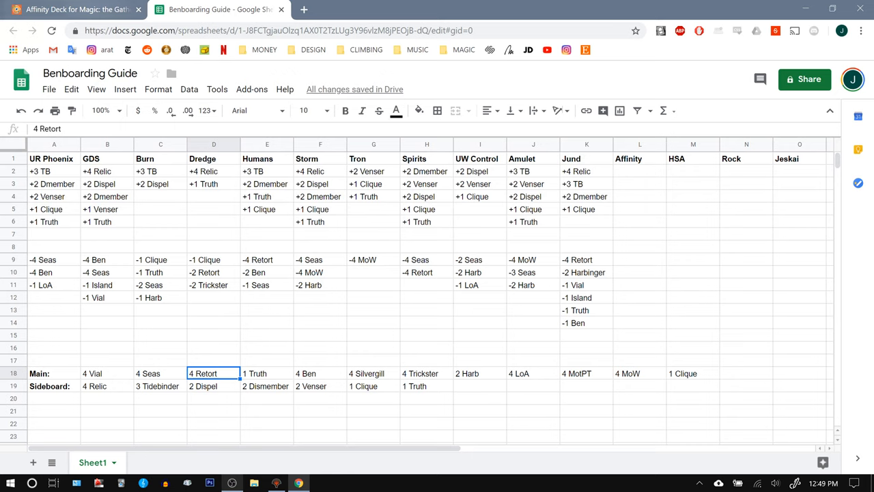
pyautogui.click(75, 11)
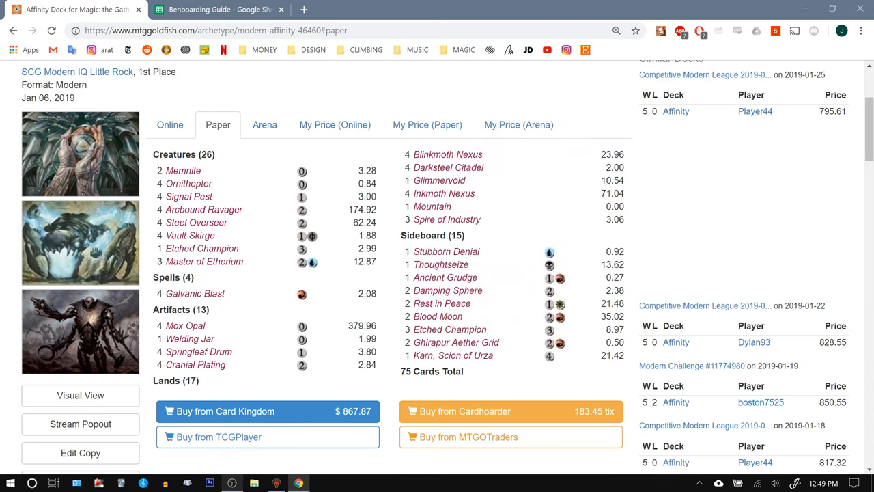
pyautogui.moveTo(202, 249)
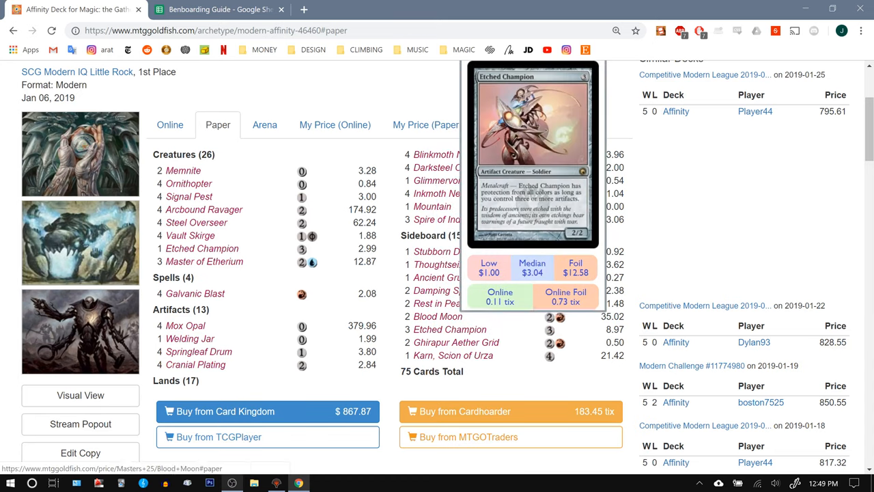
pyautogui.click(216, 11)
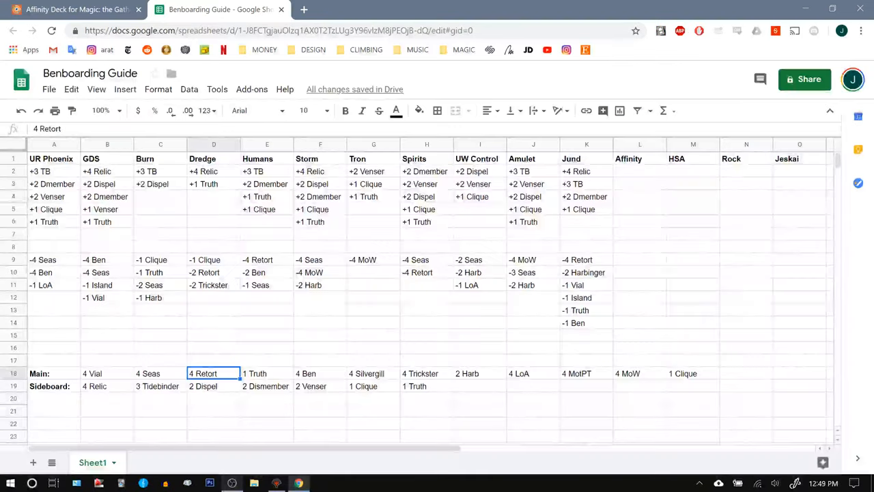
pyautogui.click(75, 11)
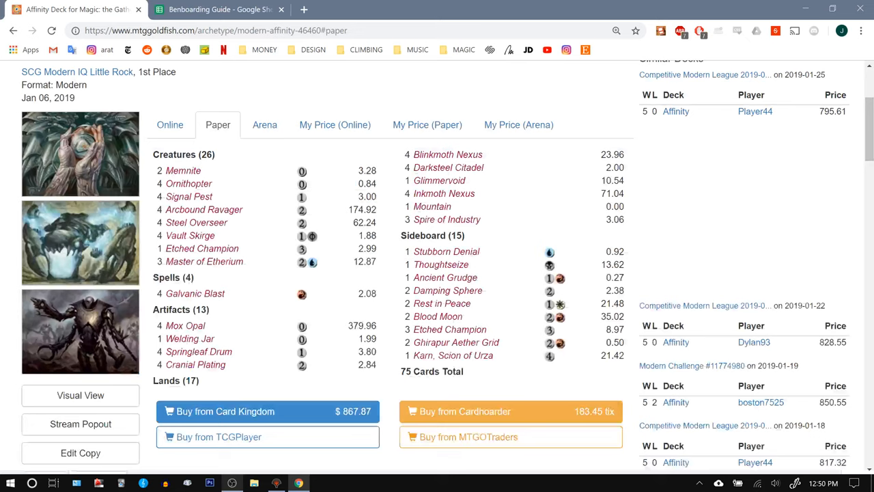
pyautogui.moveTo(202, 249)
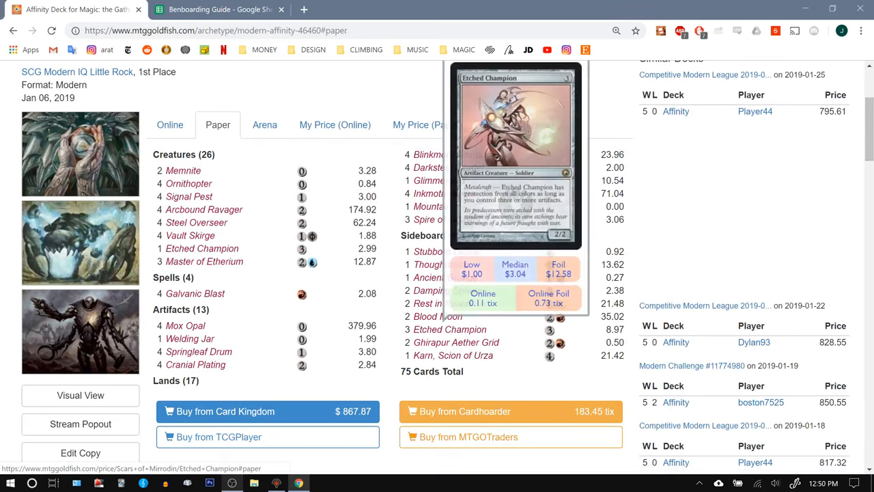
pyautogui.click(219, 10)
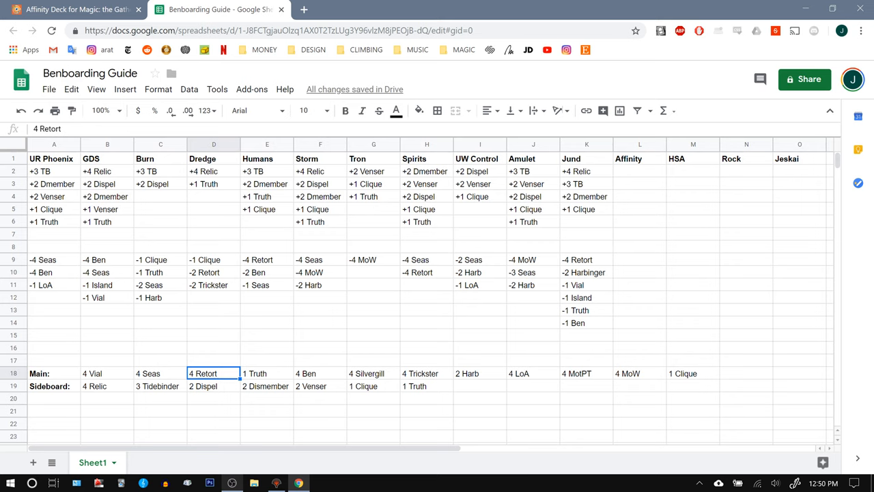
# Check the Humans Main entry (1 Truth) and the HSA Main entry (1 Clique)
pyautogui.click(265, 373)
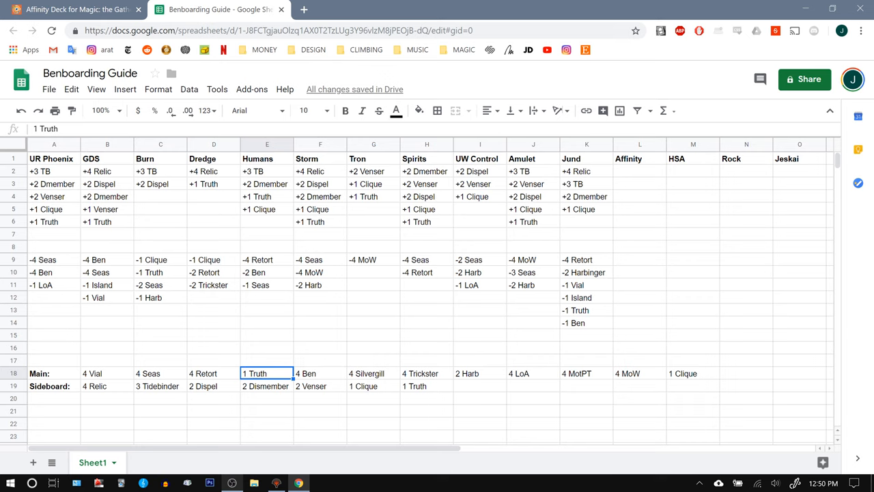
pyautogui.click(691, 372)
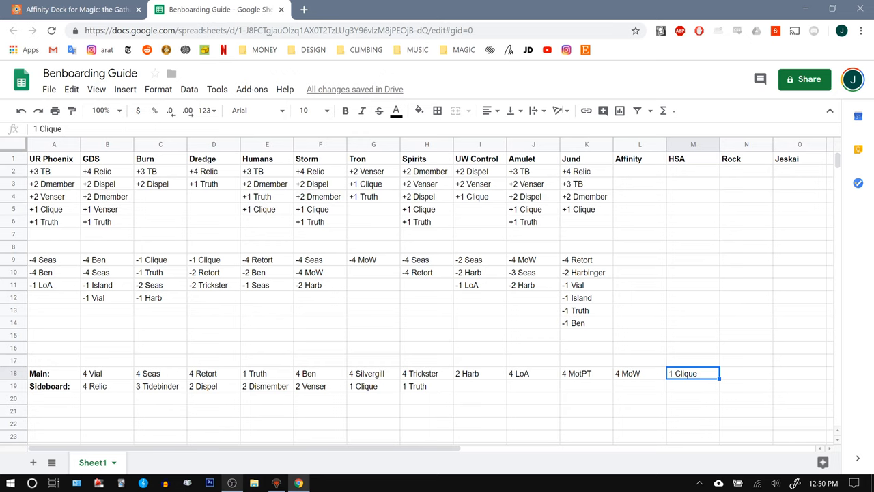
# Enter +2 Dmember, +1 Clique and +1 Truth as Affinity's incoming cards
pyautogui.click(586, 197)
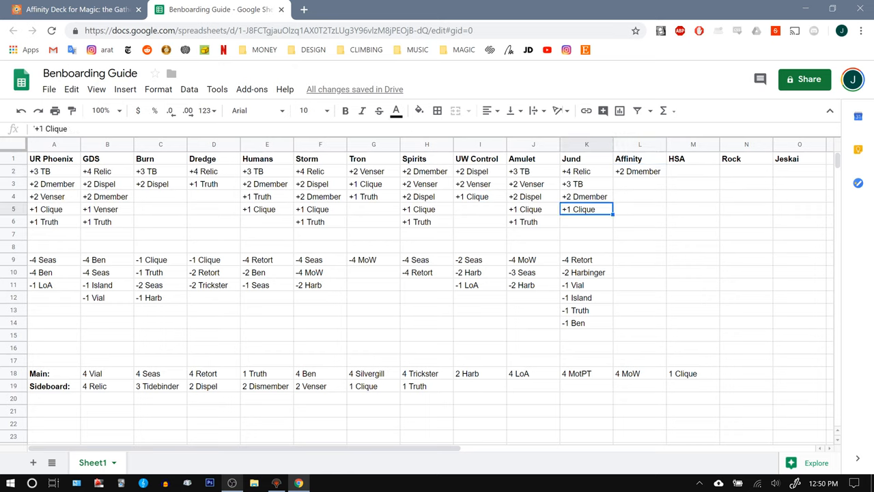
pyautogui.click(640, 170)
pyautogui.write('+1 Clique')
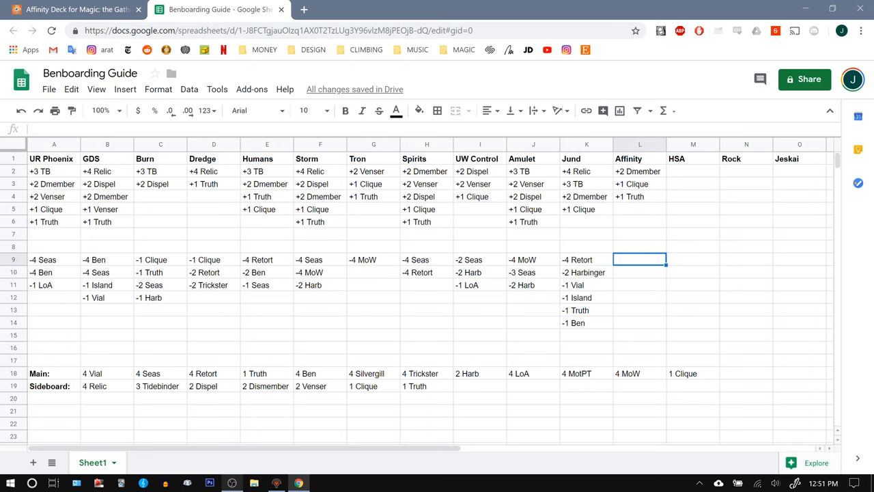
# After checking Amulet's -4 MoW, enter Affinity's out lines -2 MoW and -2 Retort
pyautogui.click(533, 260)
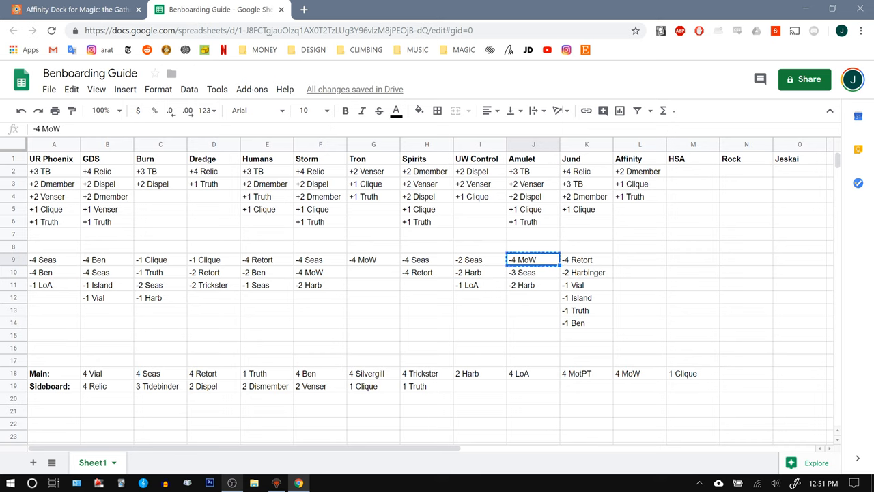
pyautogui.click(639, 259)
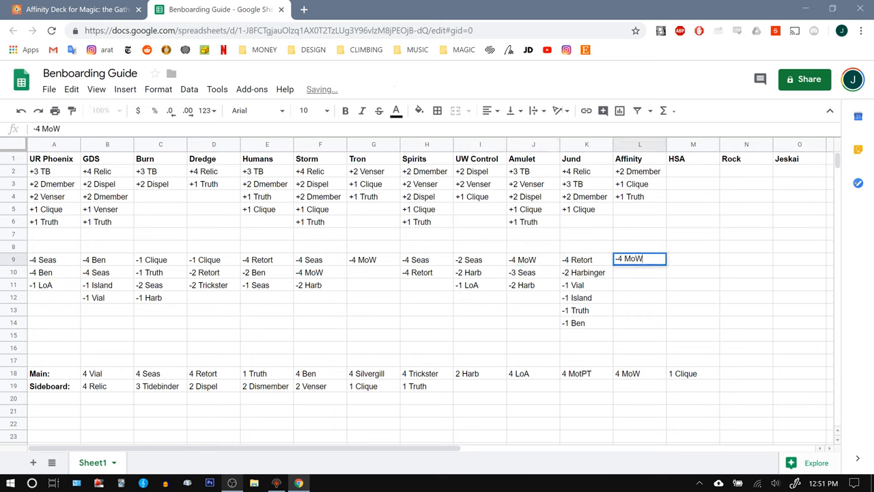
pyautogui.write('-2 MoW')
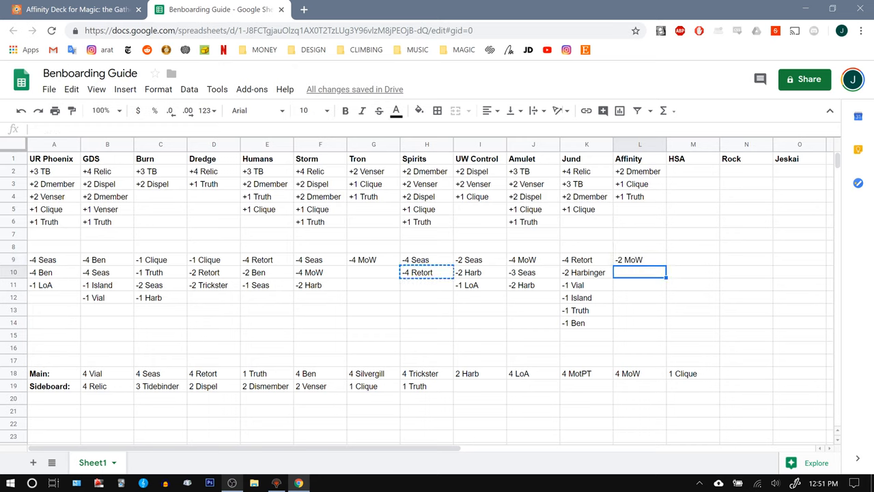
pyautogui.write('-4 Retort')
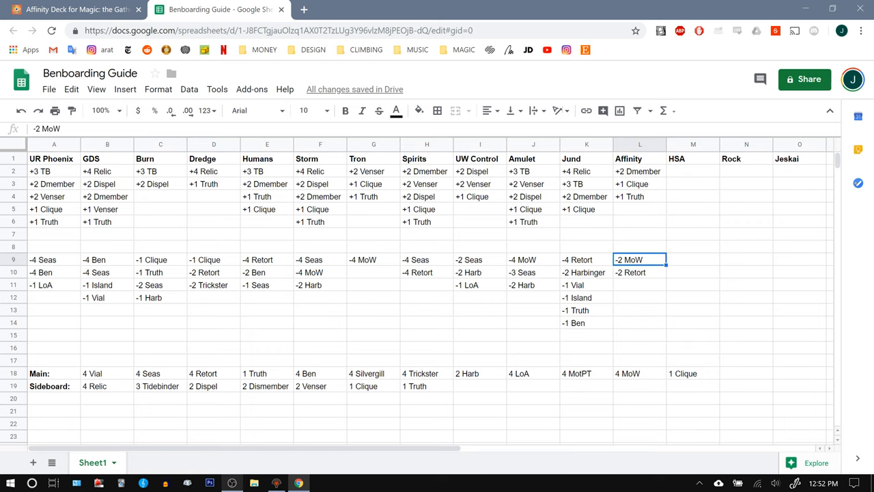
# Review Affinity's +2 Dmember and +1 Truth entries, then return to the MTGGoldfish metagame page
pyautogui.click(639, 171)
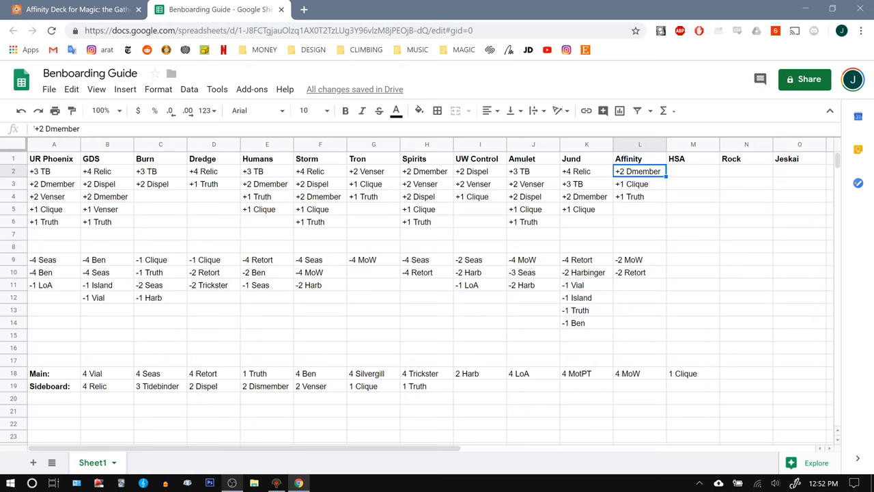
pyautogui.click(639, 197)
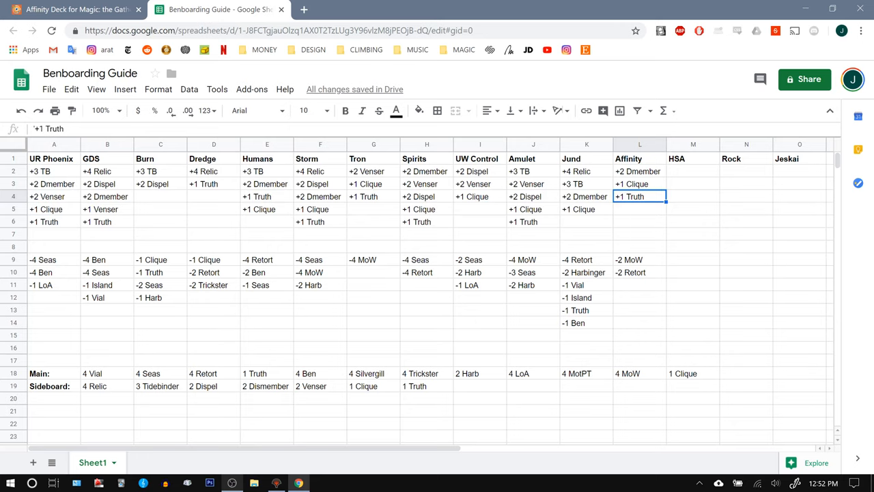
pyautogui.click(75, 11)
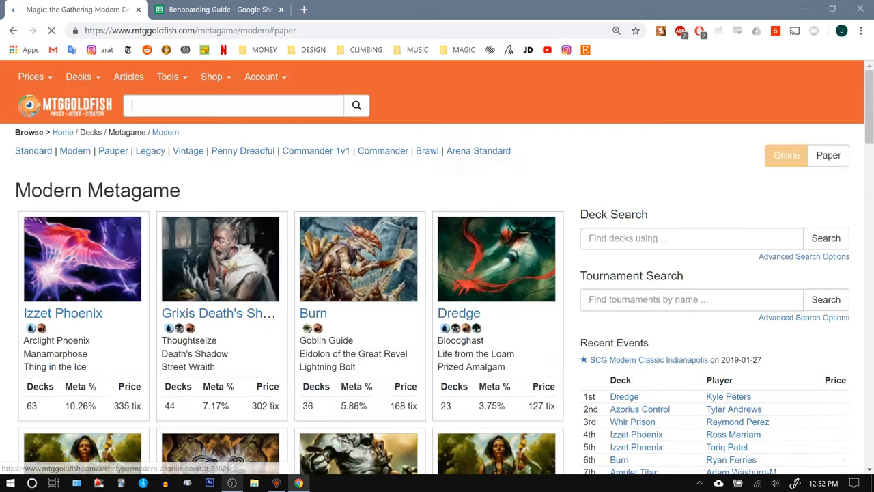
# Scroll through the Hardened Scales Affinity deck and sideboard, then return to the Benboarding Guide
pyautogui.scroll(-3)
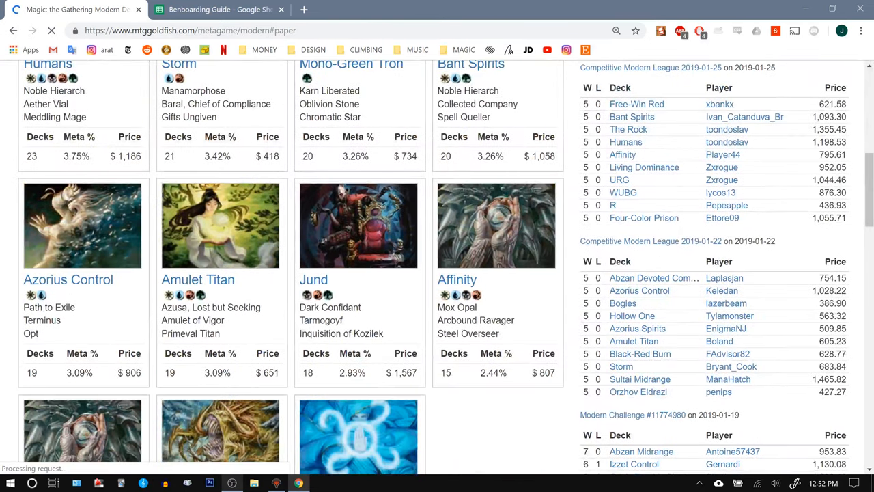
pyautogui.scroll(-3)
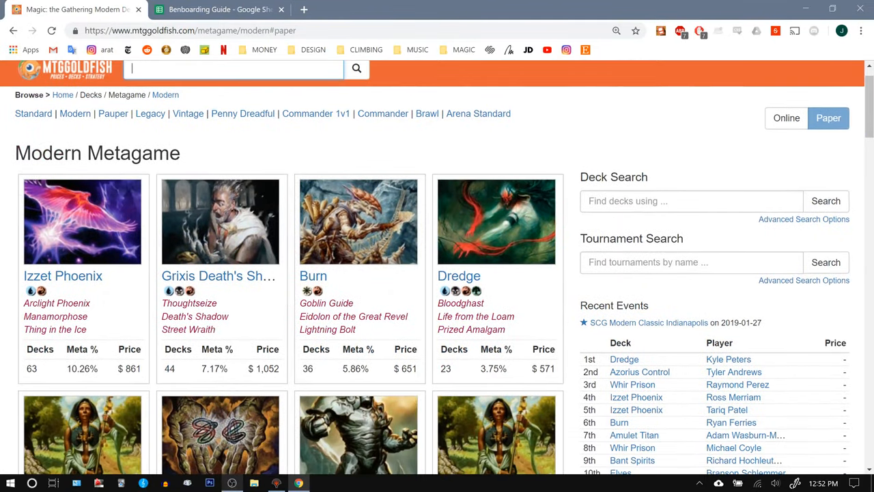
pyautogui.scroll(-3)
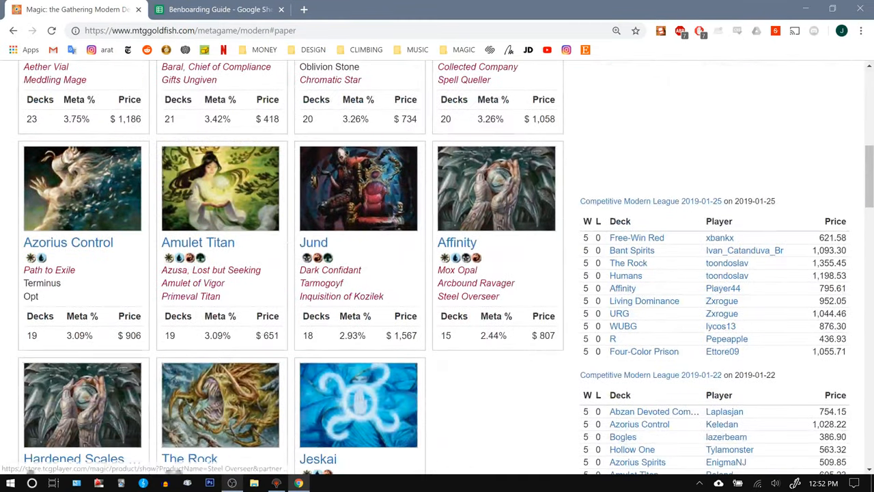
pyautogui.scroll(-3)
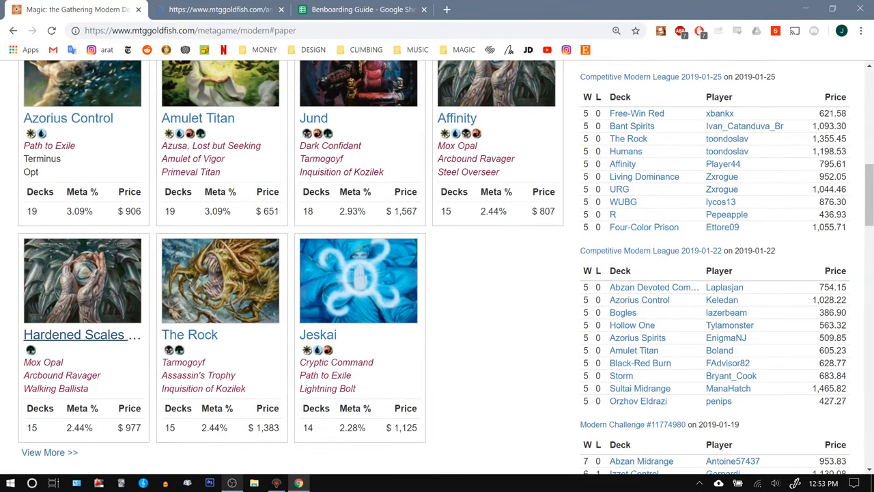
pyautogui.click(77, 335)
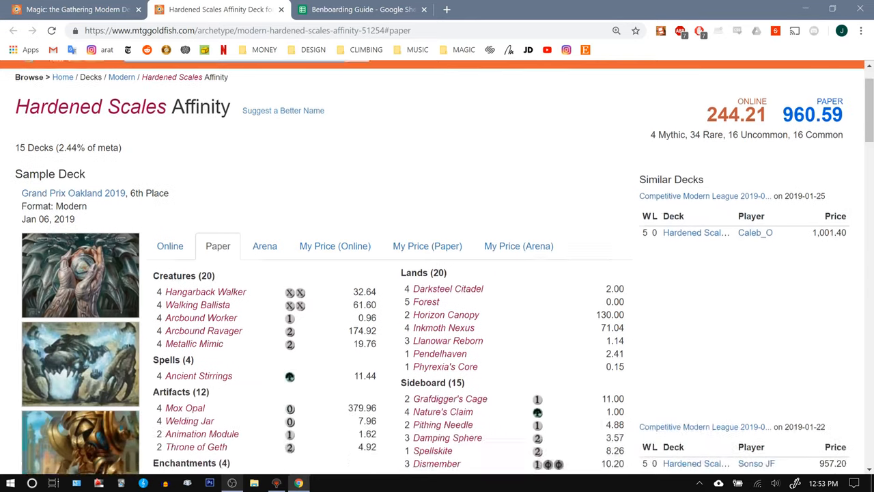
pyautogui.scroll(-3)
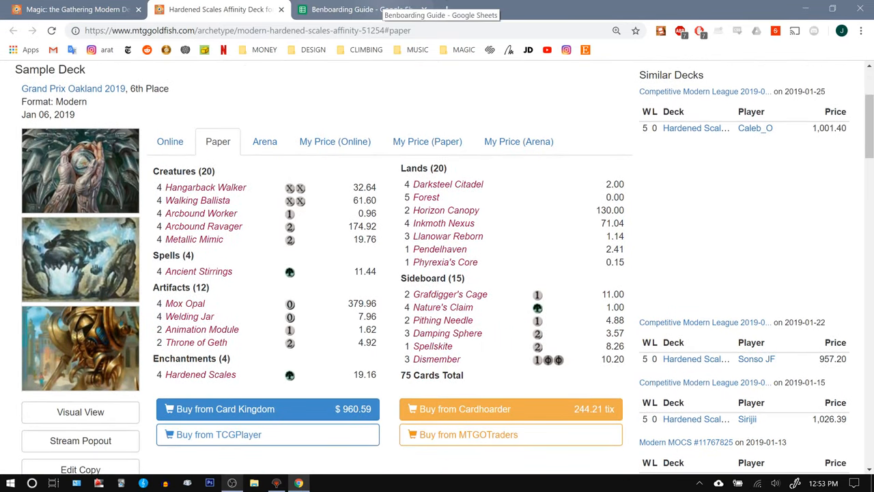
pyautogui.click(362, 10)
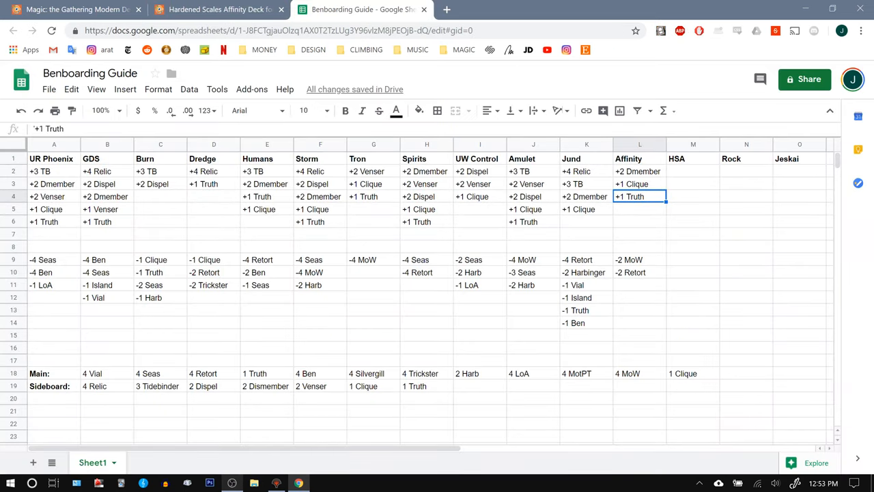
# Enter -4 MoW as HSA's first sideboard-out line and reopen the Hardened Scales decklist
pyautogui.click(639, 171)
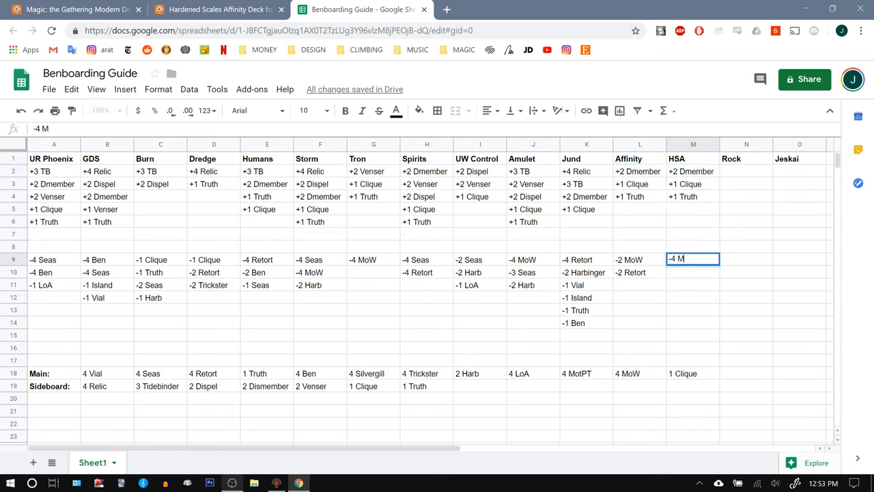
pyautogui.write('-4 MoW')
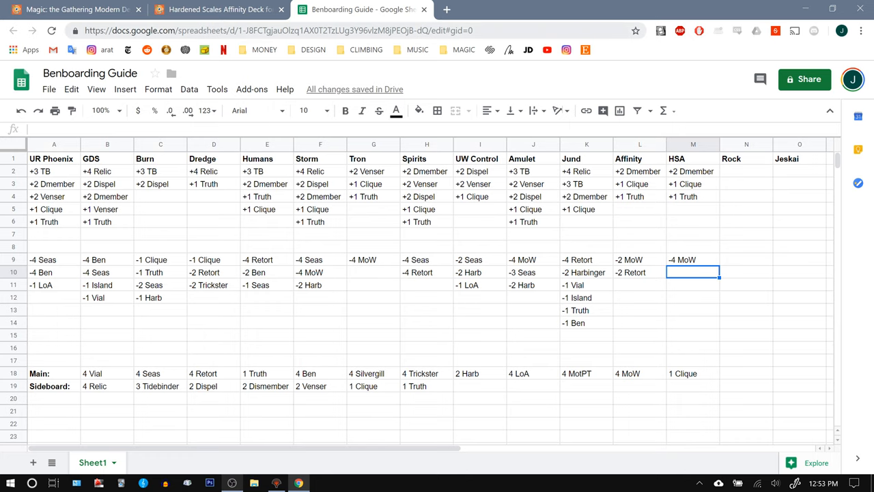
pyautogui.click(217, 11)
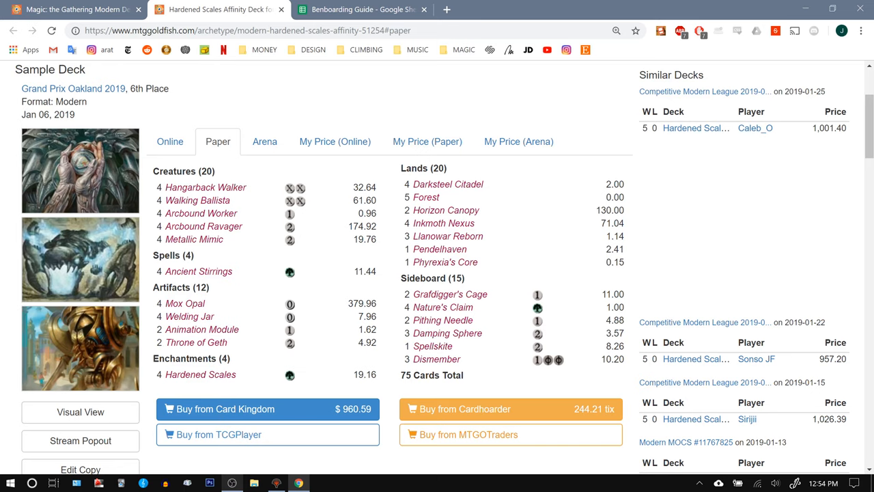
pyautogui.moveTo(438, 358)
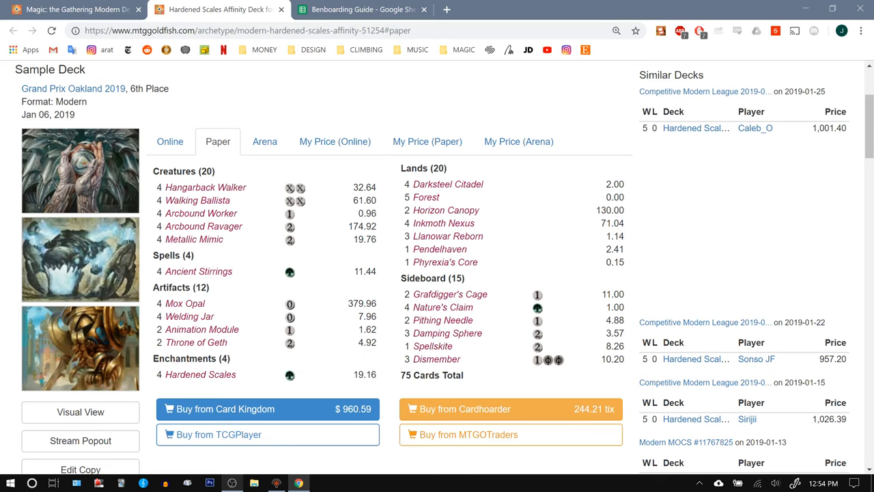
pyautogui.moveTo(441, 307)
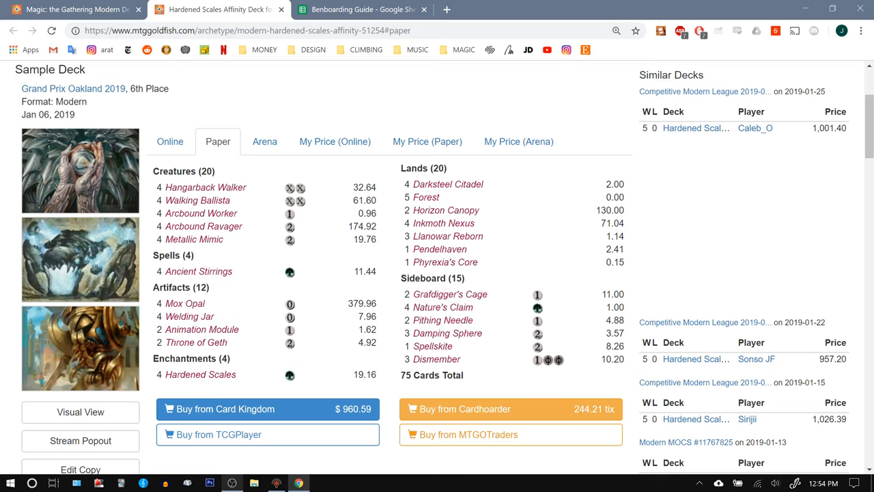
pyautogui.moveTo(196, 199)
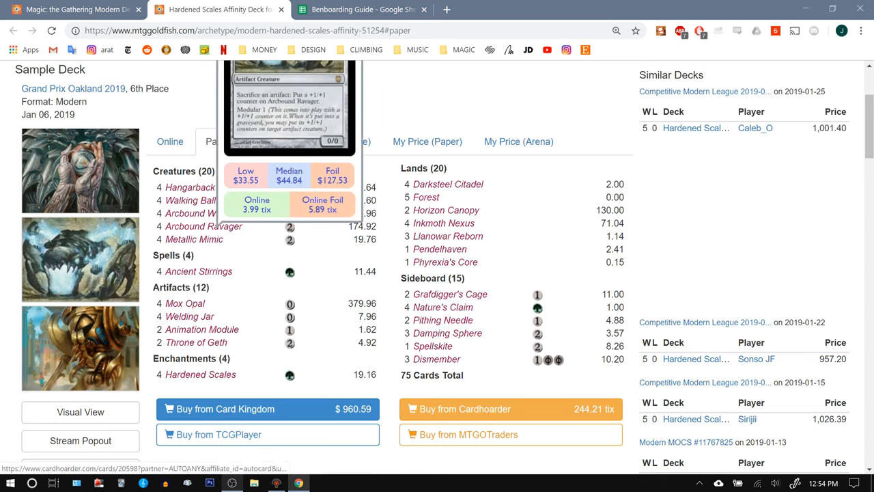
pyautogui.moveTo(446, 223)
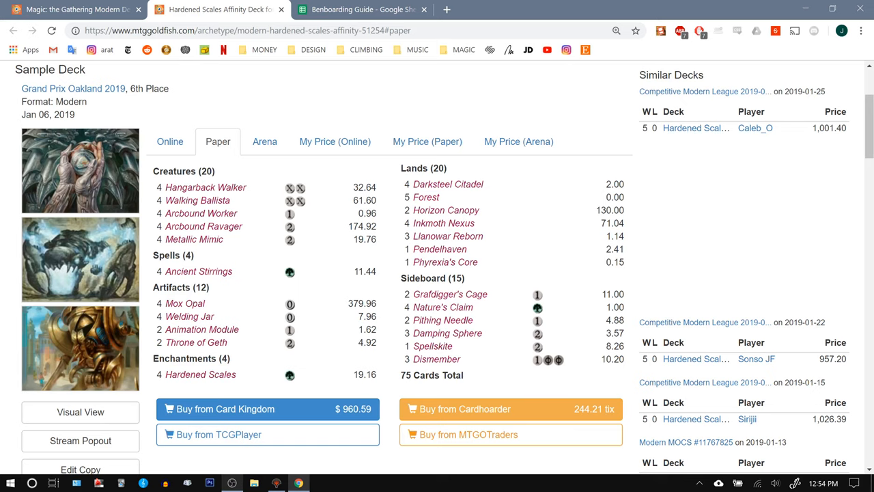
pyautogui.moveTo(205, 188)
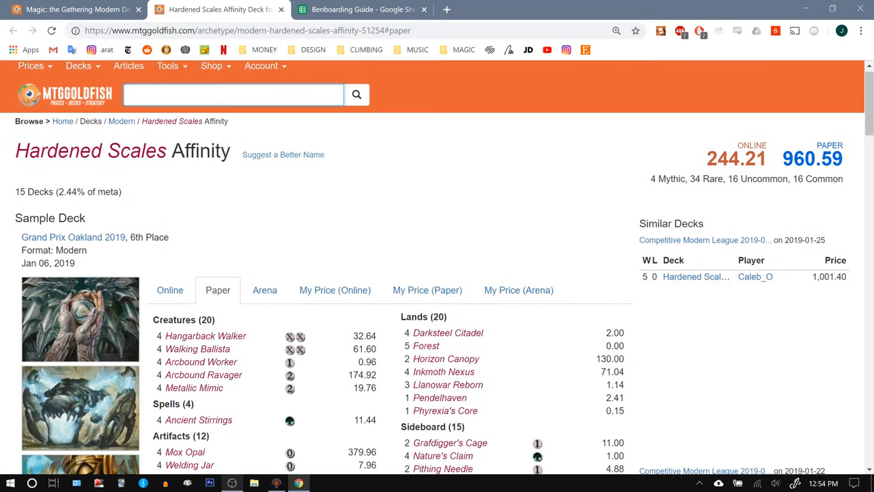
# Return to the Benboarding Guide after studying the Hardened Scales cards
pyautogui.click(372, 9)
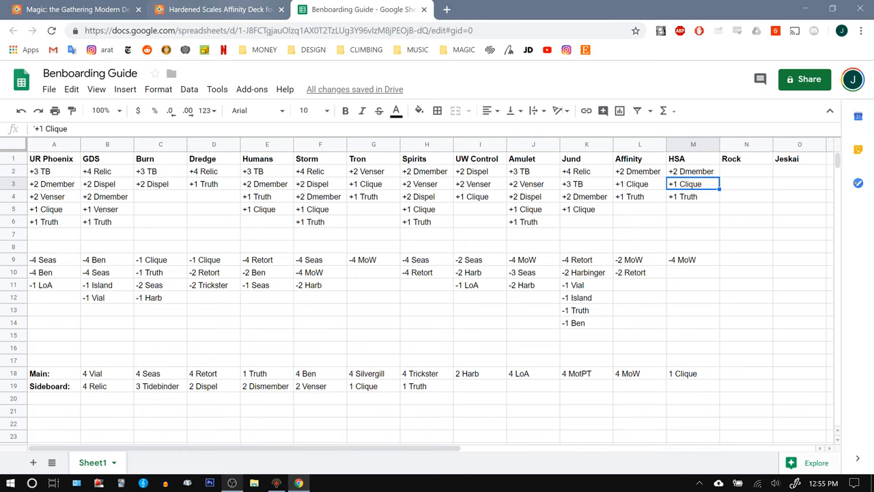
# From the Modern metagame overview, load The Rock's decklist and scroll to its 15-card sideboard
pyautogui.click(142, 11)
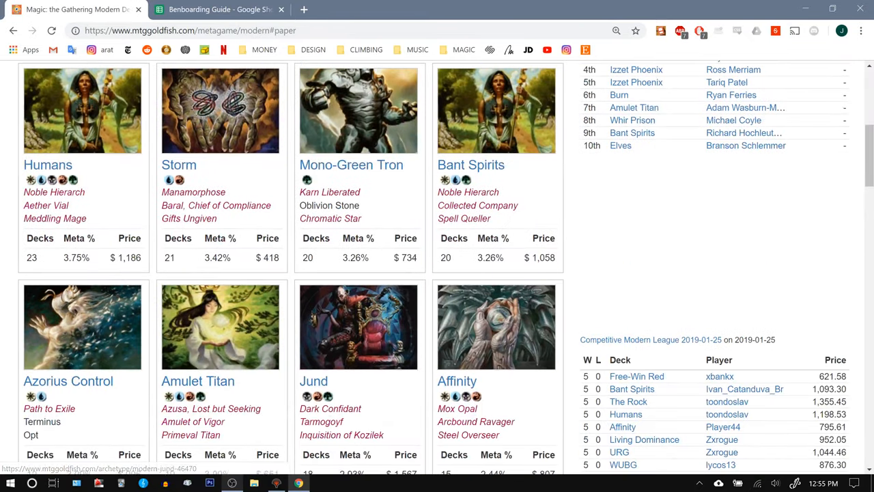
pyautogui.scroll(-3)
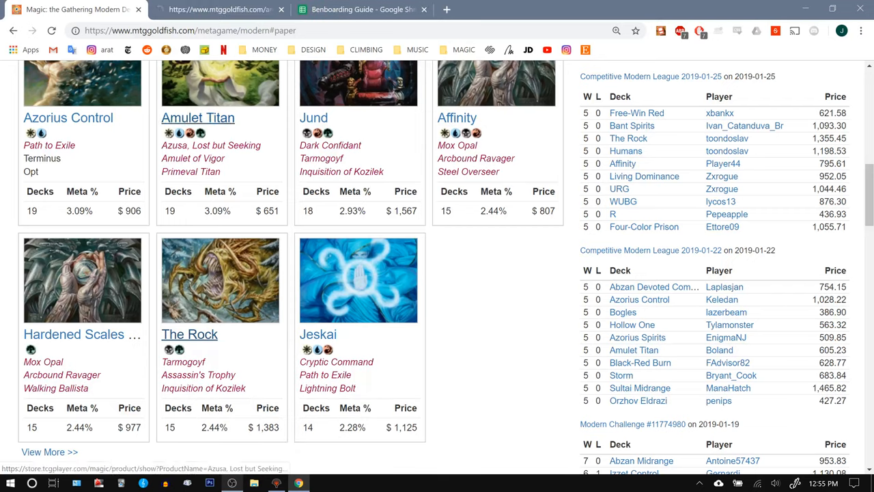
pyautogui.click(188, 334)
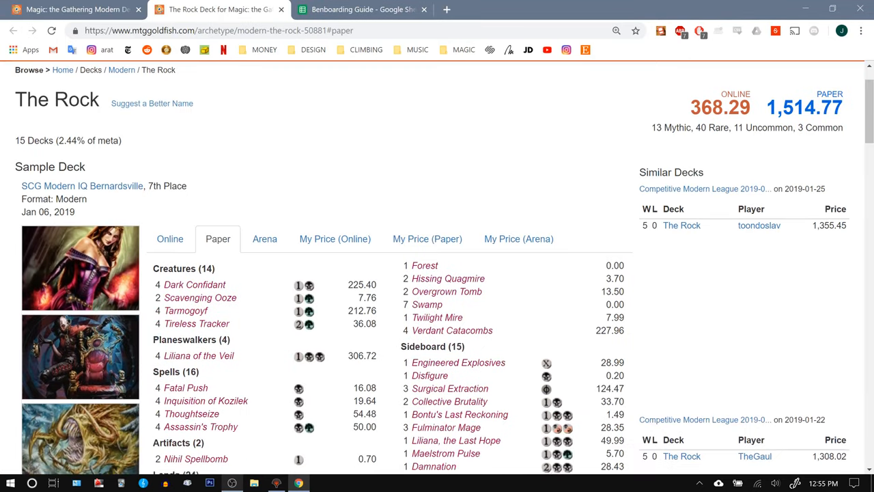
pyautogui.scroll(-3)
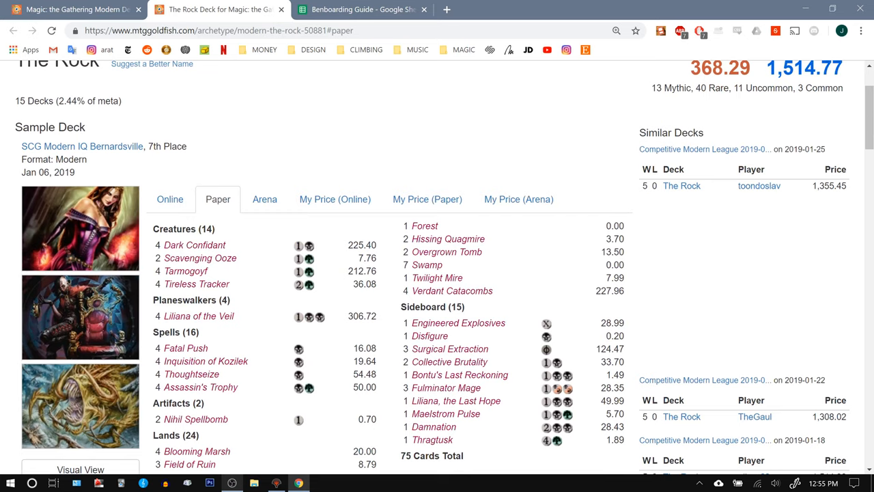
pyautogui.scroll(-3)
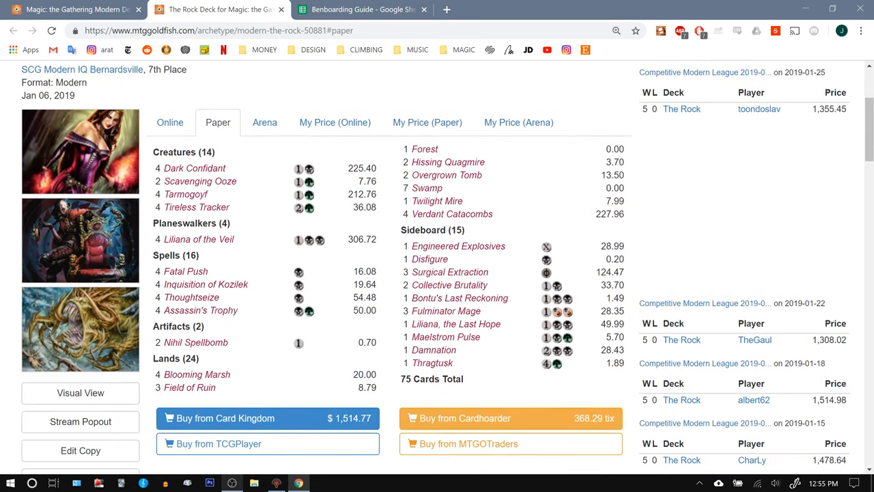
pyautogui.moveTo(195, 341)
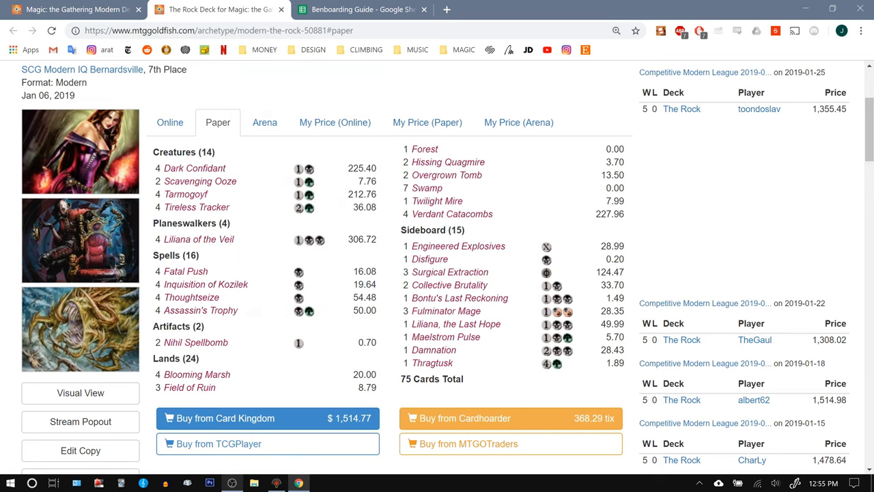
pyautogui.moveTo(190, 388)
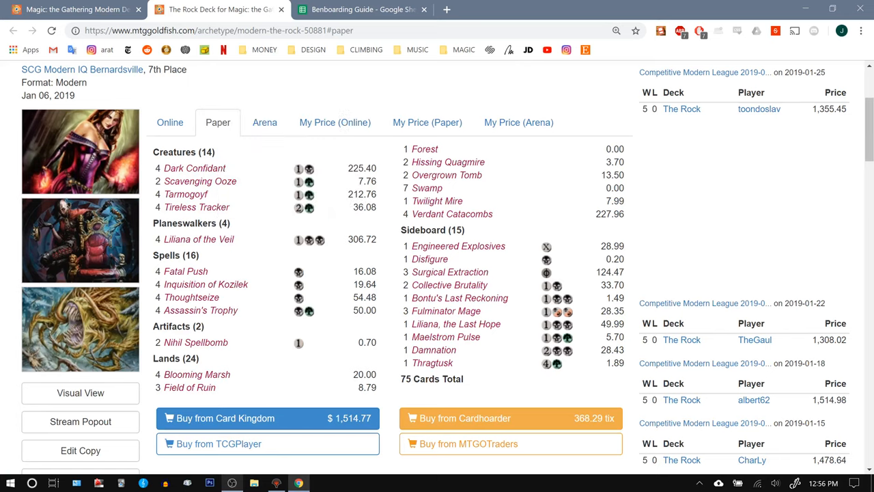
pyautogui.moveTo(189, 388)
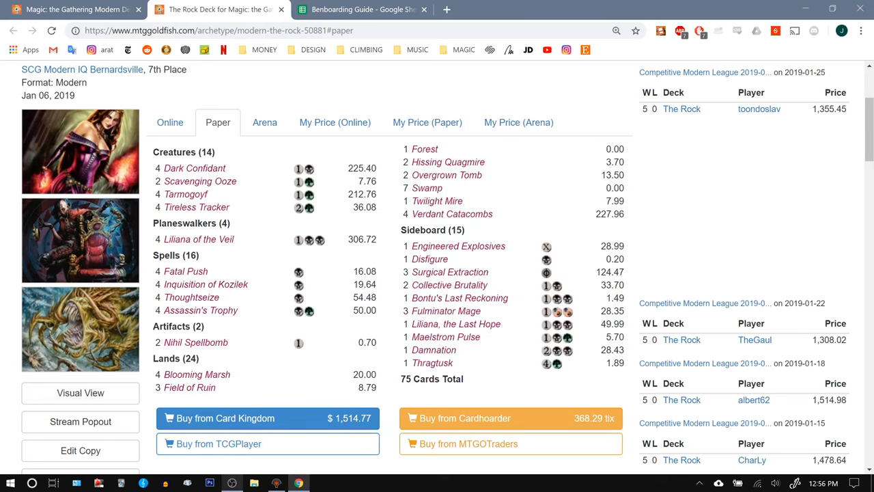
pyautogui.moveTo(196, 208)
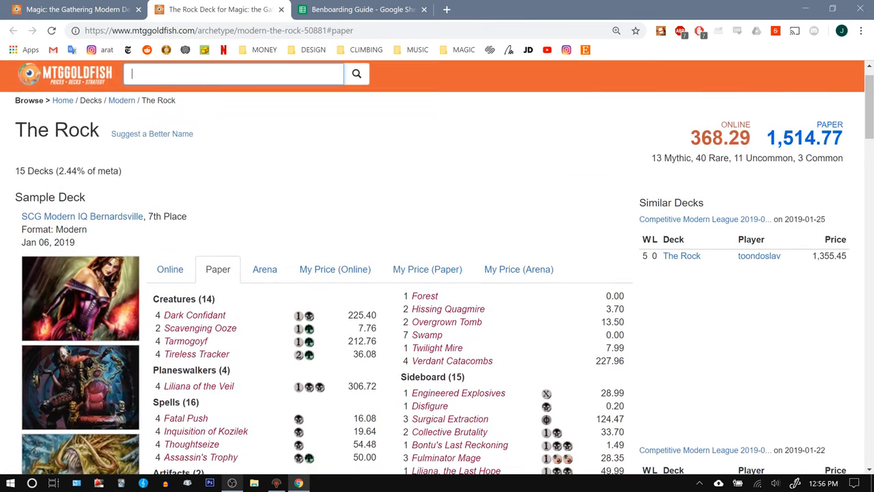
pyautogui.moveTo(197, 353)
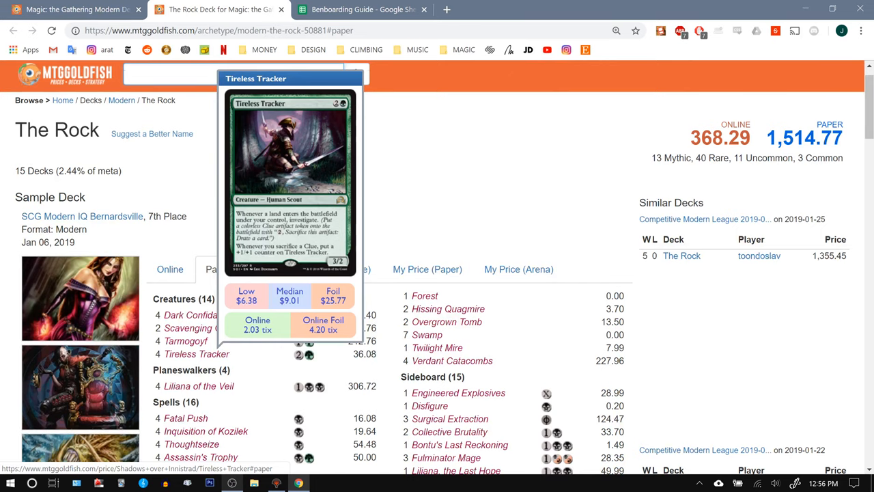
# Scroll through The Rock's main deck and sideboard, then return to the Benboarding Guide
pyautogui.scroll(-3)
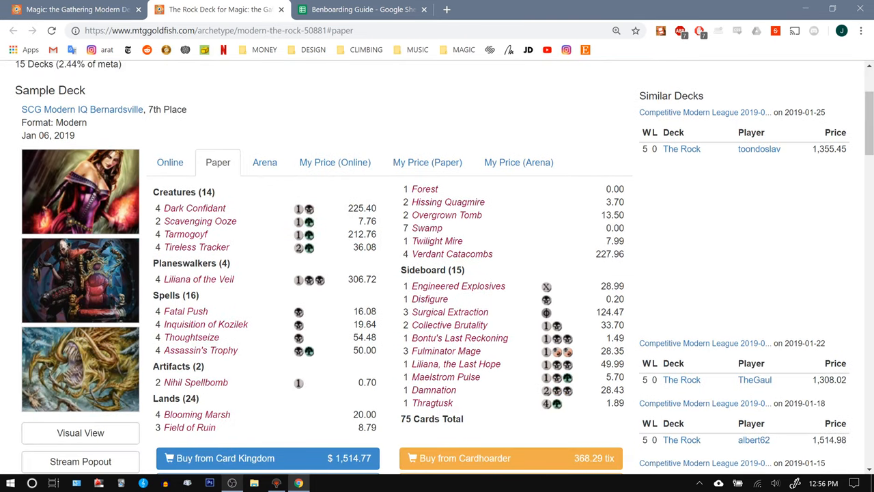
pyautogui.moveTo(452, 254)
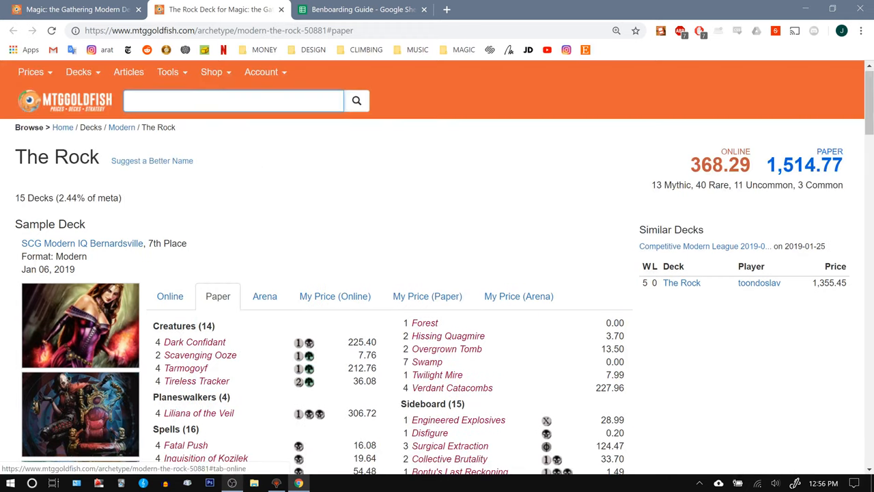
pyautogui.moveTo(197, 380)
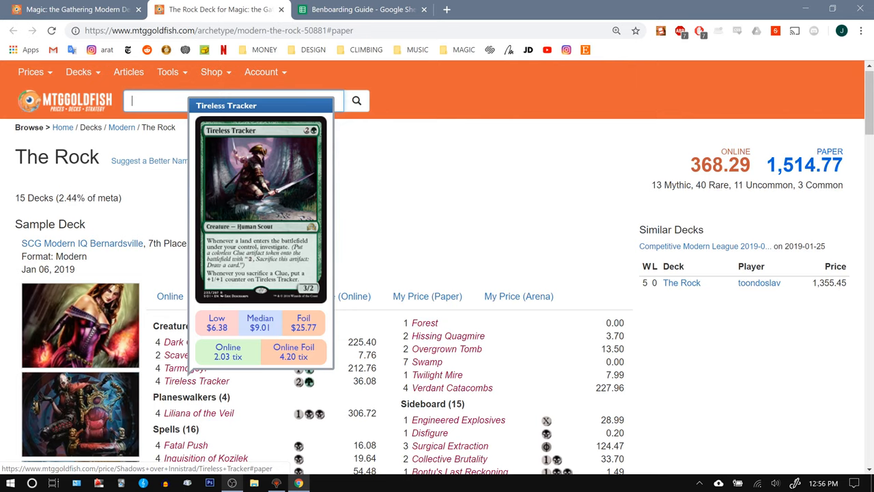
pyautogui.scroll(-3)
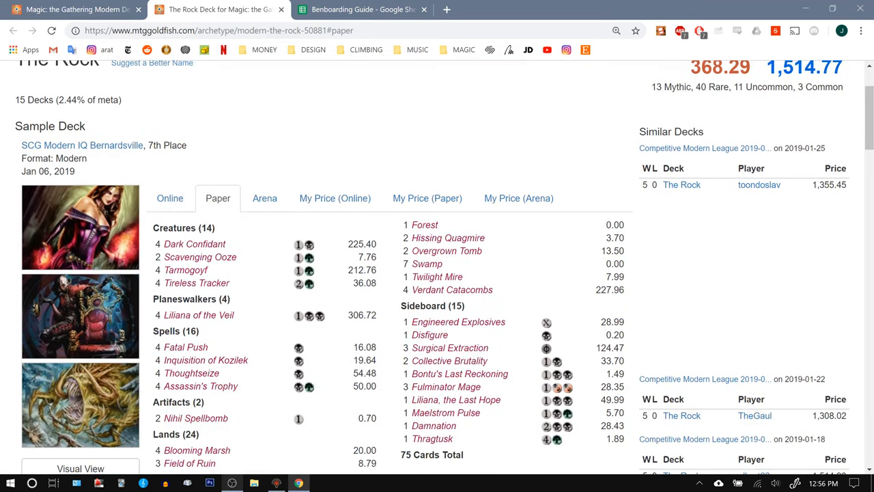
pyautogui.moveTo(201, 385)
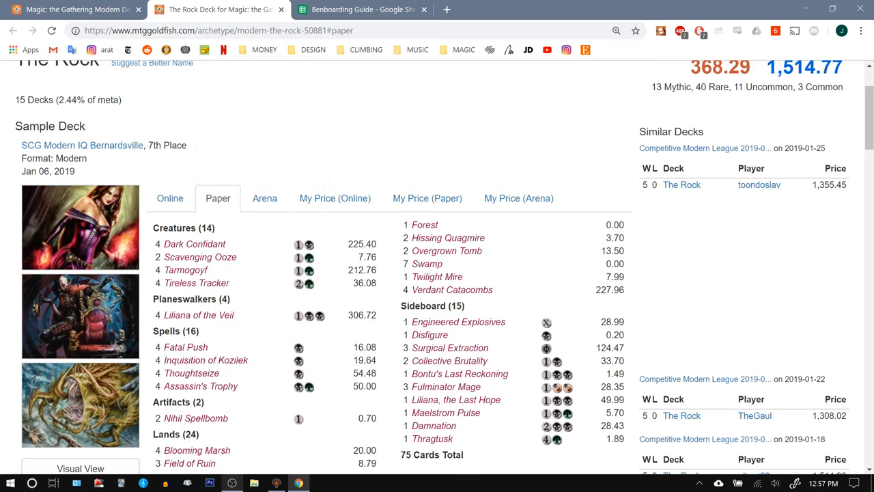
pyautogui.moveTo(186, 347)
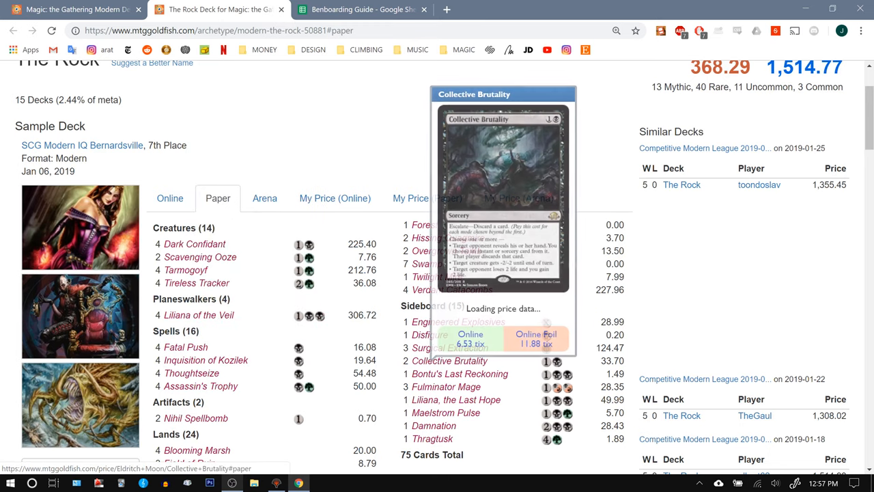
pyautogui.moveTo(453, 374)
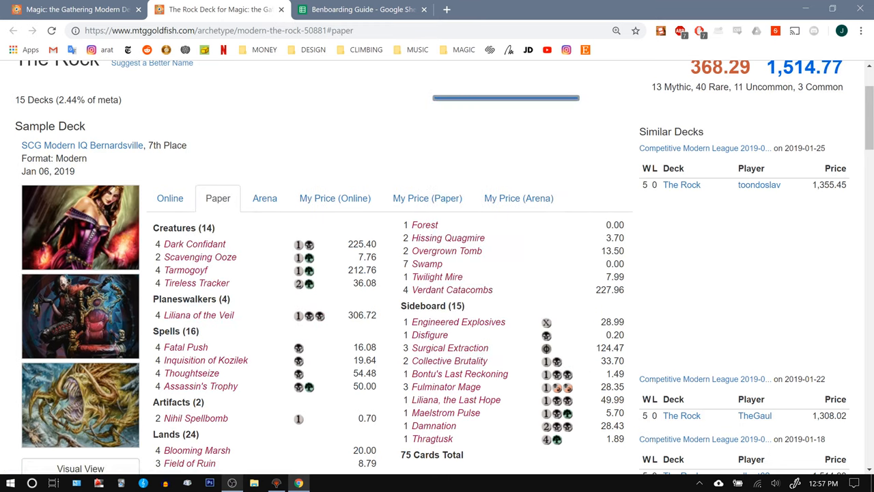
pyautogui.moveTo(456, 399)
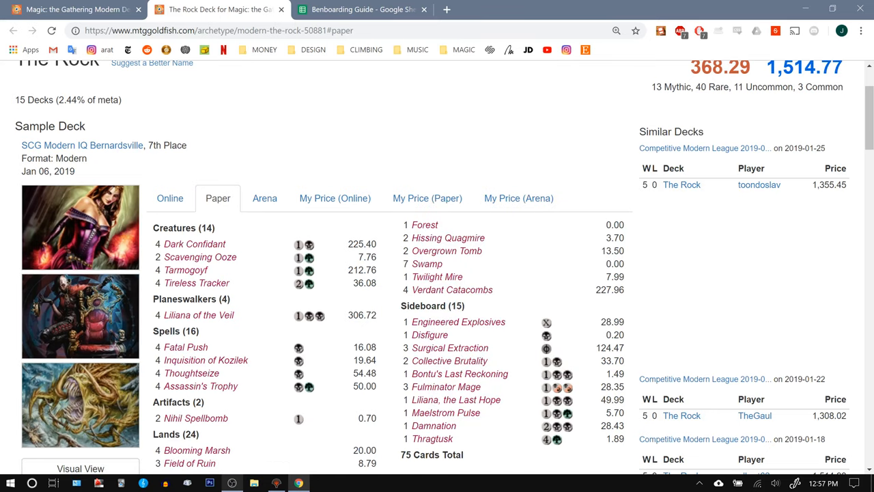
pyautogui.click(372, 8)
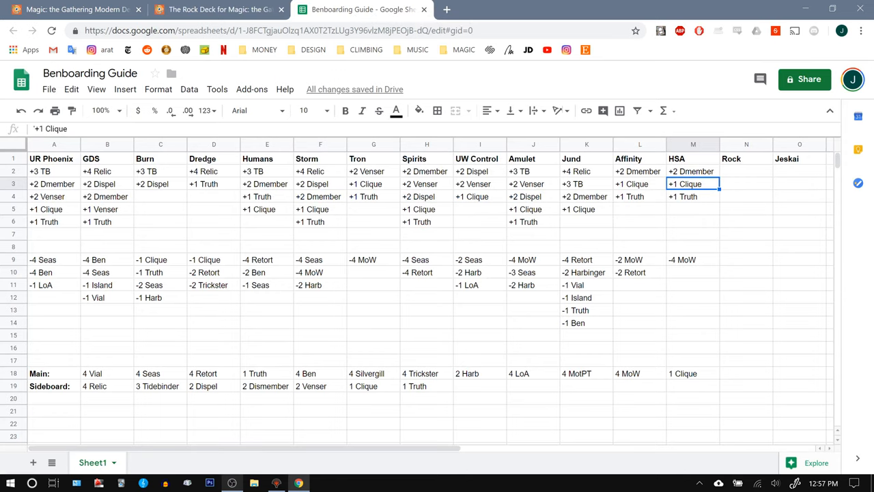
# Recheck The Rock's decklist, including a Tarmogoyf preview, then return to the Benboarding Guide
pyautogui.click(219, 11)
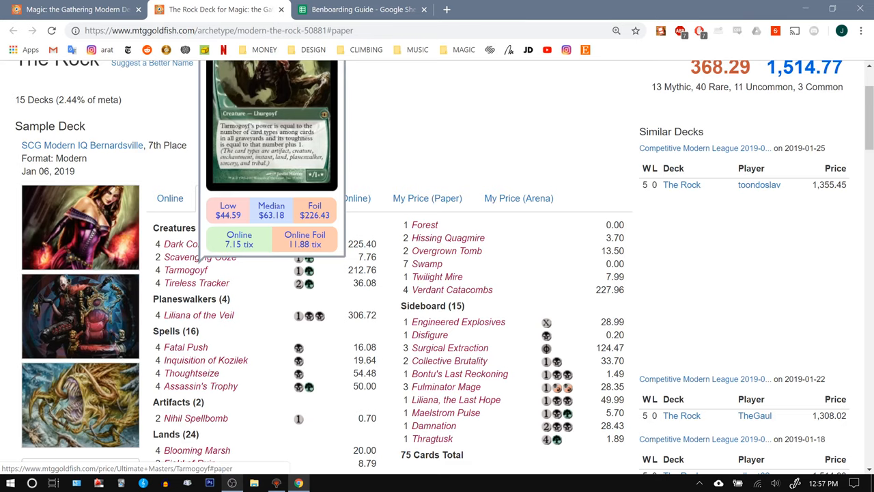
pyautogui.scroll(-3)
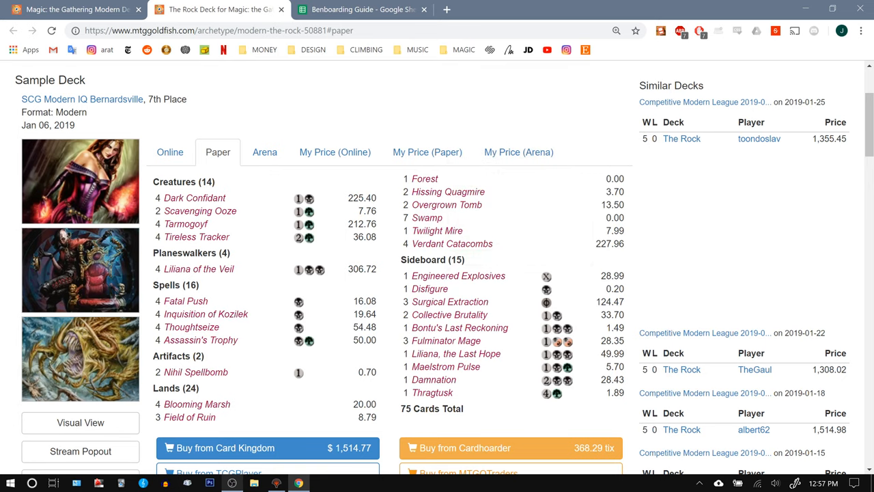
pyautogui.scroll(-3)
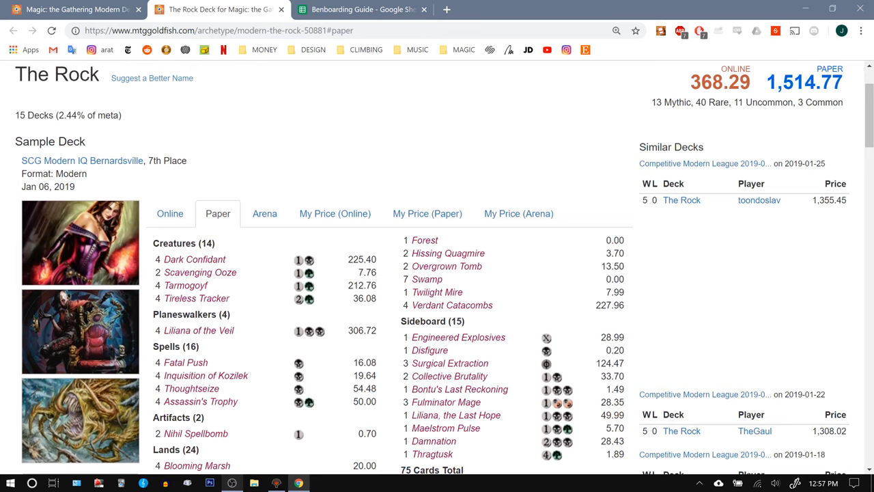
pyautogui.moveTo(186, 286)
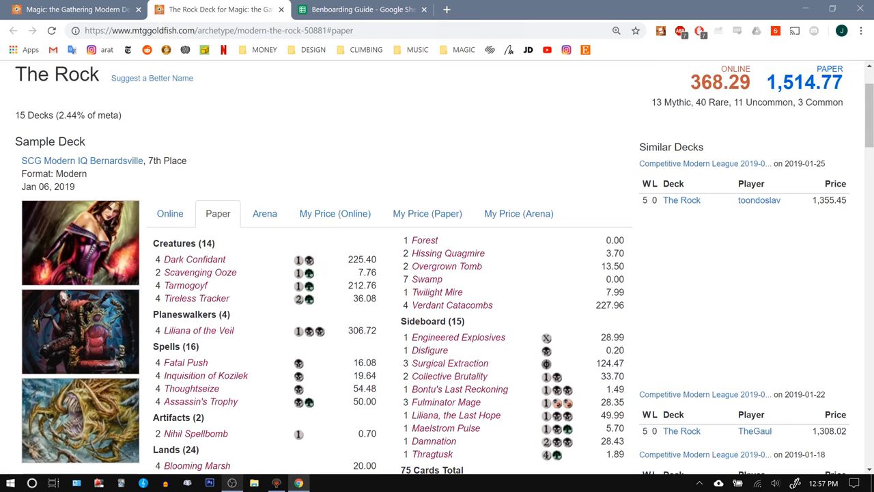
pyautogui.click(369, 8)
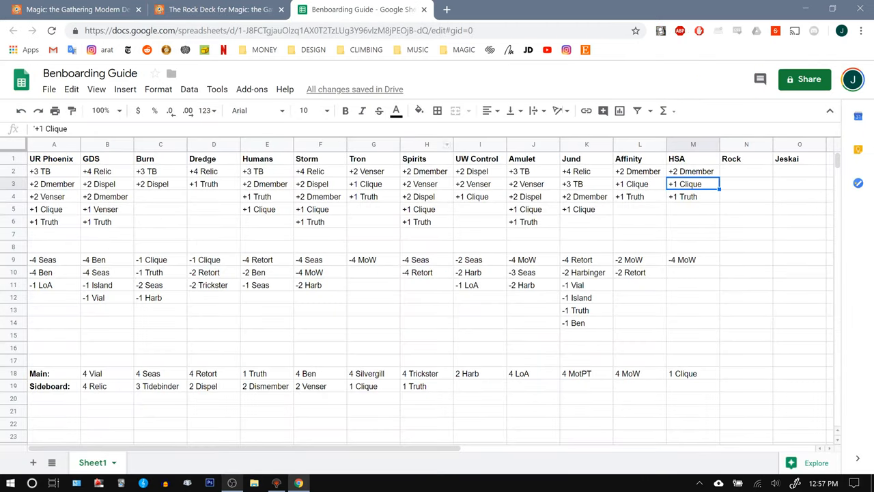
# Enter +4 Relic and +3 TB in the Rock column's N2:N3, checking The Rock's decklist between entries
pyautogui.click(320, 170)
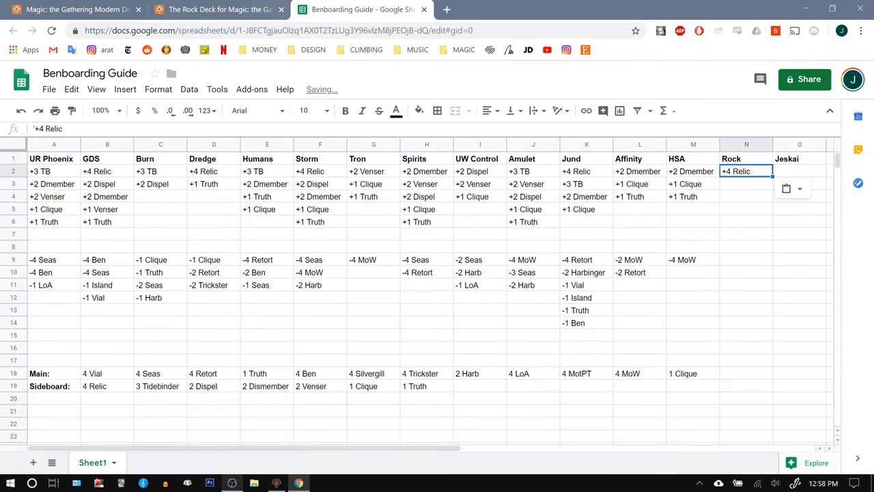
pyautogui.click(219, 11)
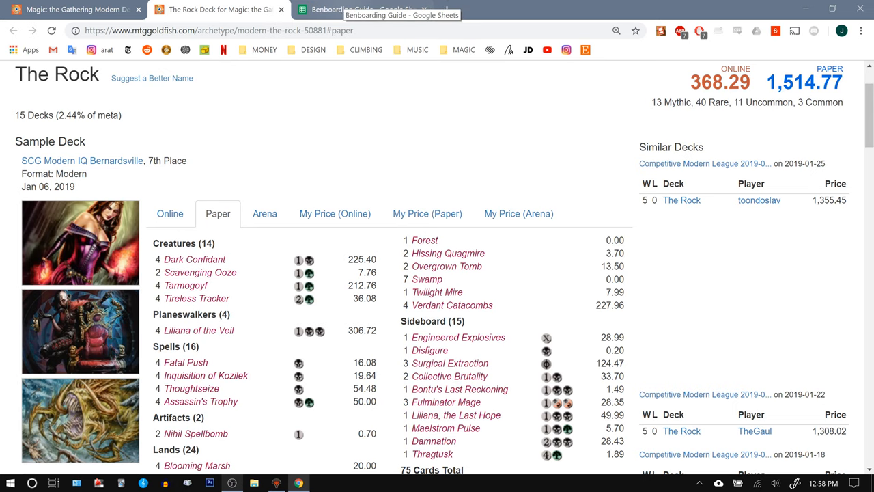
pyautogui.click(362, 8)
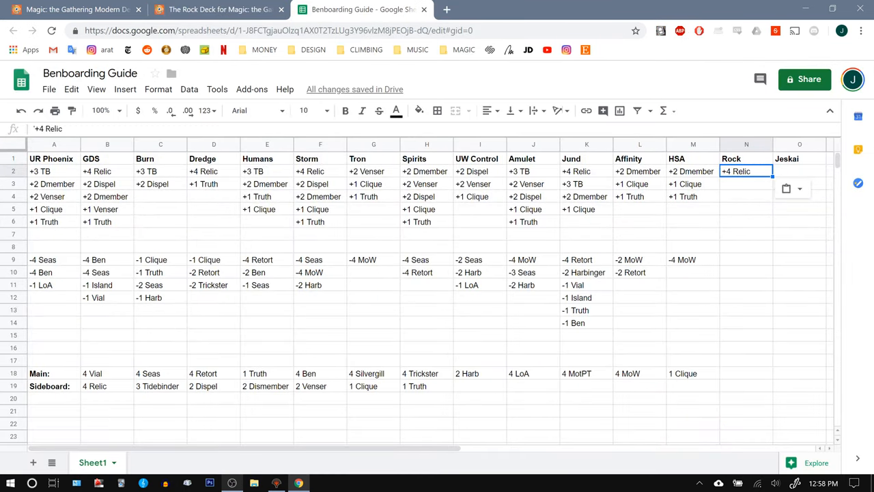
pyautogui.click(533, 171)
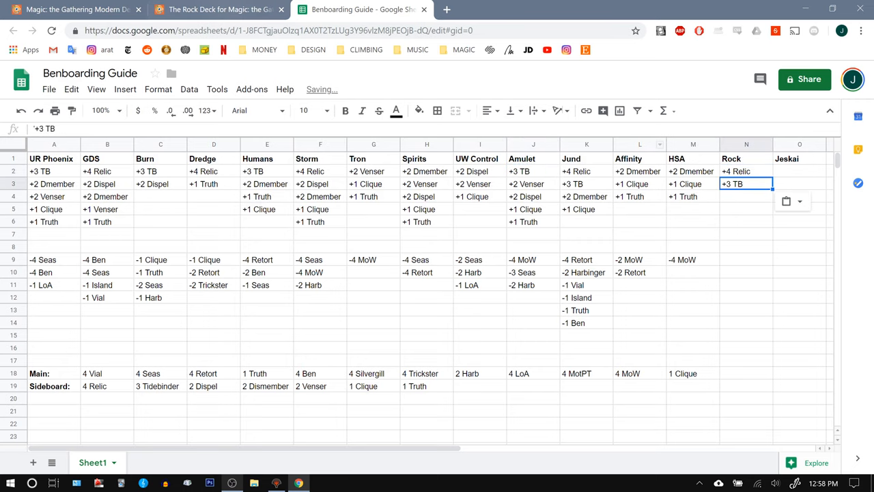
pyautogui.click(226, 11)
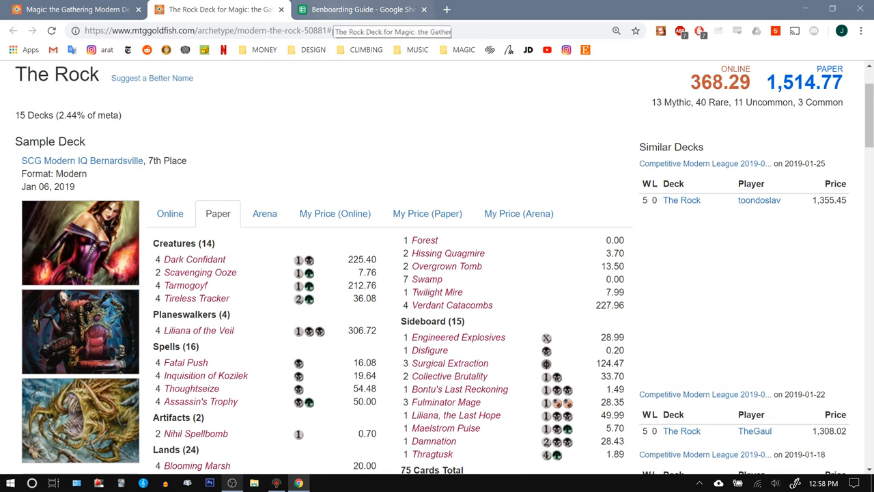
pyautogui.click(374, 9)
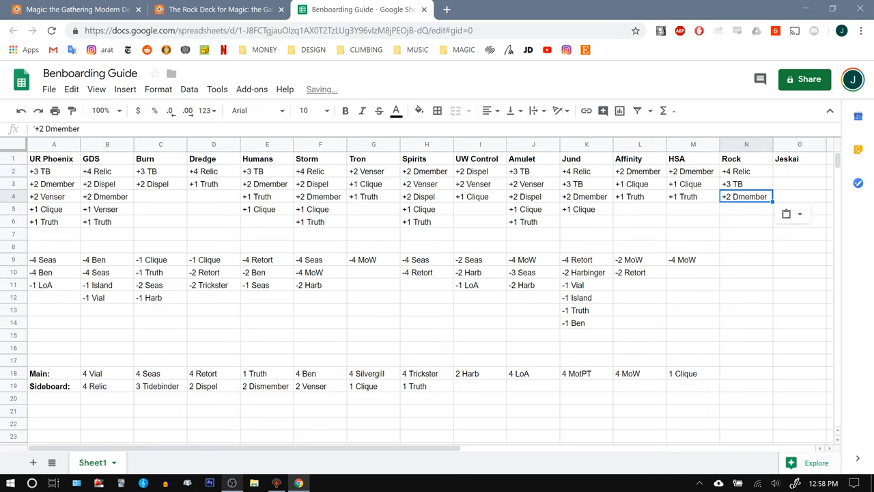
# Add +2 Dmember and +1 Clique in N4:N5 after consulting The Rock's decklist, ending on MTGGoldfish
pyautogui.click(219, 11)
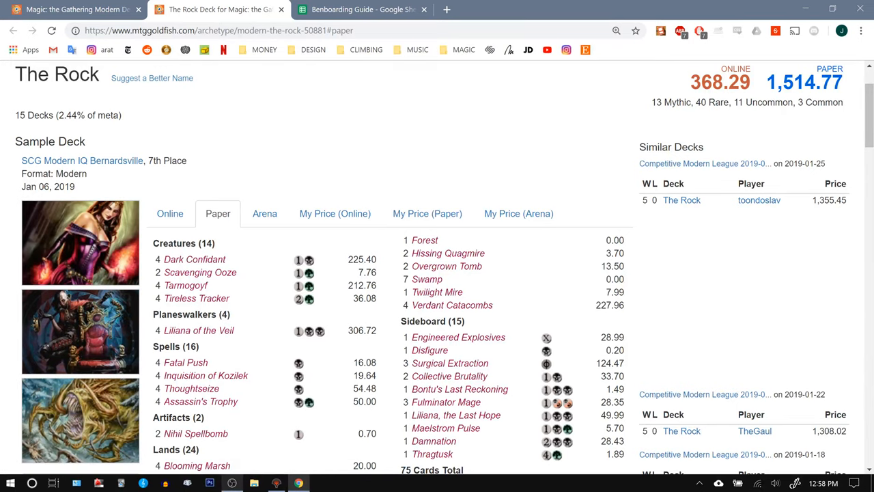
pyautogui.scroll(-3)
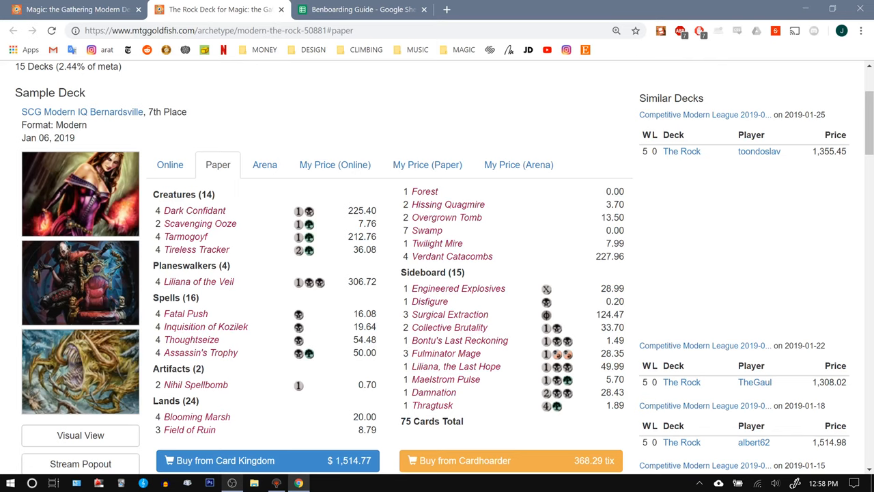
pyautogui.click(374, 8)
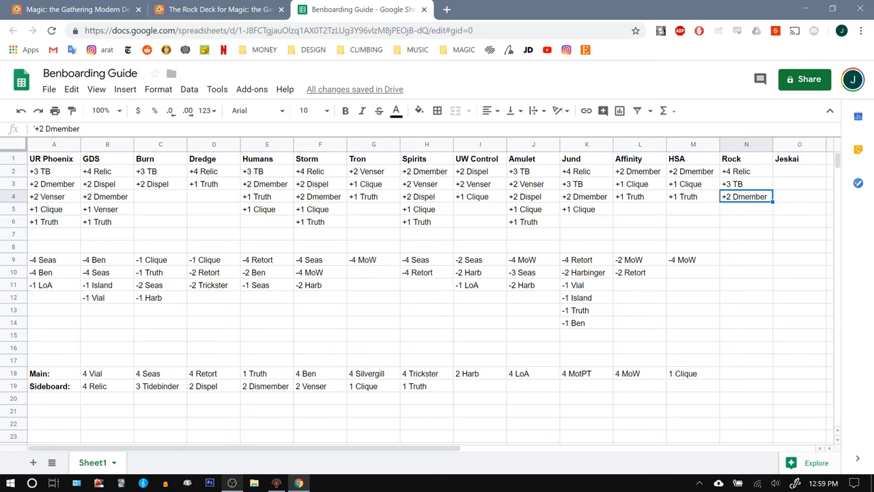
pyautogui.click(692, 183)
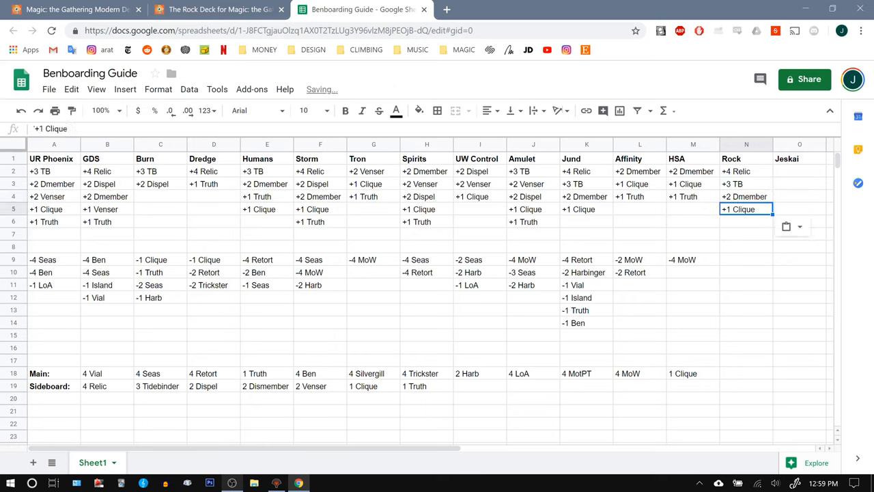
pyautogui.click(225, 11)
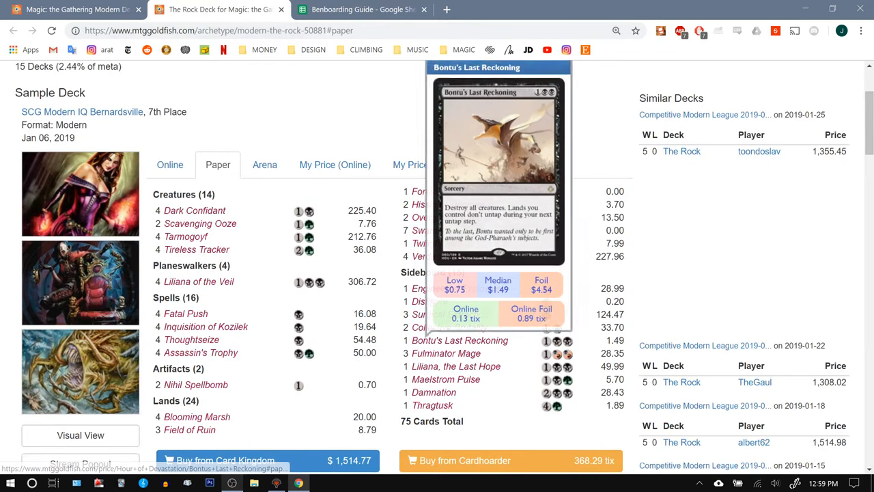
pyautogui.moveTo(456, 366)
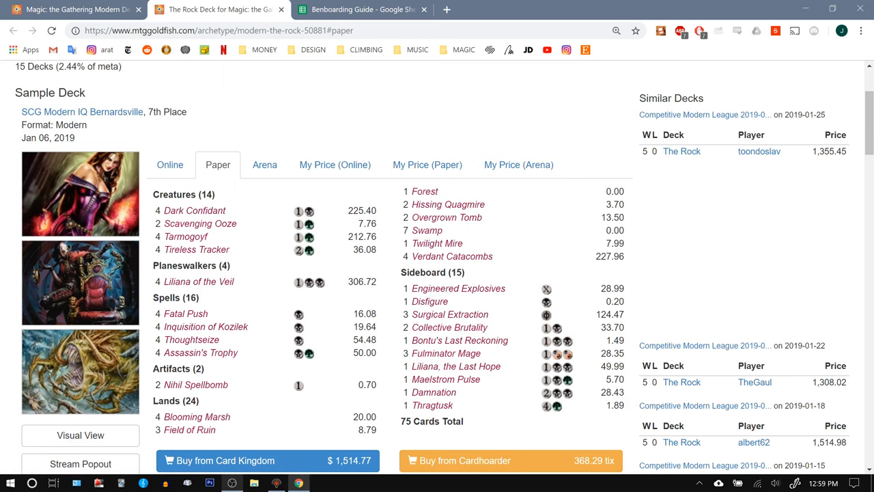
pyautogui.moveTo(196, 249)
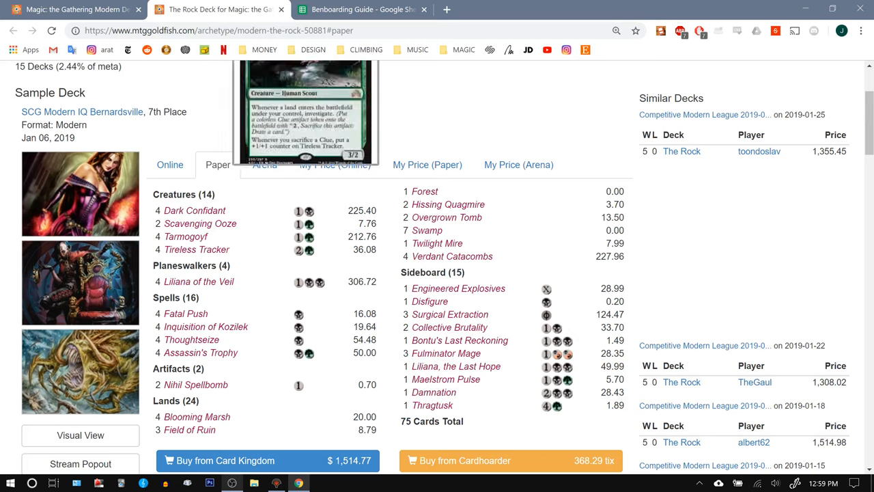
pyautogui.moveTo(199, 281)
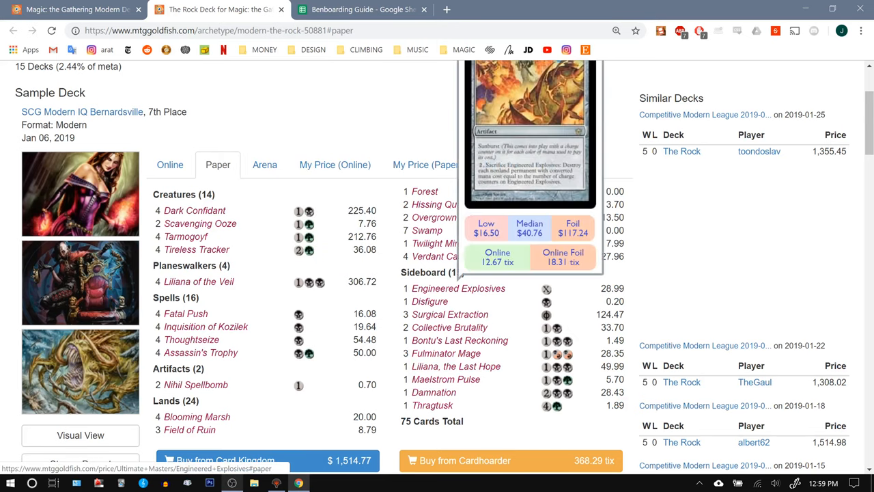
# Return to the Benboarding Guide spreadsheet after previewing The Rock's sideboard cards
pyautogui.click(369, 8)
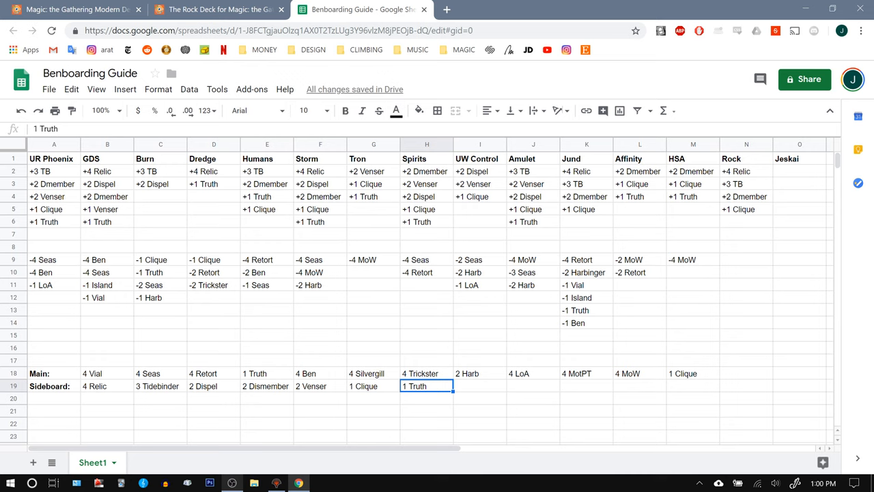
# Put -1 Island and -1 Vial under Rock, copy Jund's -4 Retort into N9, and shift Island/Vial down a row
pyautogui.click(101, 271)
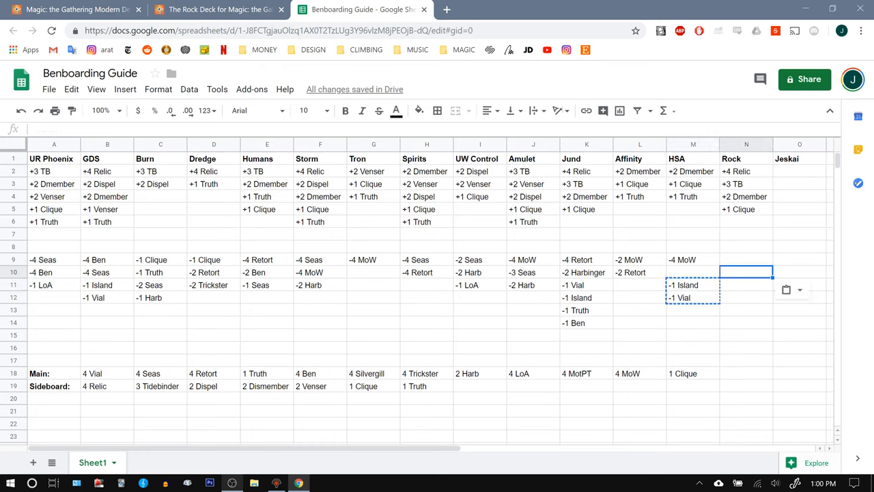
pyautogui.click(691, 286)
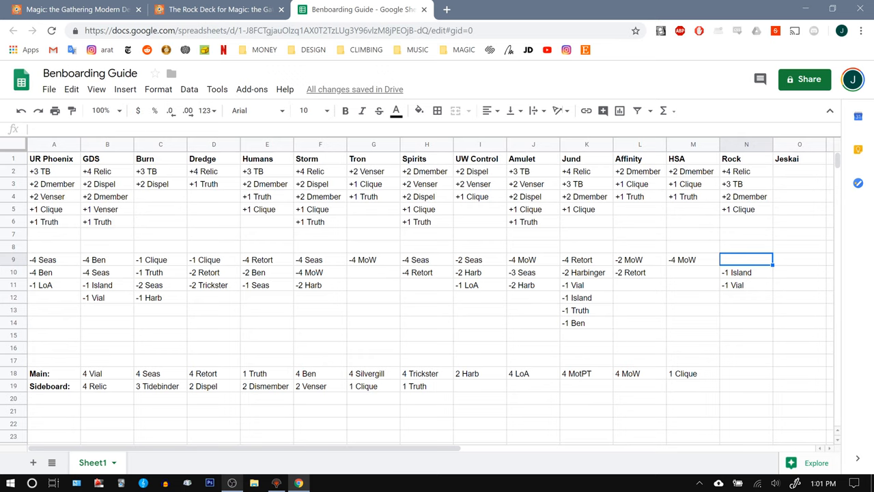
pyautogui.click(585, 259)
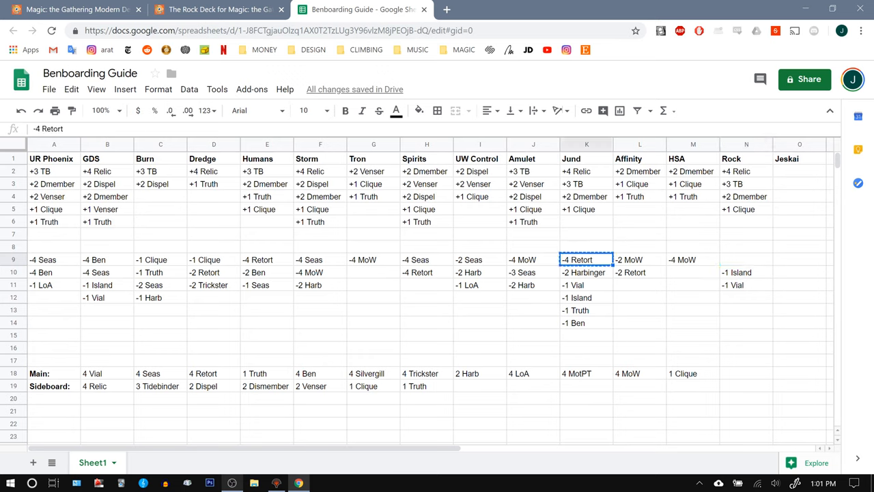
pyautogui.click(746, 259)
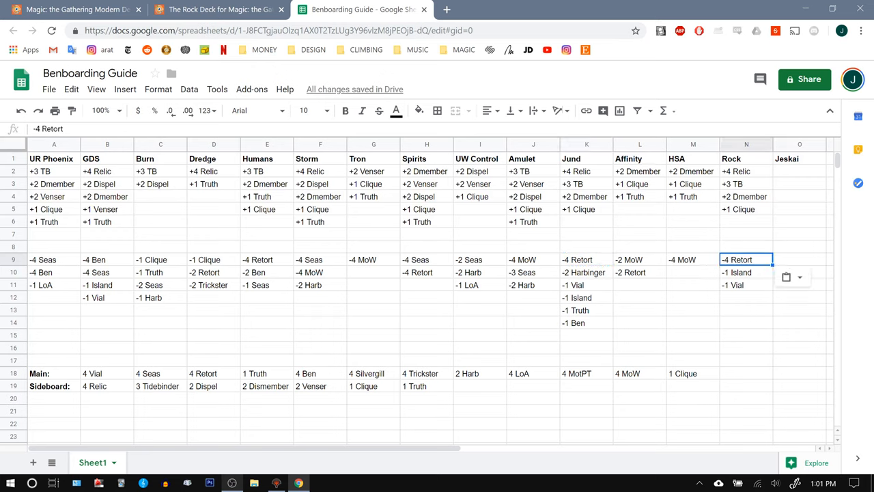
pyautogui.moveTo(745, 272); pyautogui.dragTo(745, 285)
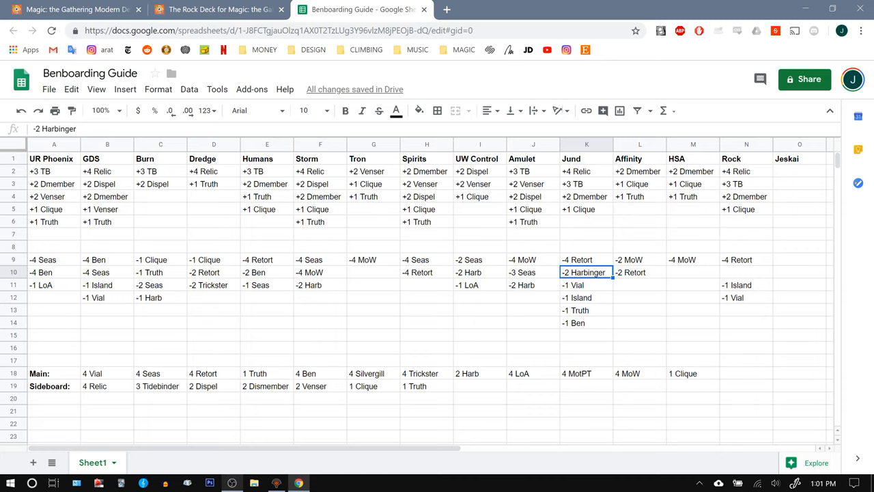
# Copy Jund's -2 Harbinger into N10 and add -1 Truth and -1 Ben in N13:N14 to finish Rock's out list
pyautogui.click(225, 11)
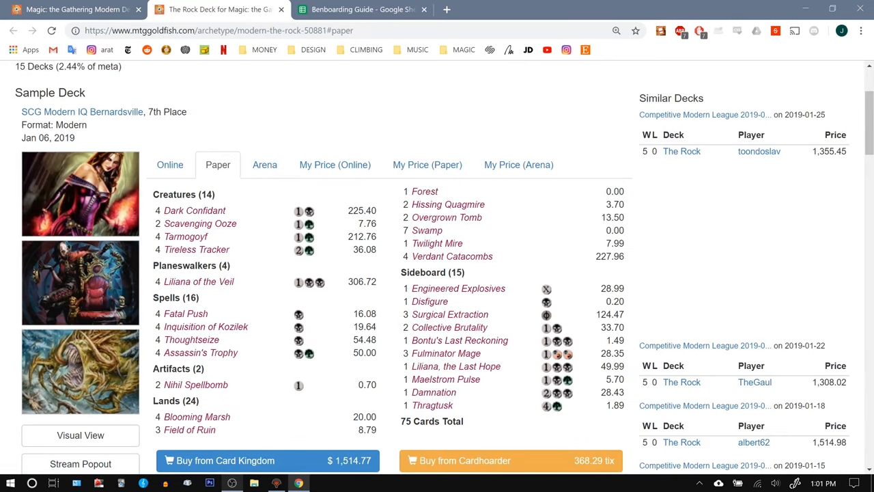
pyautogui.moveTo(197, 249)
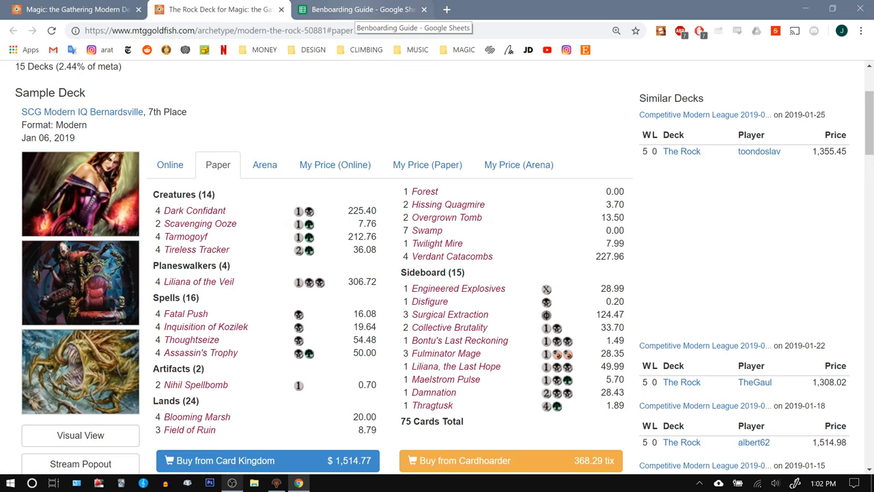
pyautogui.click(369, 9)
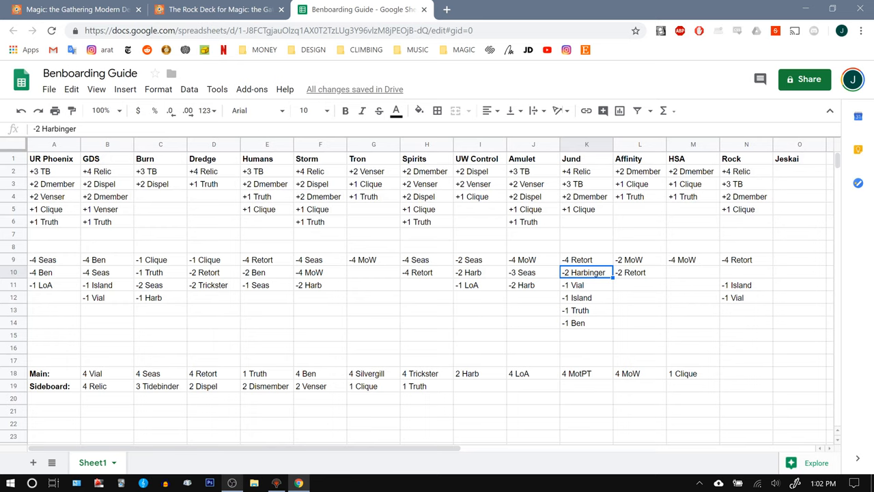
pyautogui.click(745, 272)
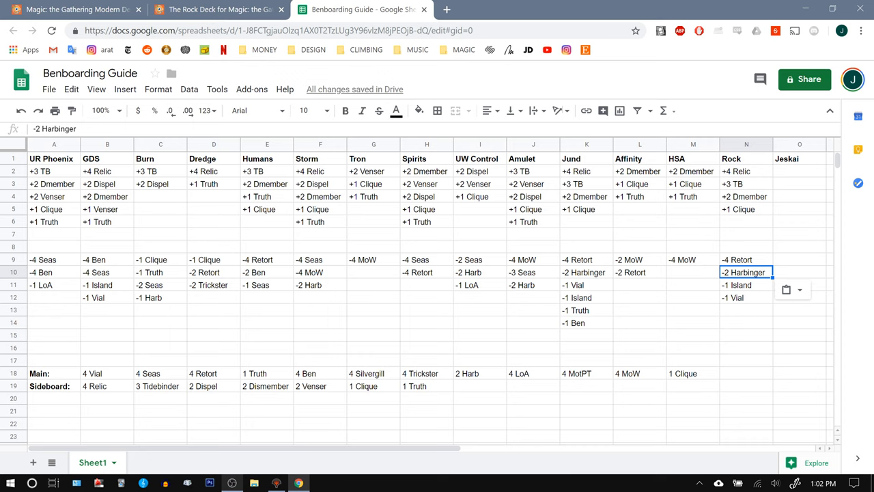
pyautogui.click(586, 310)
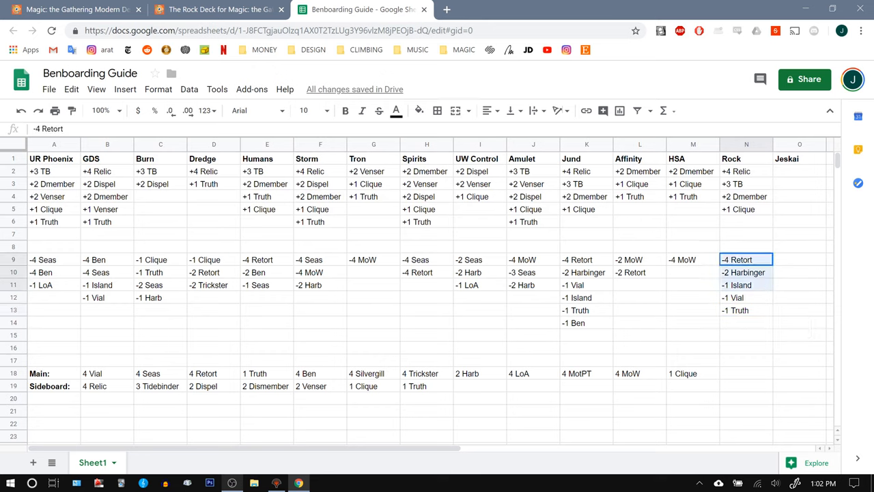
pyautogui.moveTo(745, 259); pyautogui.dragTo(745, 310)
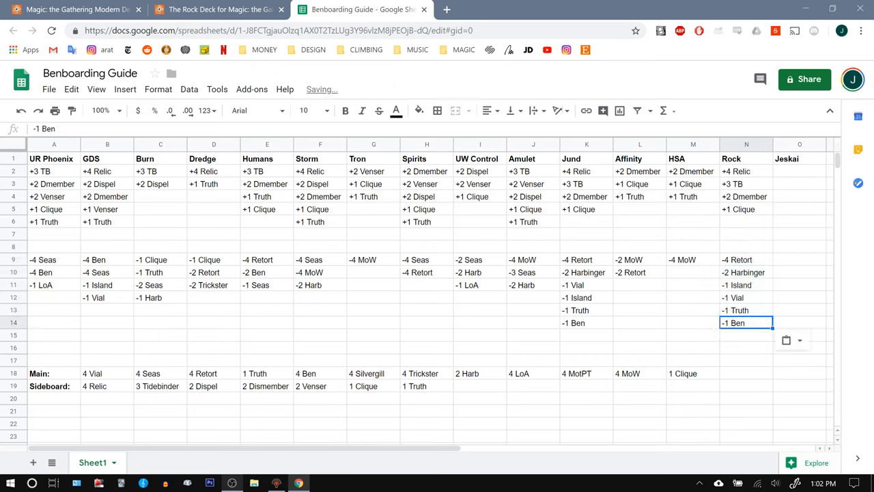
pyautogui.click(533, 298)
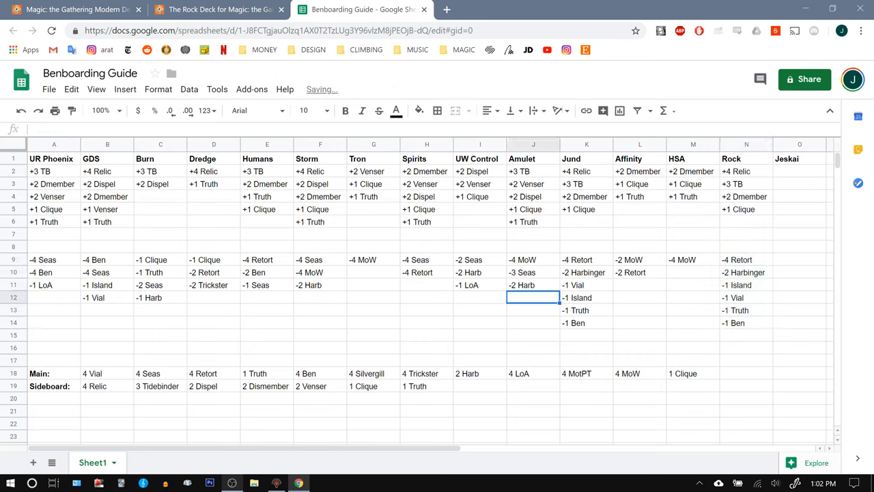
pyautogui.click(265, 373)
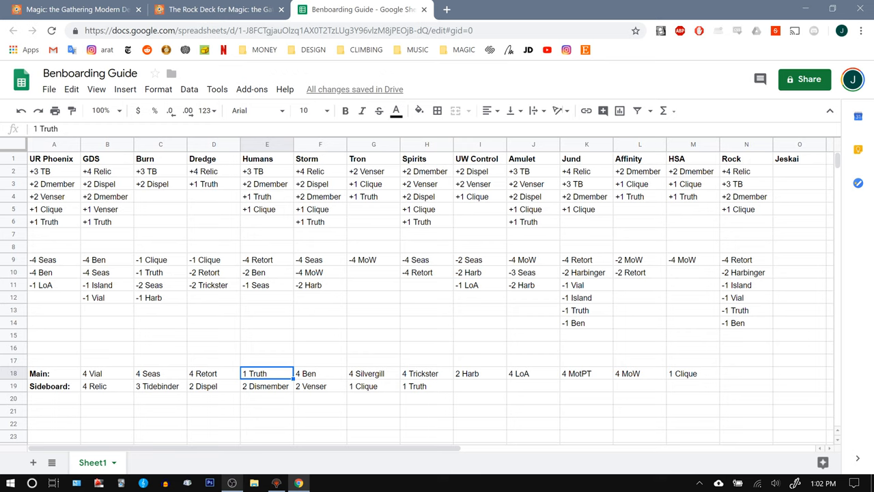
pyautogui.click(640, 375)
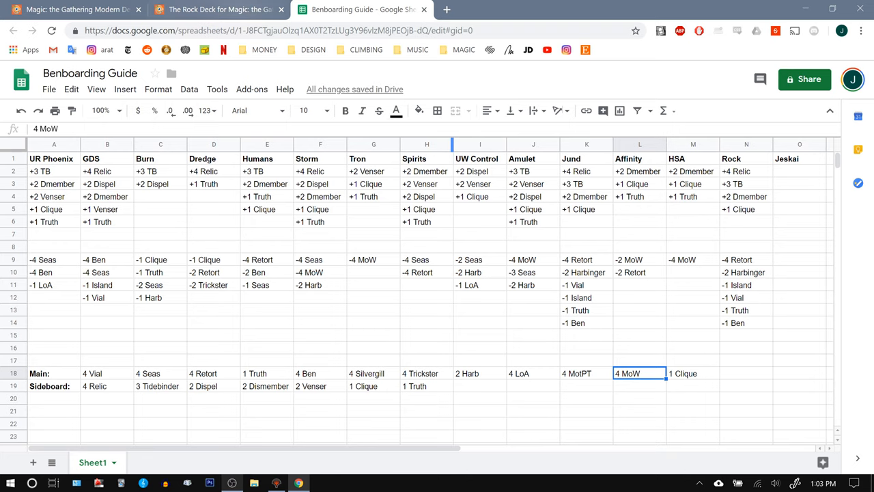
pyautogui.click(225, 11)
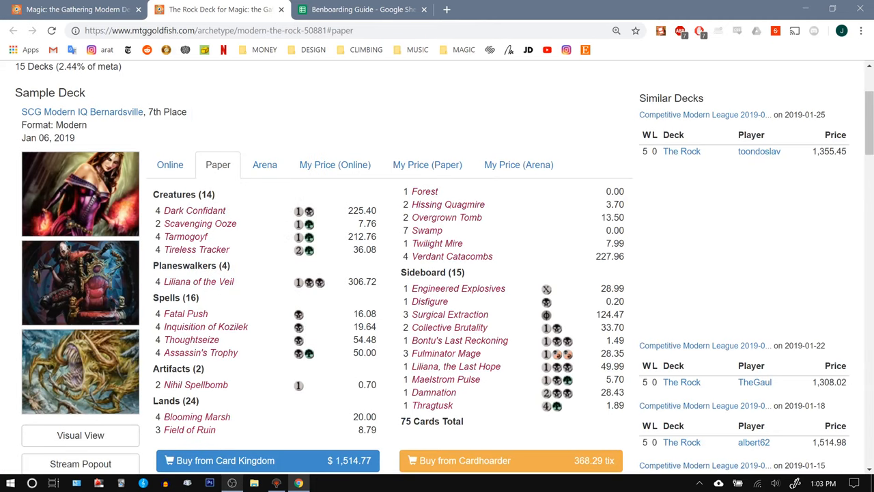
pyautogui.click(362, 8)
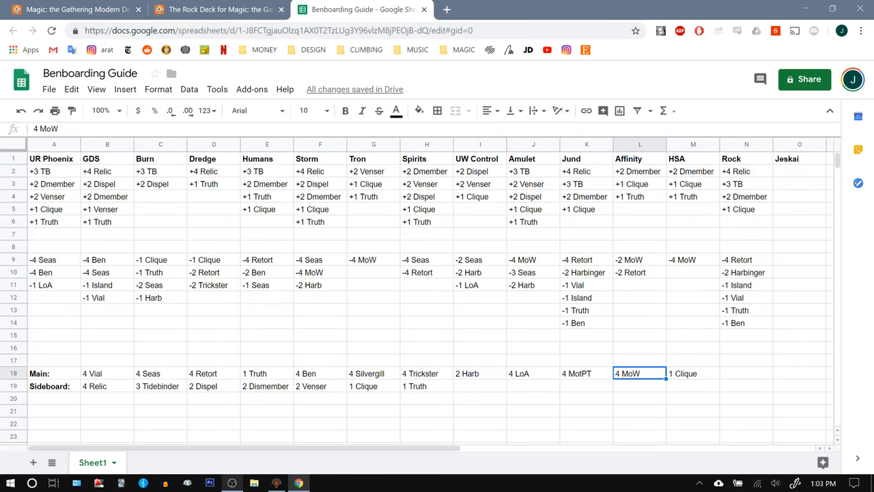
pyautogui.click(225, 11)
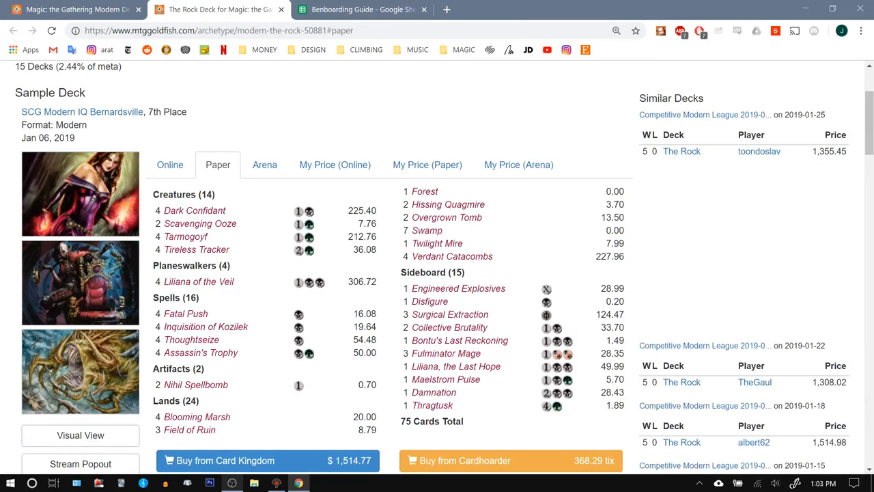
pyautogui.moveTo(192, 340)
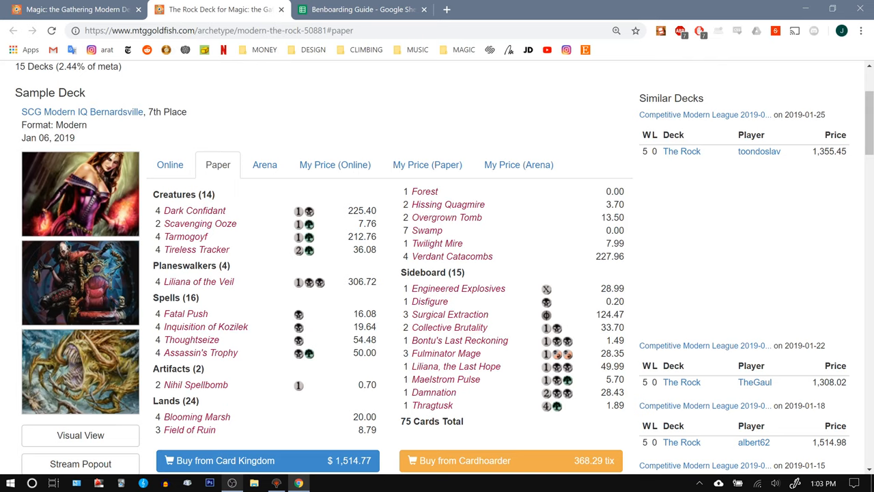
pyautogui.moveTo(369, 10)
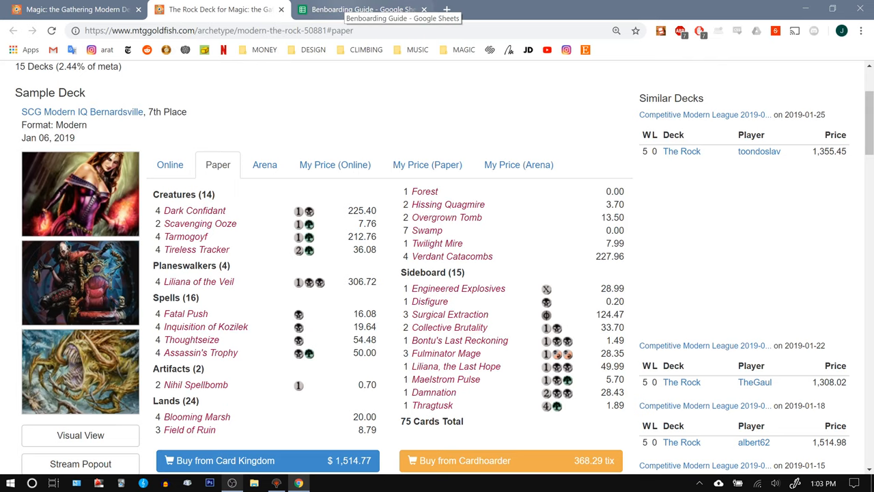
pyautogui.click(363, 9)
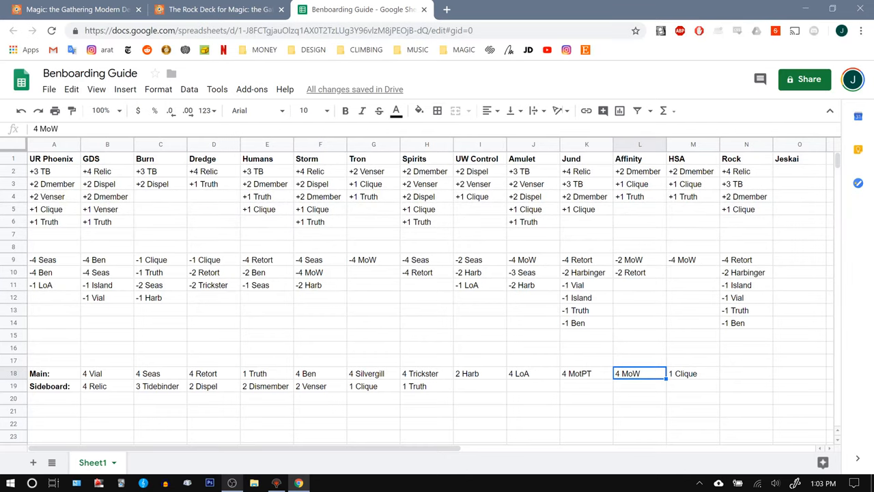
pyautogui.click(225, 10)
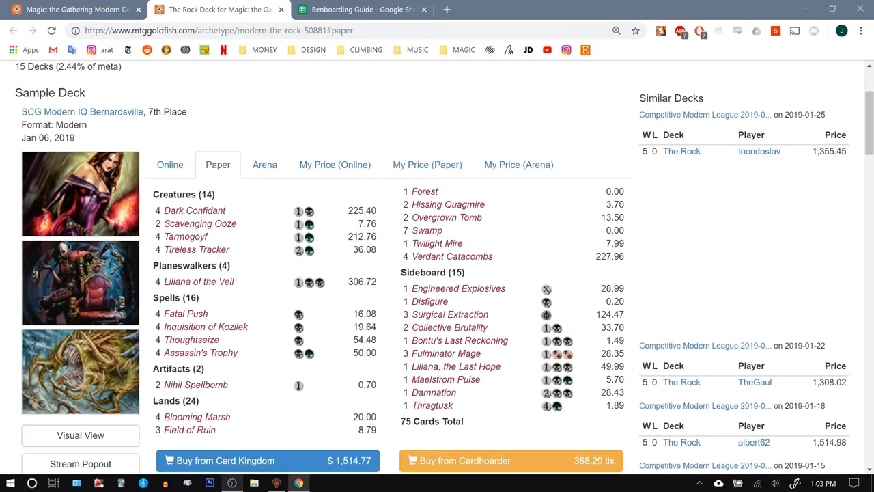
pyautogui.moveTo(186, 313)
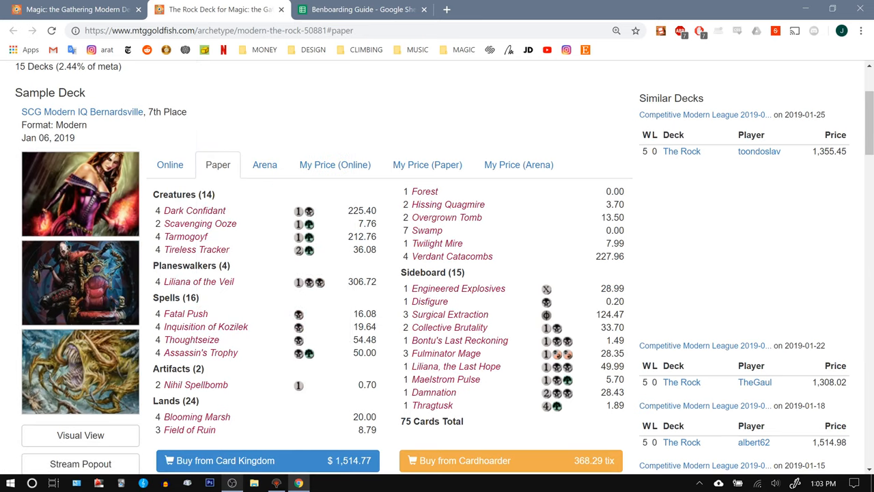
pyautogui.click(362, 9)
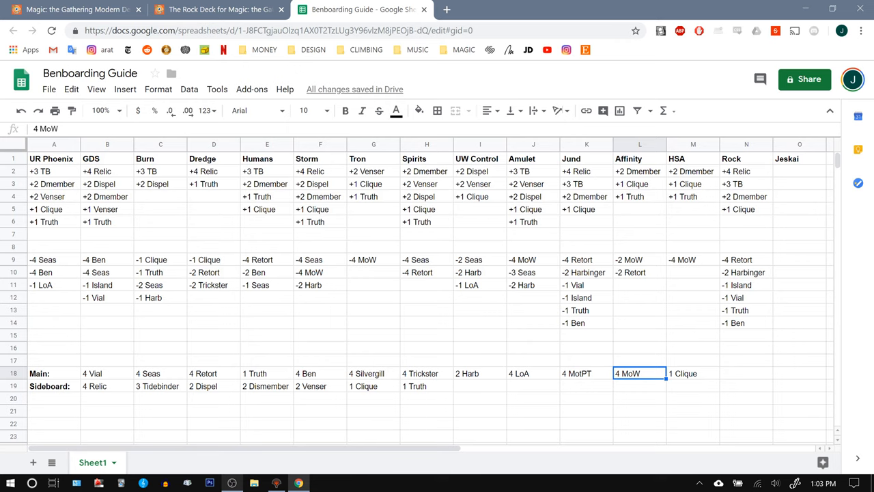
pyautogui.click(743, 273)
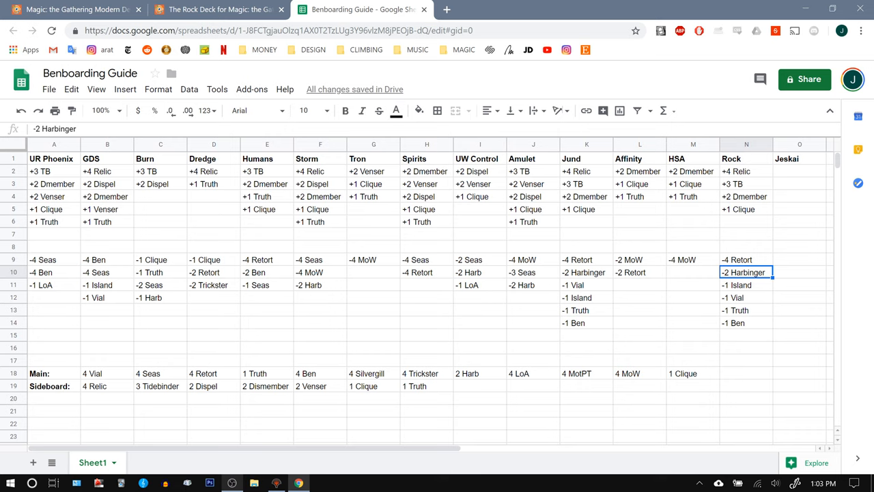
pyautogui.click(639, 375)
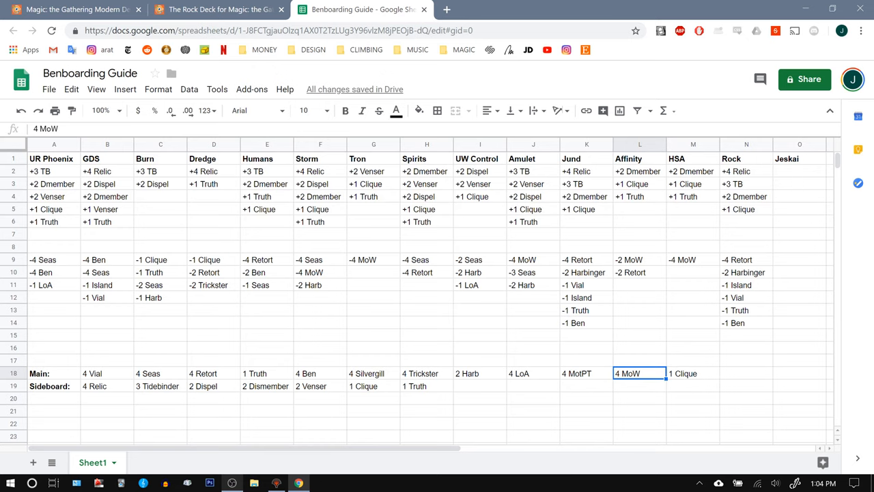
# Check the -1 Vial and -1 Island cells in Jund and Rock, then switch to MTGGoldfish's Modern metagame overview
pyautogui.click(577, 285)
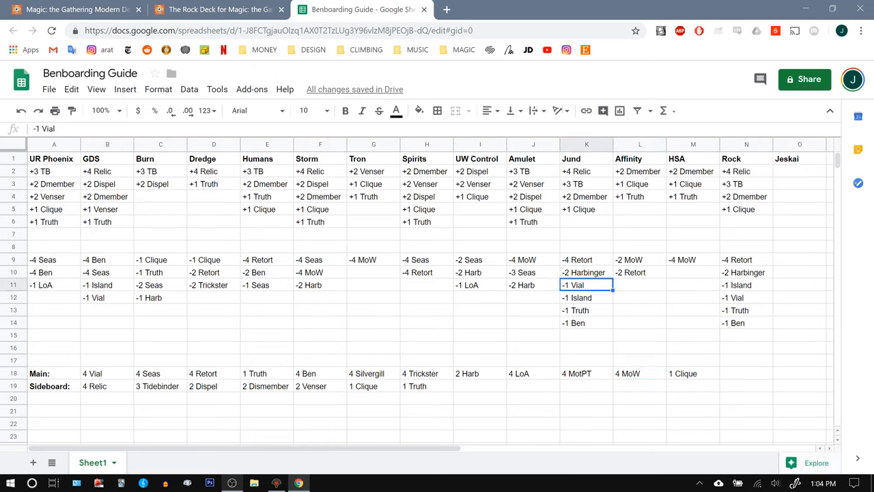
pyautogui.click(746, 298)
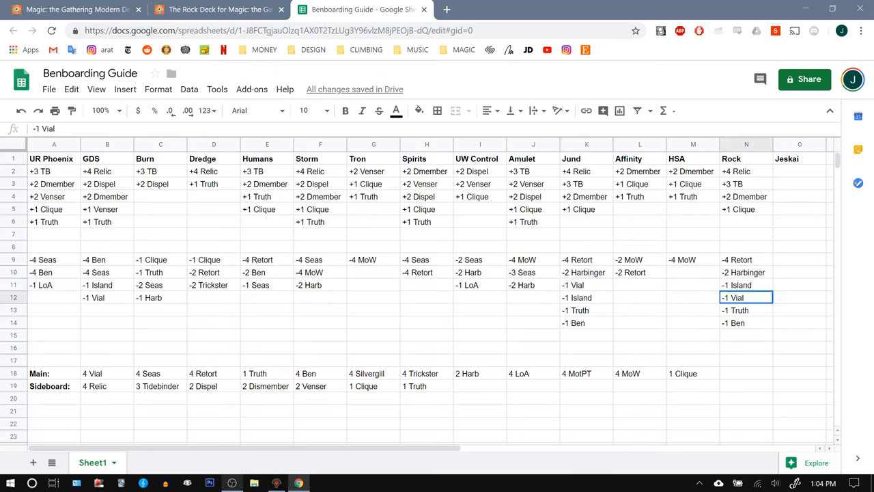
pyautogui.click(746, 285)
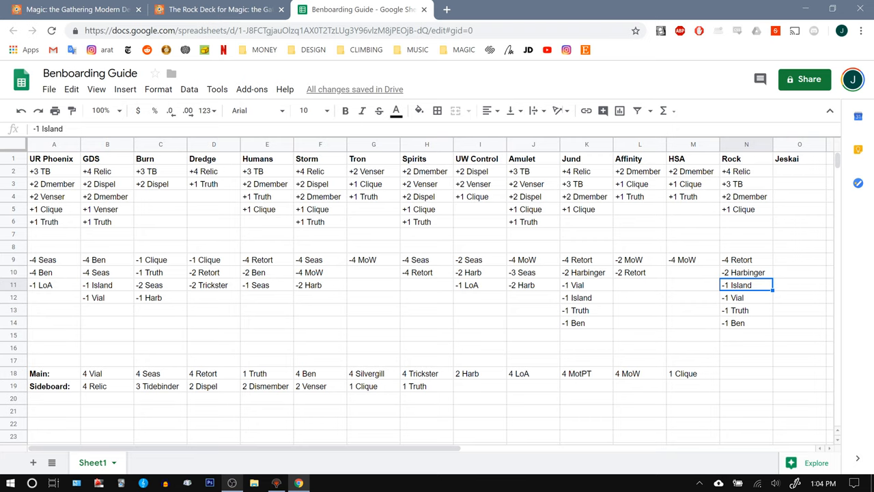
pyautogui.click(285, 10)
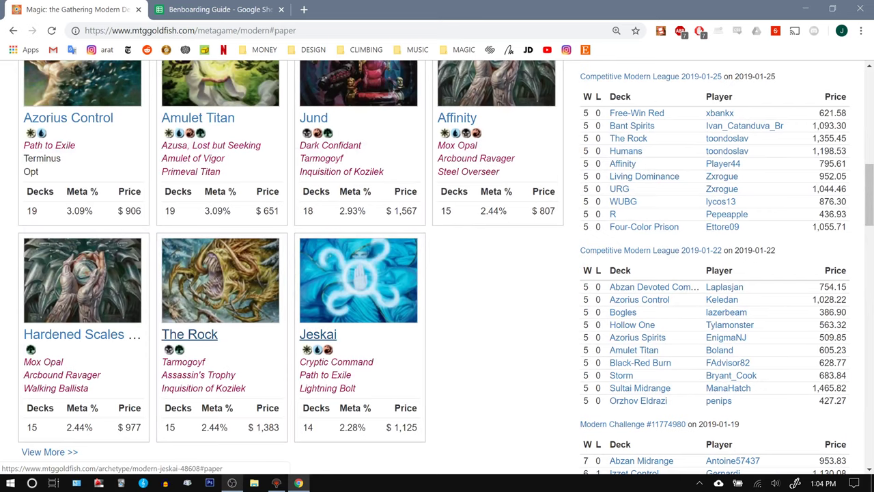
# Open the Jeskai archetype's sample deck and scroll to its decklist and 15-card sideboard
pyautogui.click(319, 334)
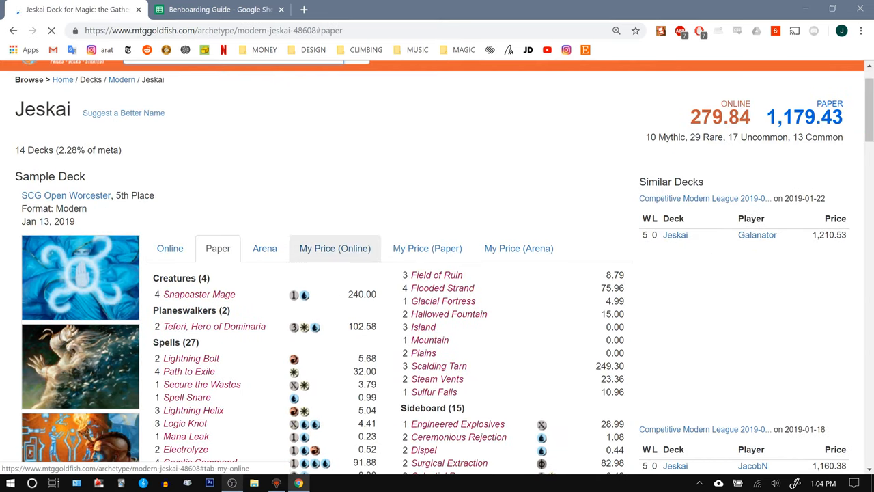
pyautogui.scroll(-3)
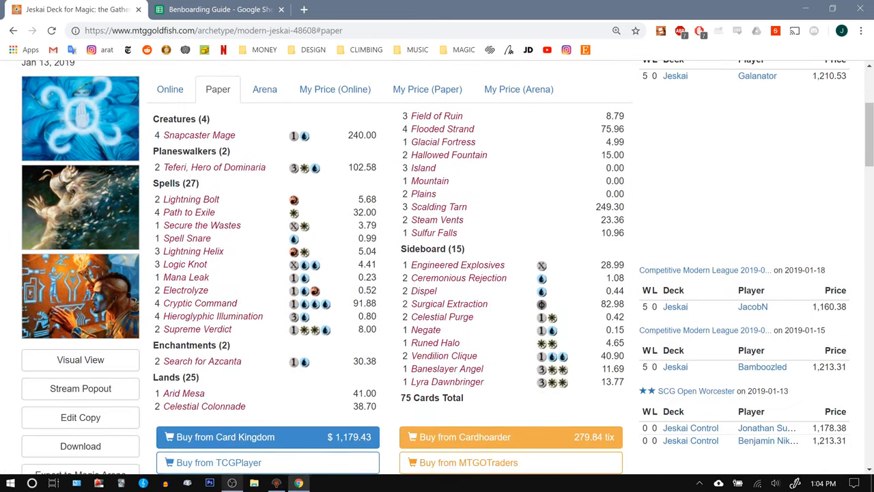
pyautogui.moveTo(205, 406)
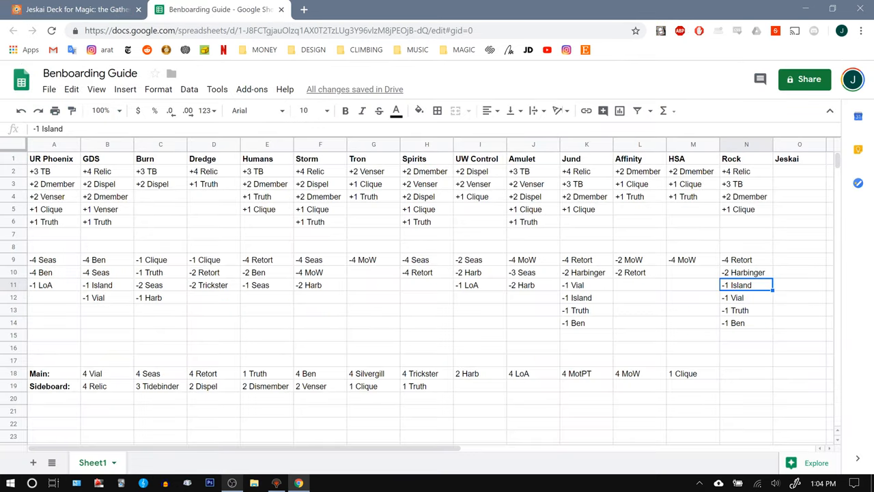
# Review the UW Control header and its +1 Clique line, then go to MTGGoldfish's Modern metagame page
pyautogui.click(478, 158)
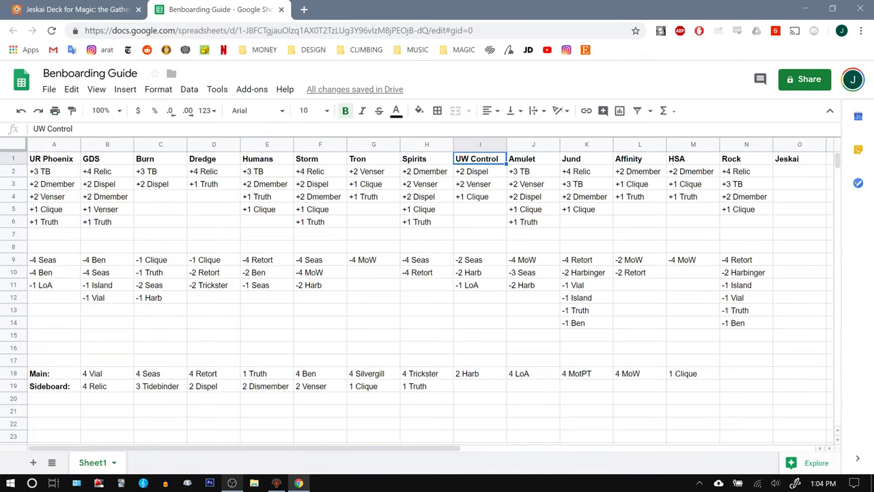
pyautogui.click(478, 197)
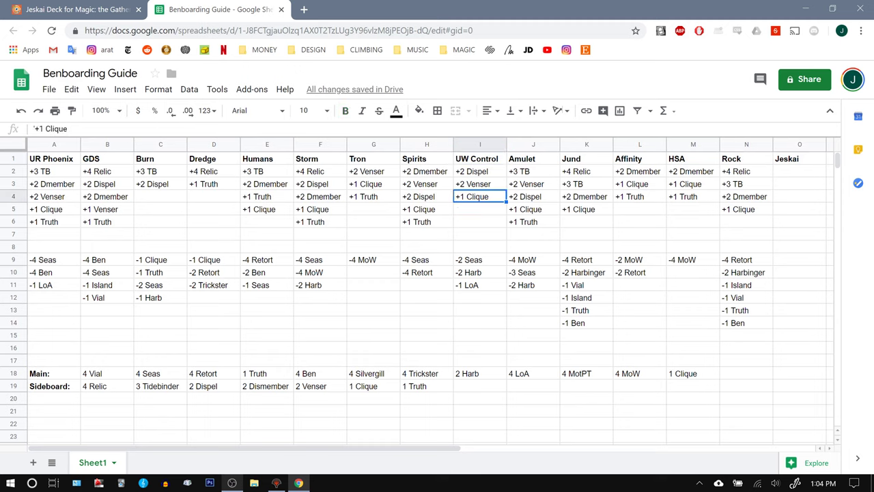
pyautogui.click(82, 11)
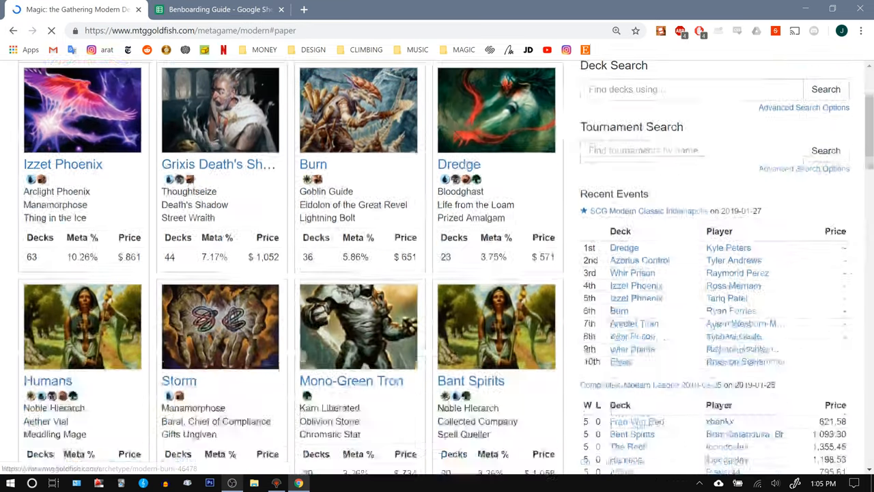
# Open the Azorius Control sample deck and scroll down to its 15-card sideboard
pyautogui.scroll(-3)
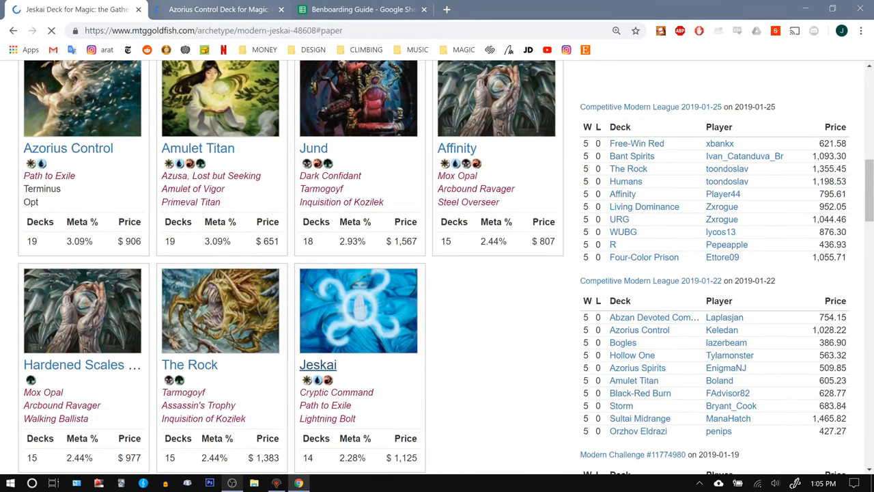
pyautogui.click(65, 148)
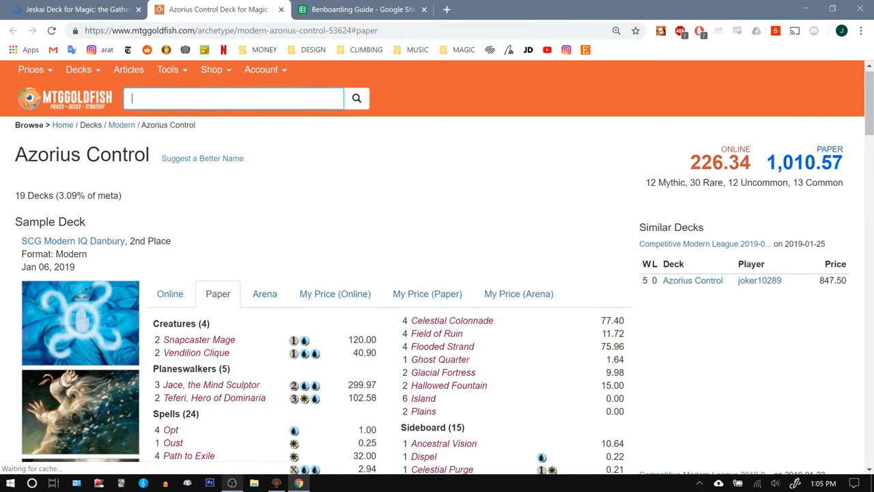
pyautogui.scroll(-3)
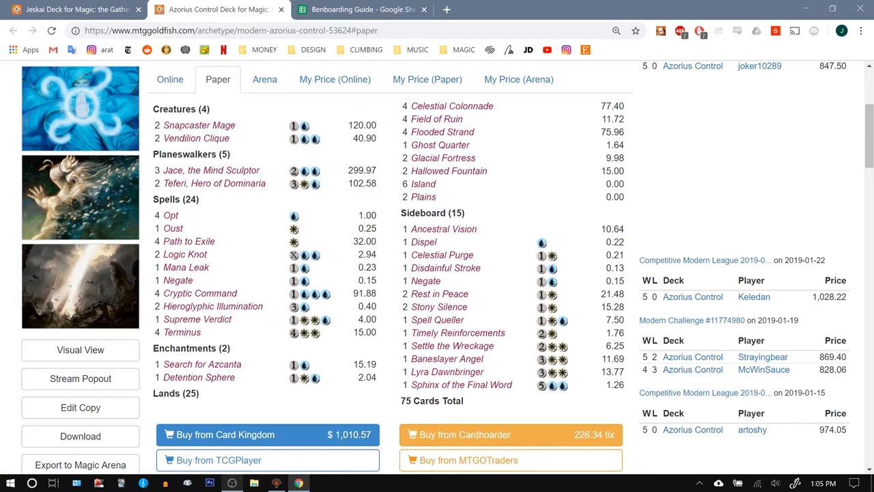
pyautogui.moveTo(437, 306)
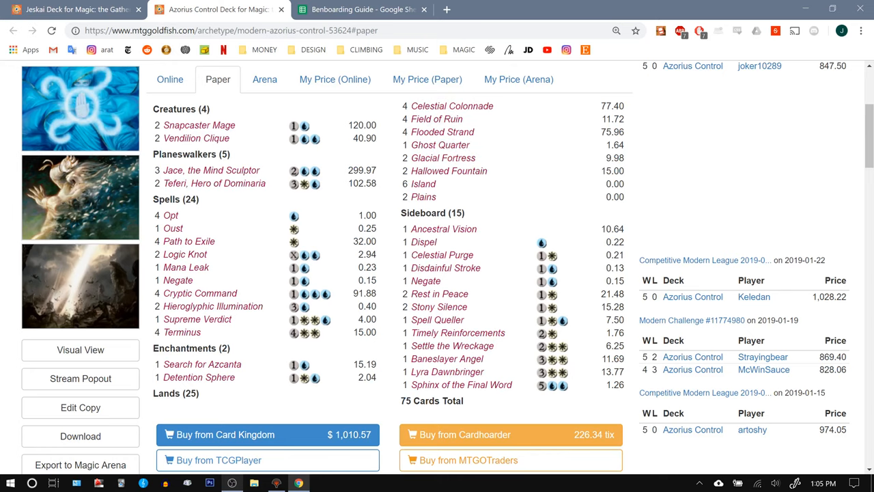
pyautogui.moveTo(362, 11)
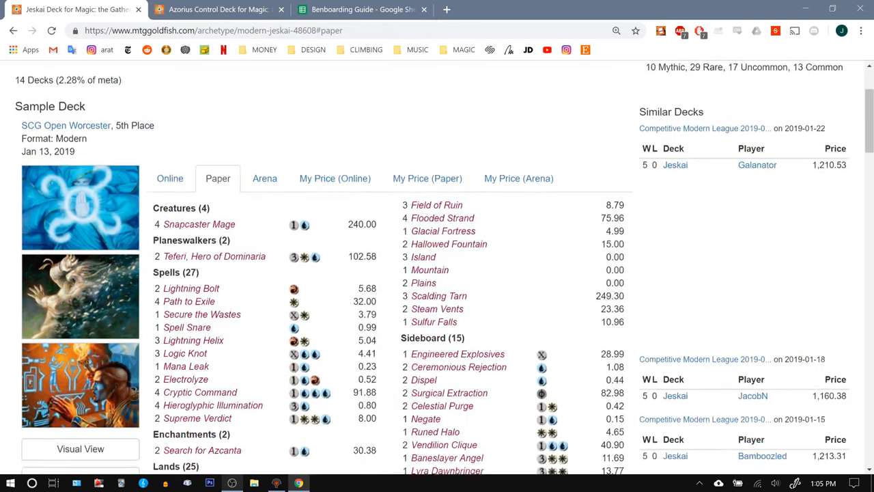
# Scroll the Jeskai deck down to its sideboard for comparison with Azorius Control
pyautogui.scroll(-3)
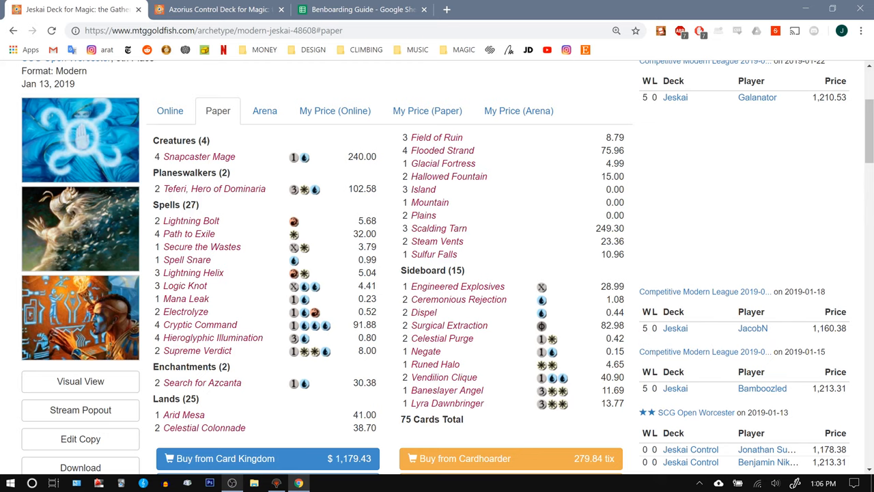
pyautogui.moveTo(448, 390)
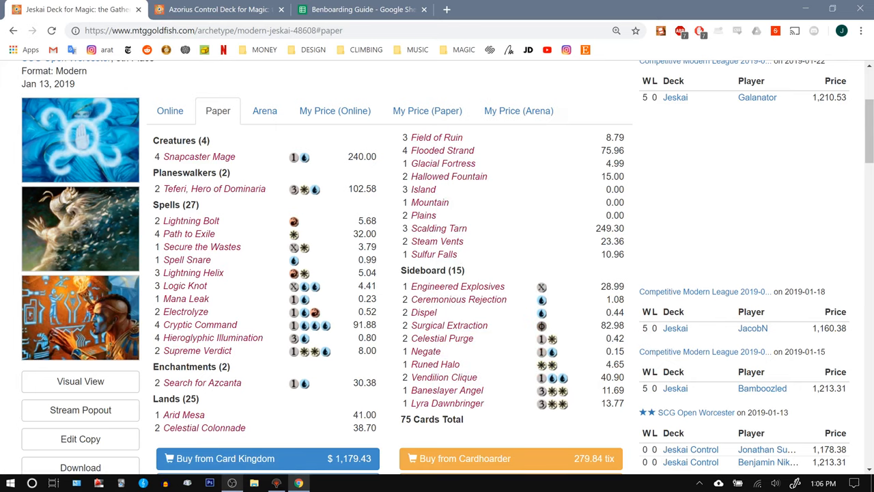
pyautogui.moveTo(194, 273)
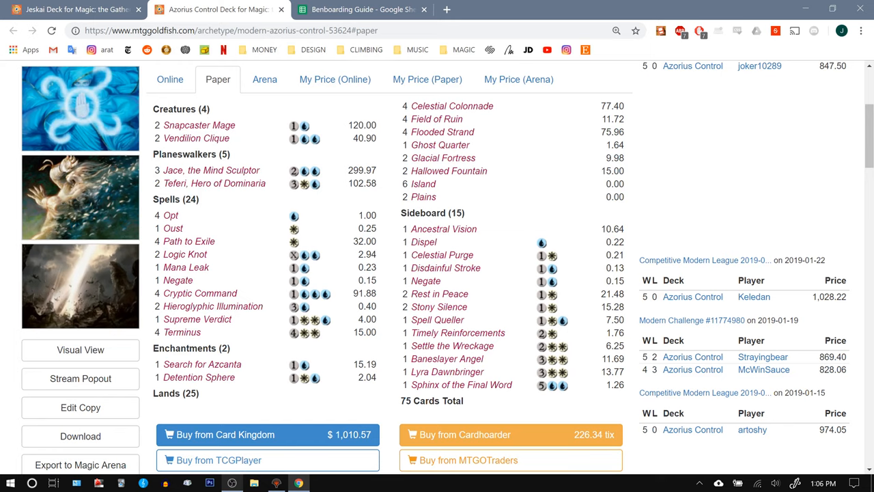
# Flip between the guide sheet and the Jeskai decklist to confirm which UW Control lines to reuse
pyautogui.click(368, 9)
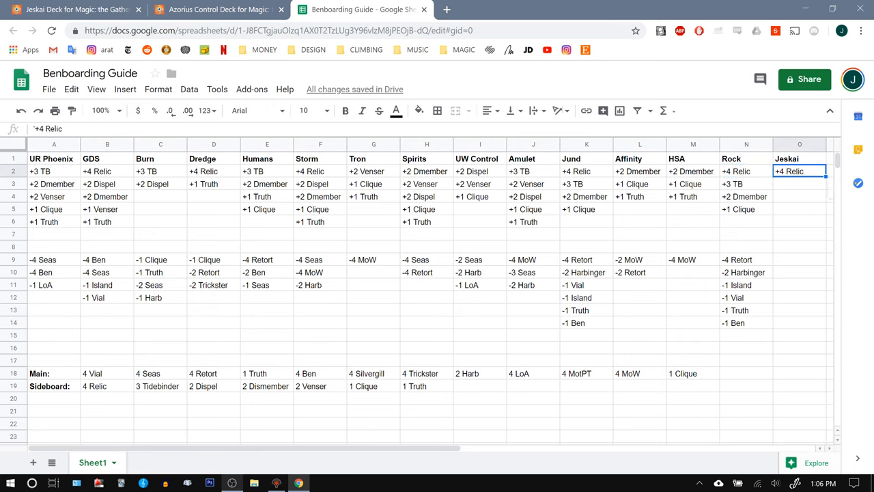
pyautogui.click(478, 172)
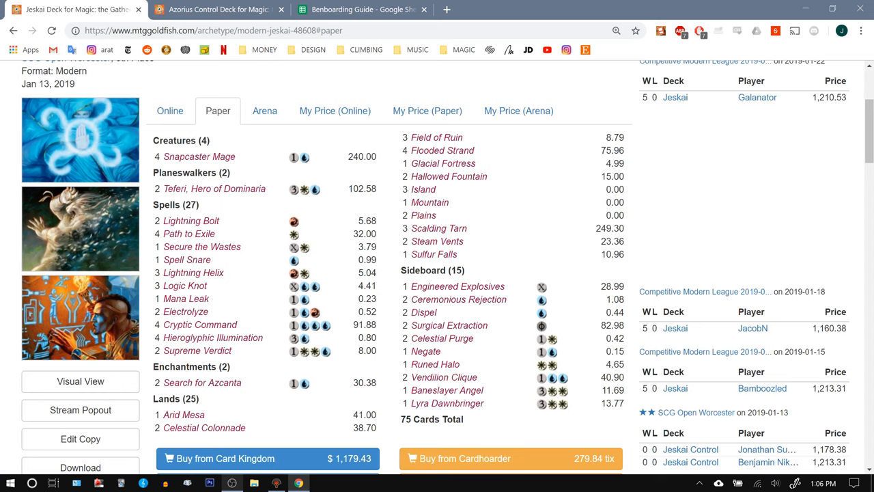
pyautogui.moveTo(213, 188)
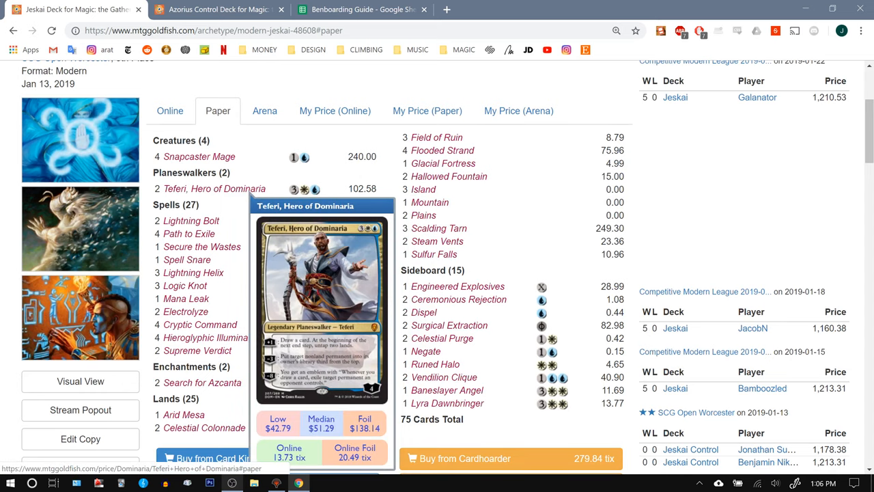
pyautogui.moveTo(197, 350)
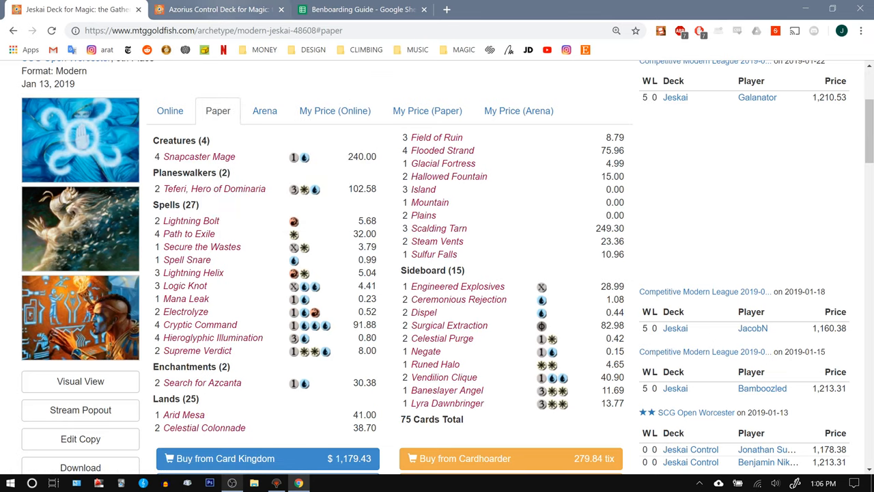
pyautogui.click(372, 8)
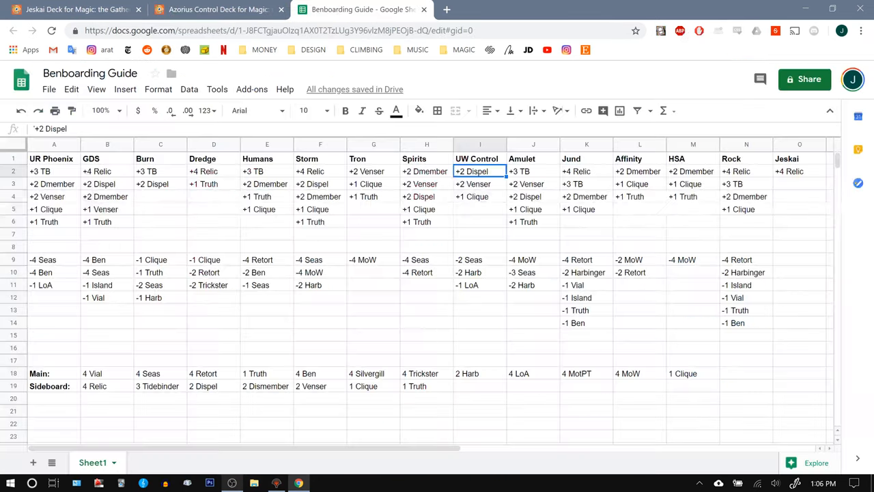
# Copy +2 Dispel, +2 Venser and +1 Clique from UW Control's I3:I5 into Jeskai's O3:O5
pyautogui.click(479, 183)
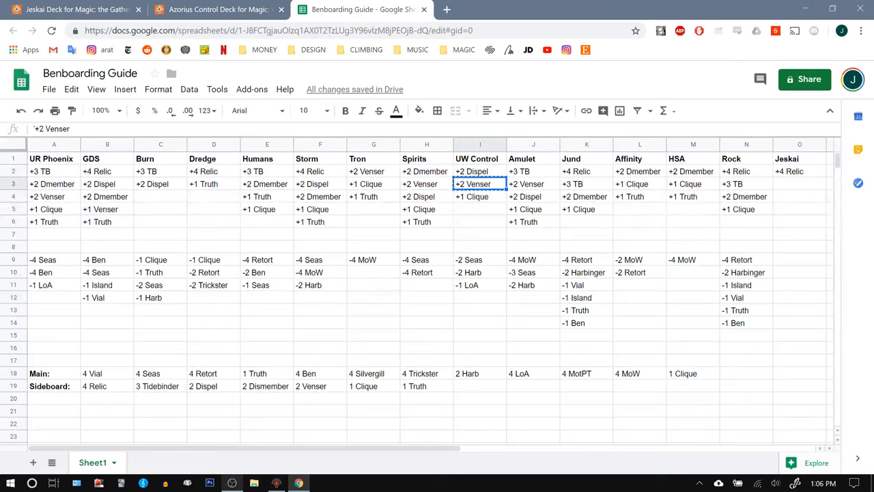
pyautogui.click(800, 183)
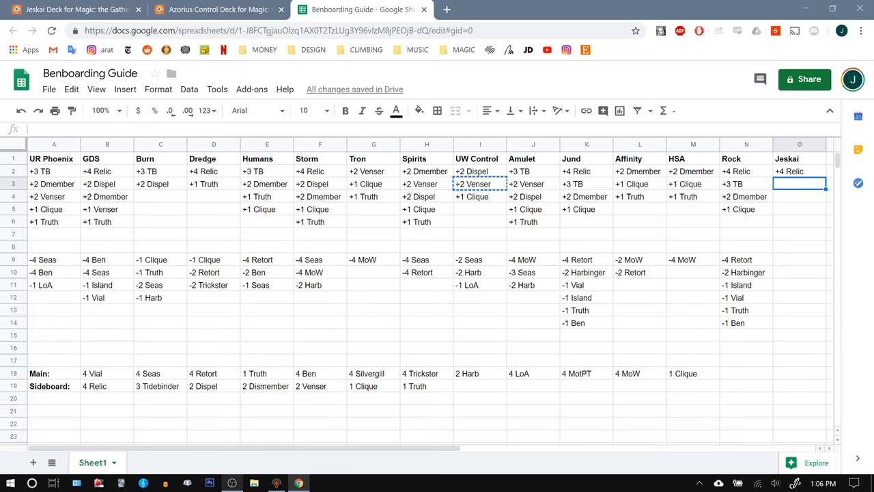
pyautogui.click(475, 172)
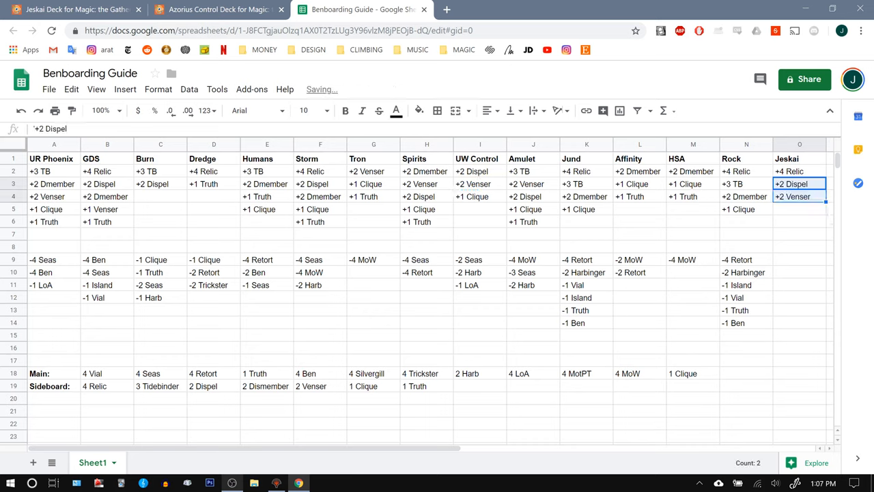
pyautogui.click(797, 197)
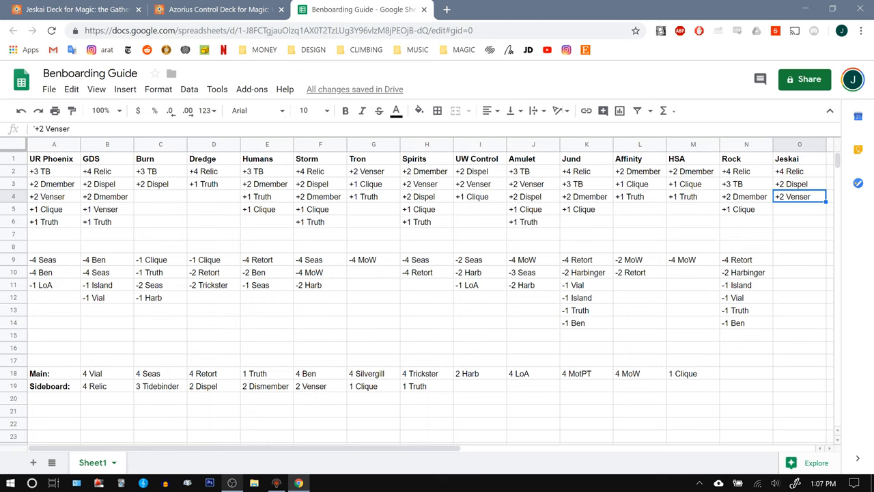
pyautogui.click(691, 183)
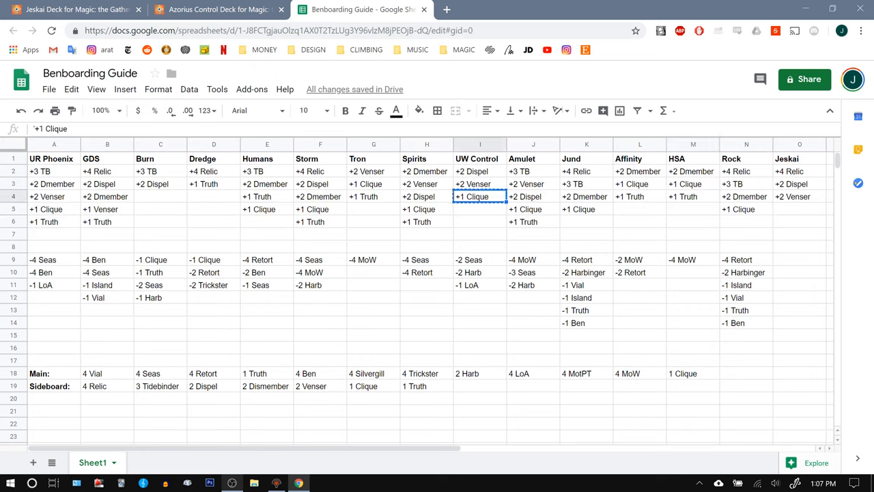
pyautogui.click(798, 209)
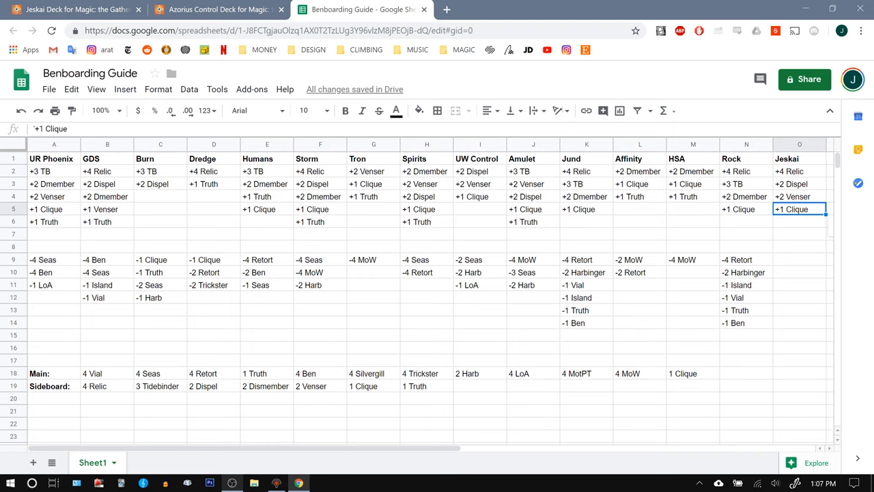
# Return to the MTGGoldfish Jeskai deck list to review its cards
pyautogui.click(226, 10)
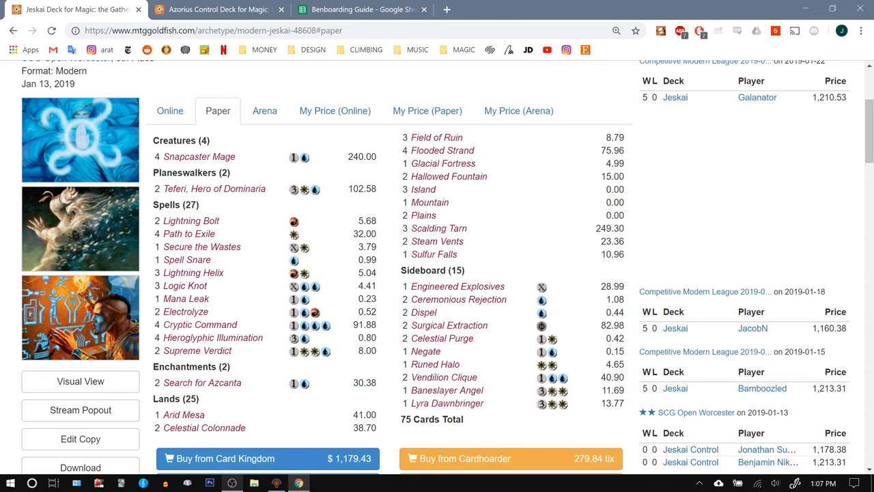
pyautogui.moveTo(430, 202)
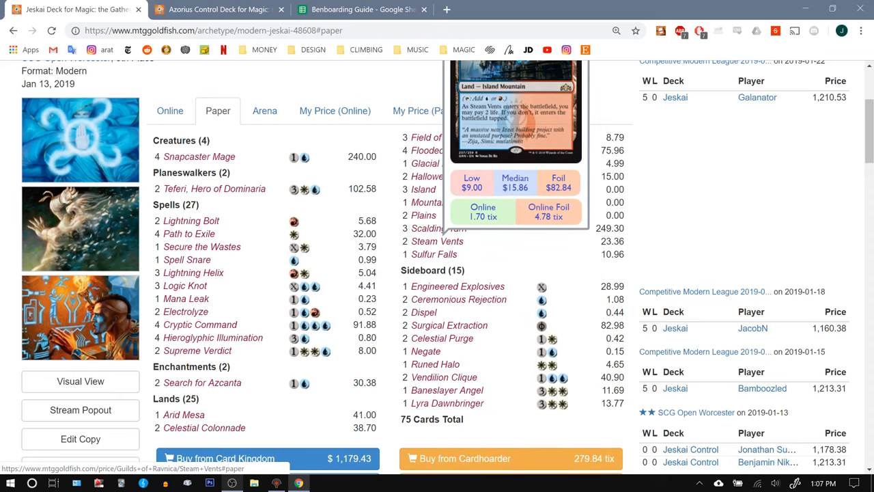
pyautogui.moveTo(434, 254)
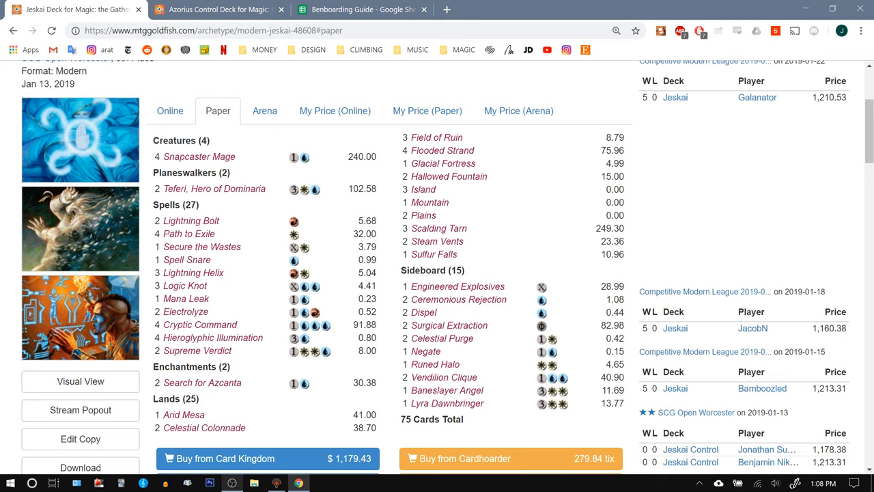
pyautogui.moveTo(362, 9)
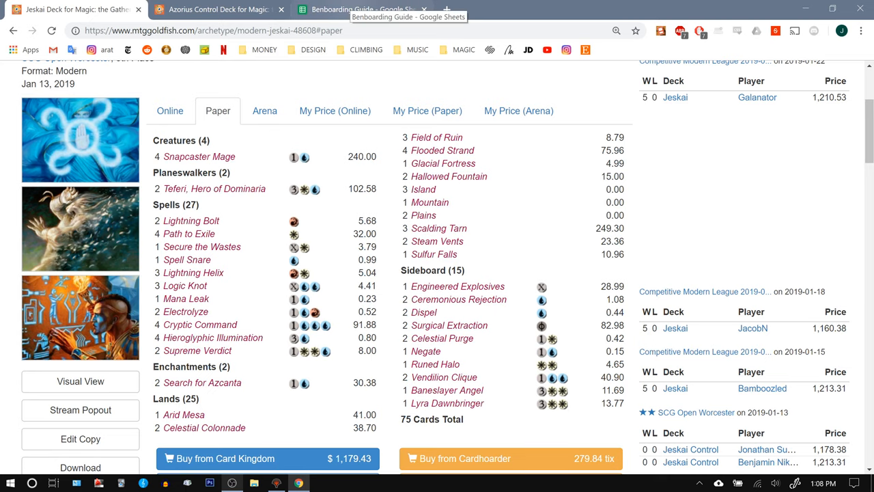
# Enter -2 Seas, -2 Harb, -1 LoA in the Jeskai column, then return to the deck list
pyautogui.click(362, 11)
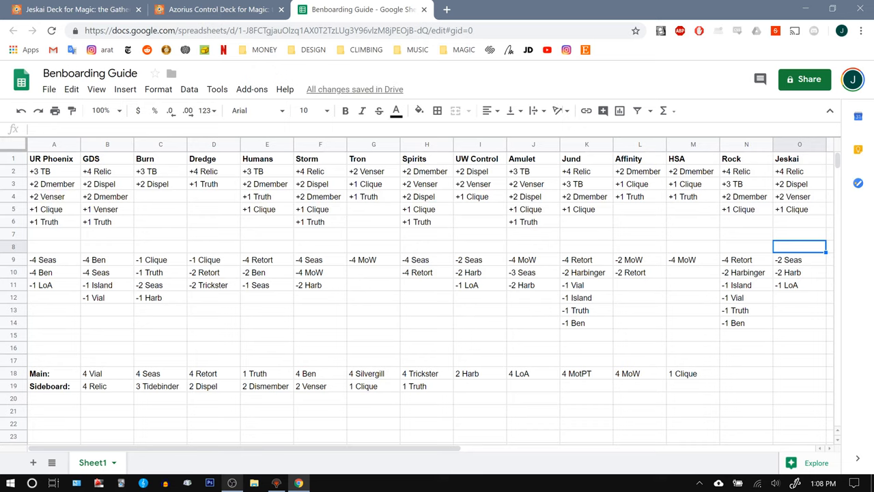
pyautogui.click(75, 11)
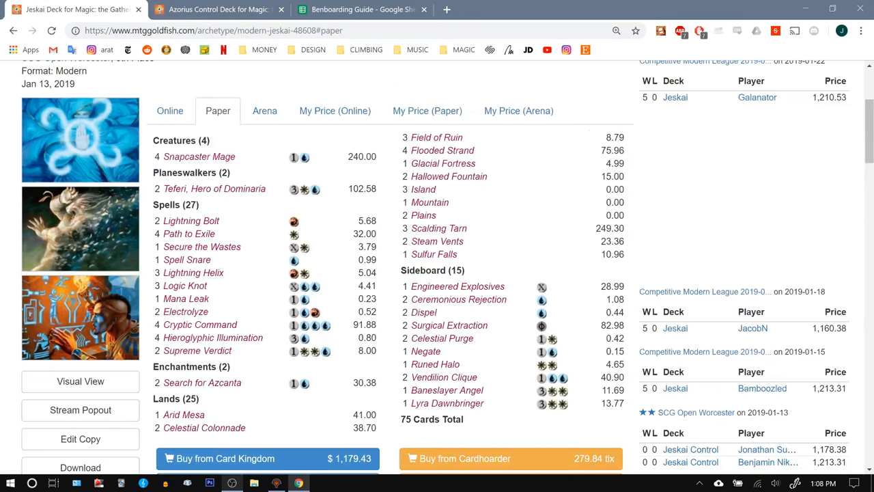
pyautogui.moveTo(200, 325)
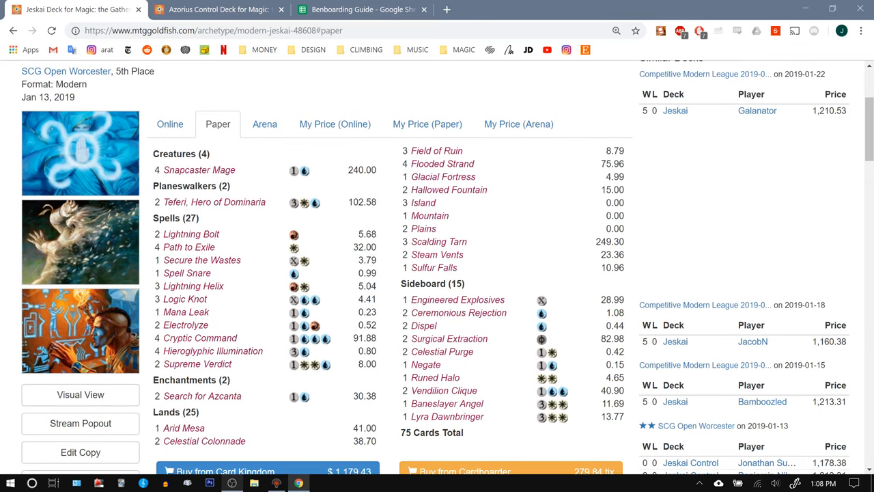
pyautogui.click(358, 10)
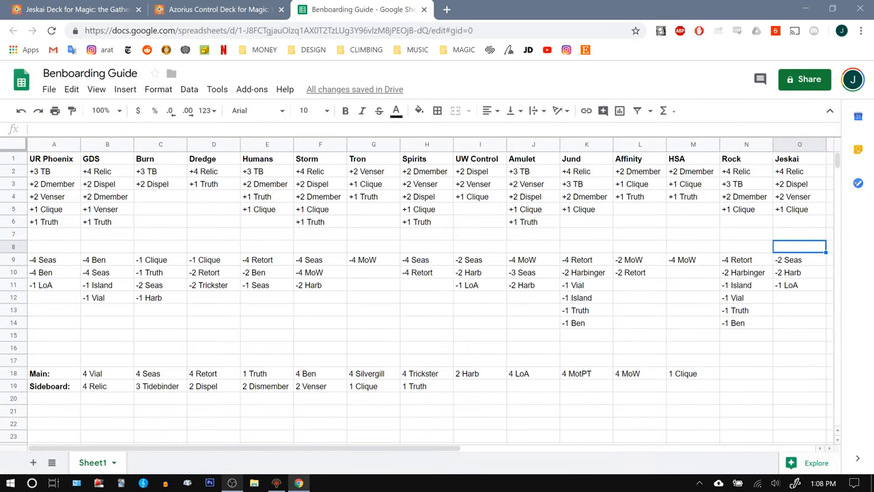
pyautogui.click(798, 285)
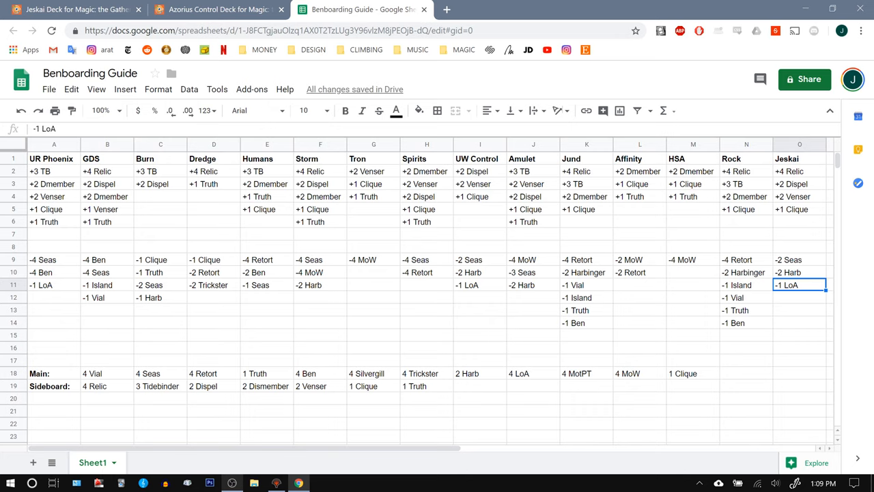
pyautogui.click(265, 373)
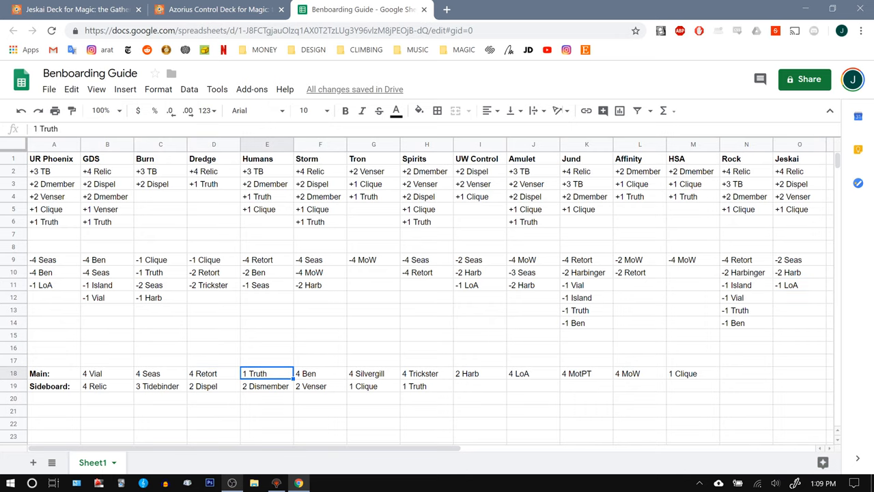
pyautogui.click(75, 11)
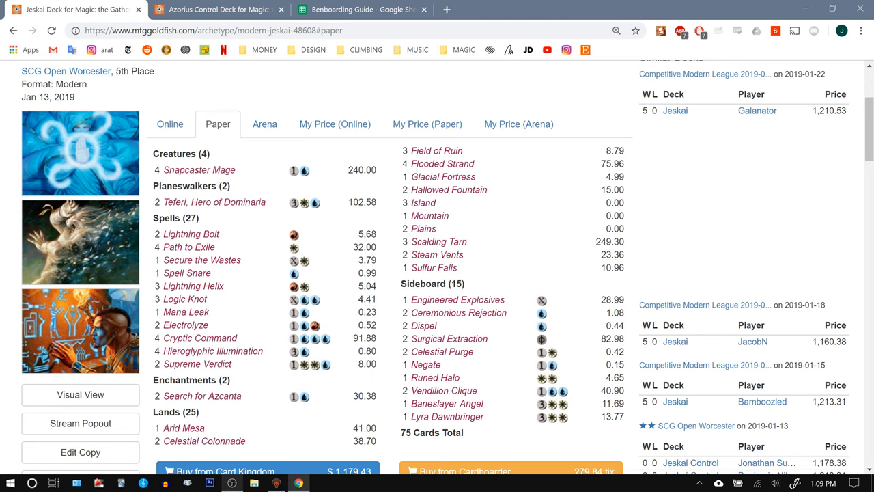
pyautogui.moveTo(215, 202)
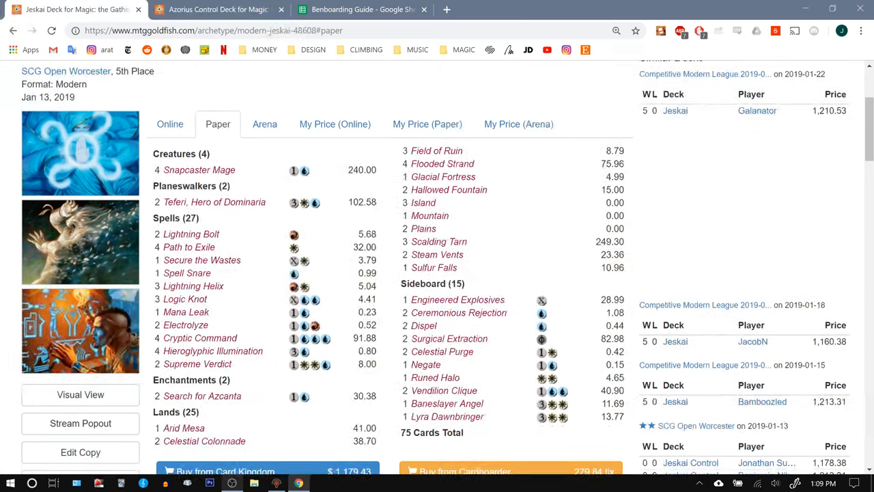
pyautogui.moveTo(225, 11)
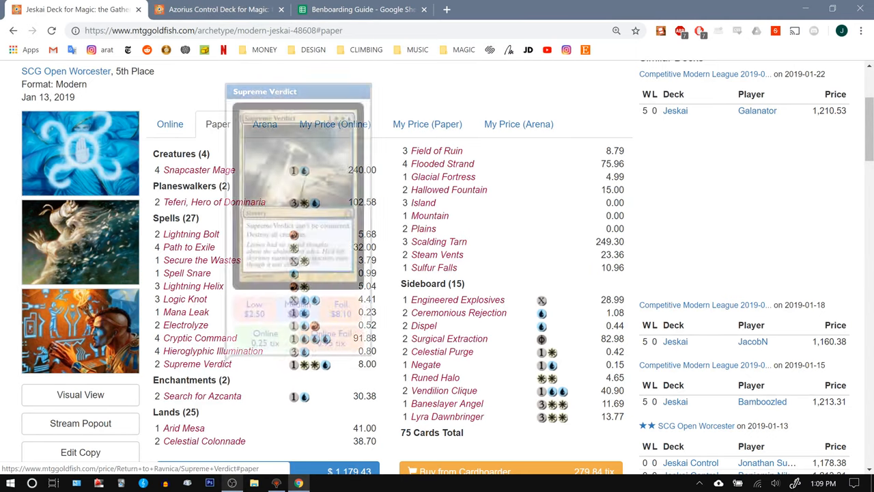
# Copy Rock's -1 Truth entry into the next empty Jeskai out-line cell
pyautogui.click(218, 11)
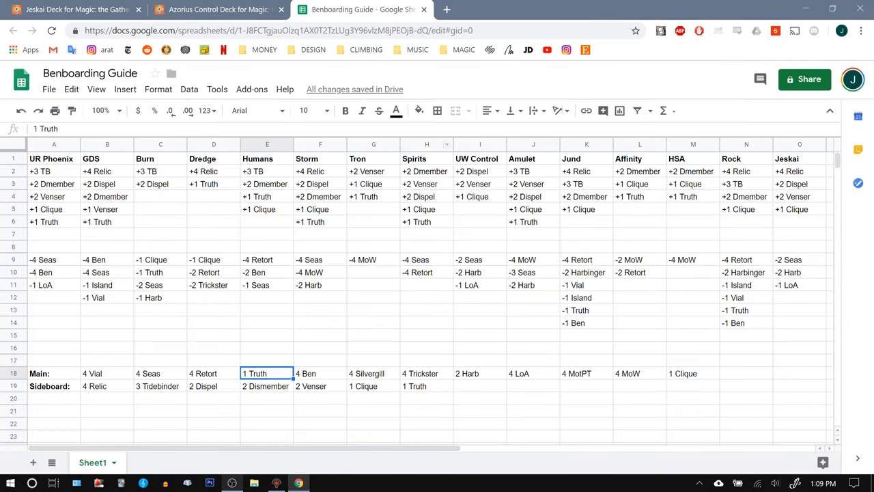
pyautogui.click(739, 310)
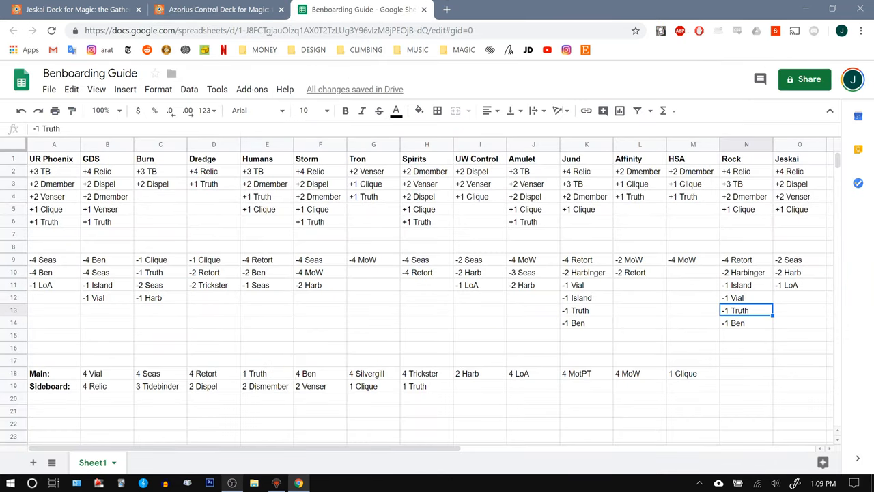
pyautogui.click(798, 297)
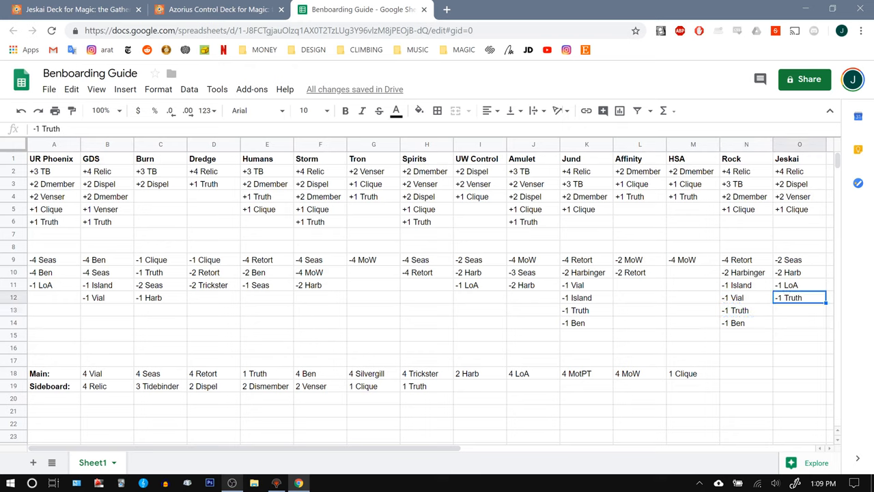
# Check the Azorius Control and Jeskai deck lists, then return to the guide spreadsheet
pyautogui.click(212, 9)
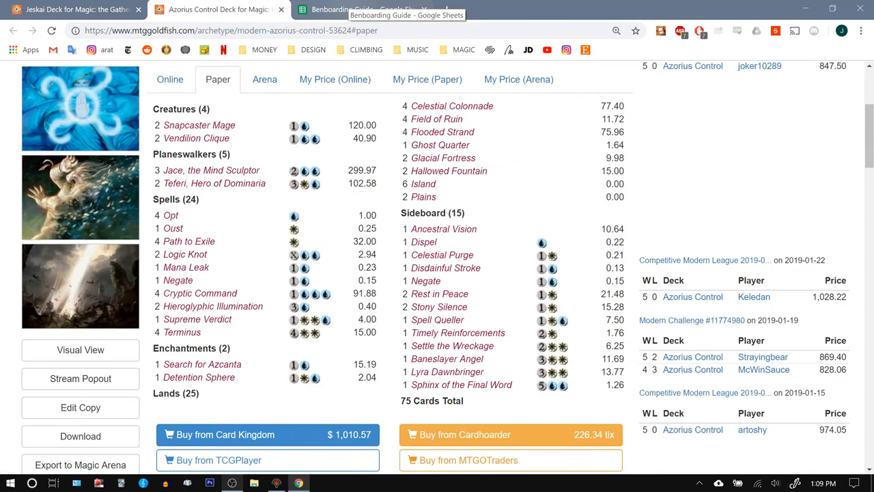
pyautogui.moveTo(199, 126)
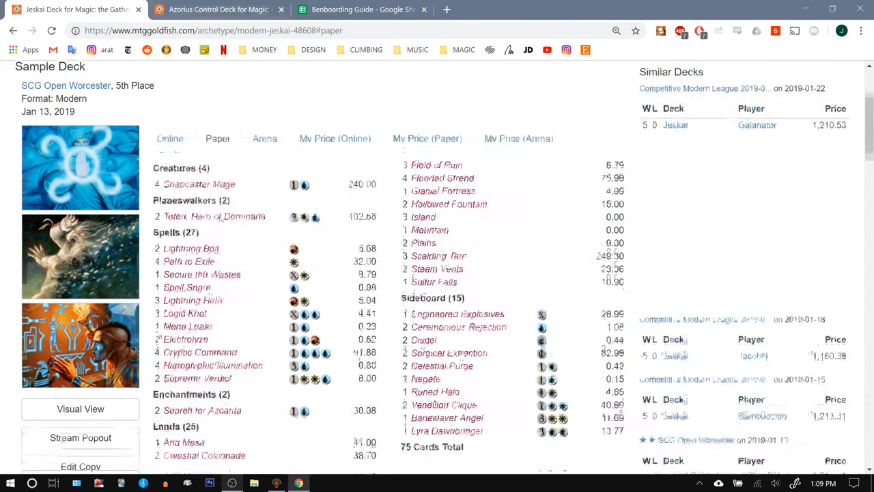
pyautogui.click(218, 11)
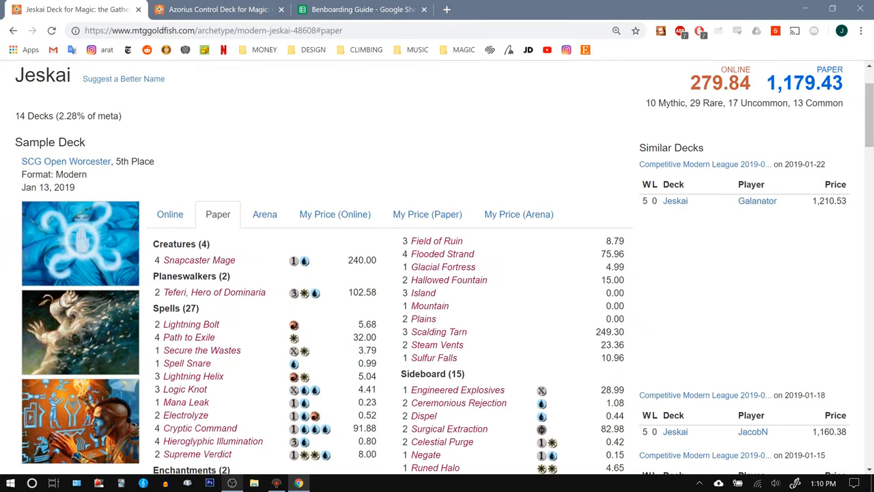
pyautogui.scroll(-3)
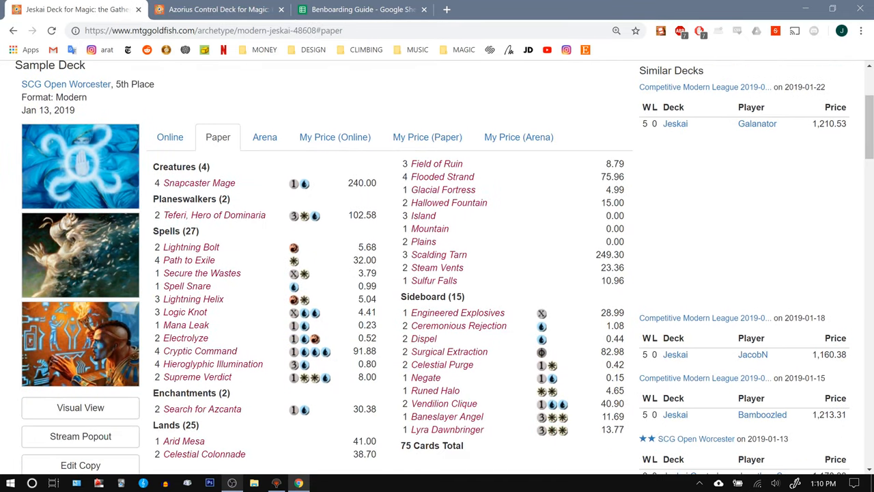
pyautogui.click(362, 10)
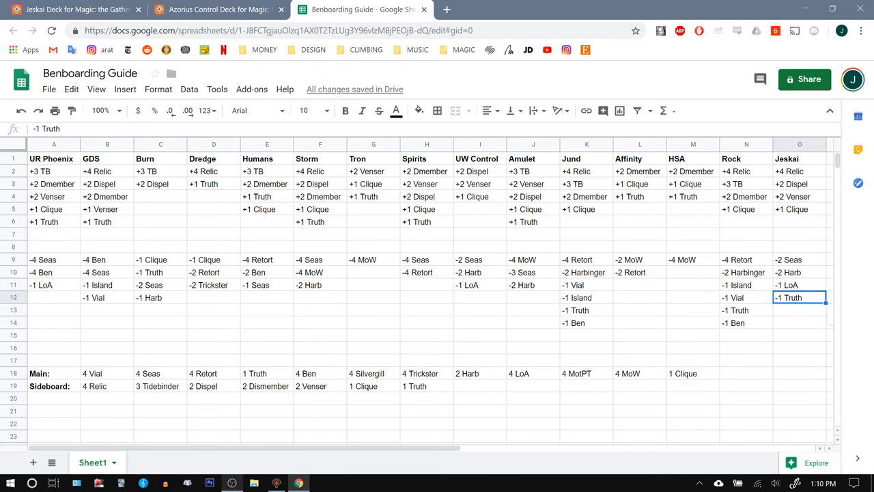
# Compare the Jeskai deck list with the guide's Main row and -2 Harb entry
pyautogui.click(319, 374)
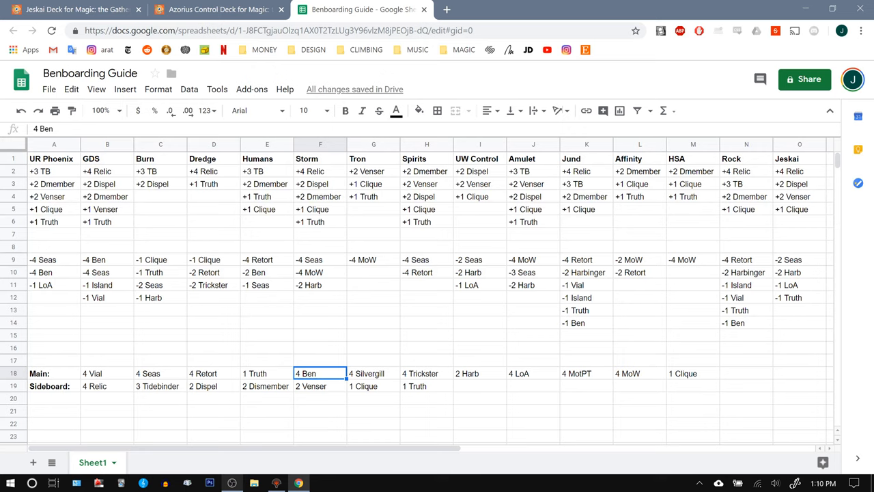
pyautogui.click(82, 11)
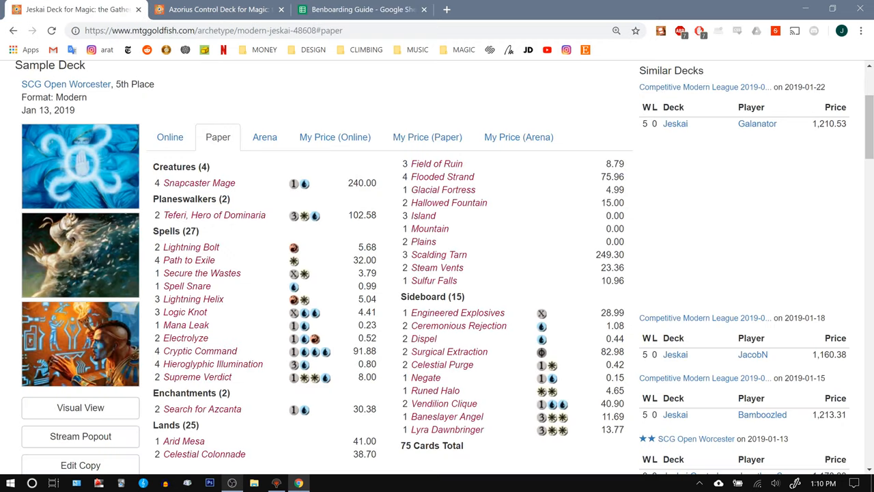
pyautogui.moveTo(443, 365)
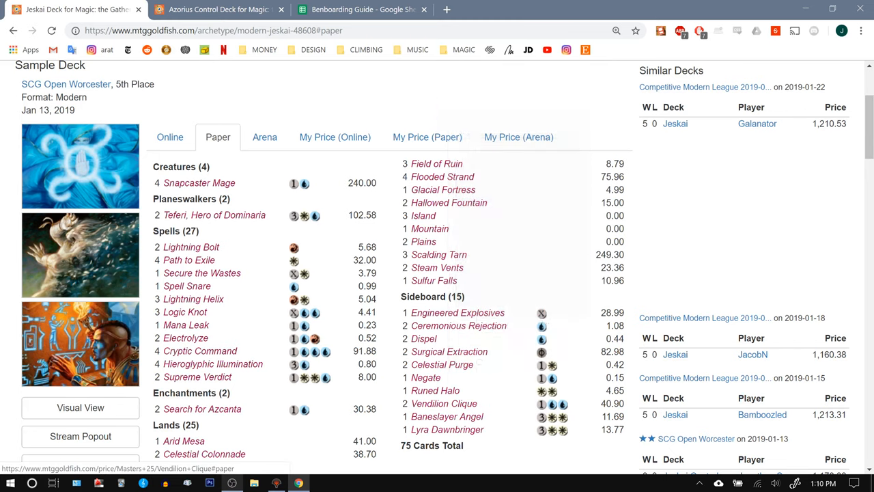
pyautogui.click(362, 10)
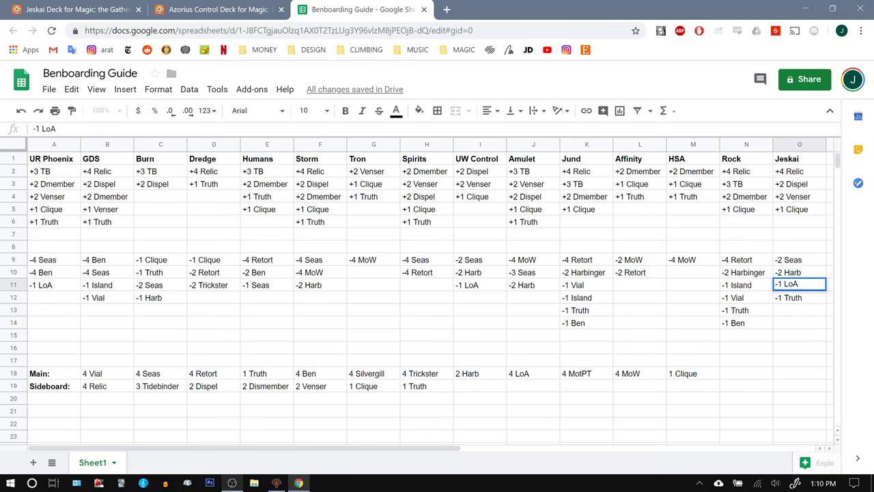
pyautogui.click(797, 272)
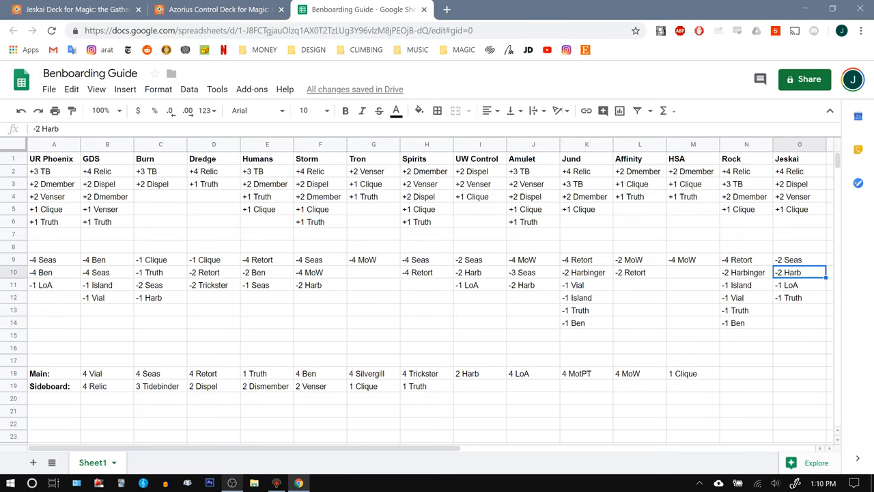
# Recheck the Jeskai decklist and change the Jeskai Relic line from +4 to +3
pyautogui.click(230, 11)
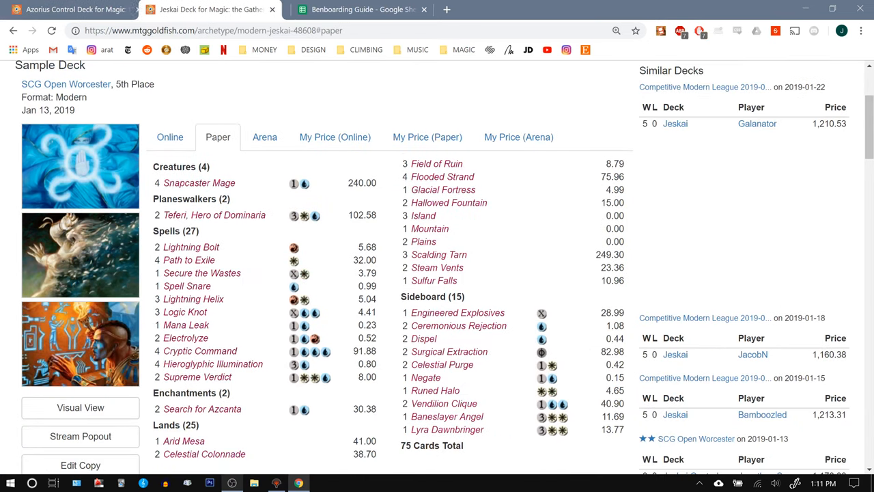
pyautogui.scroll(-3)
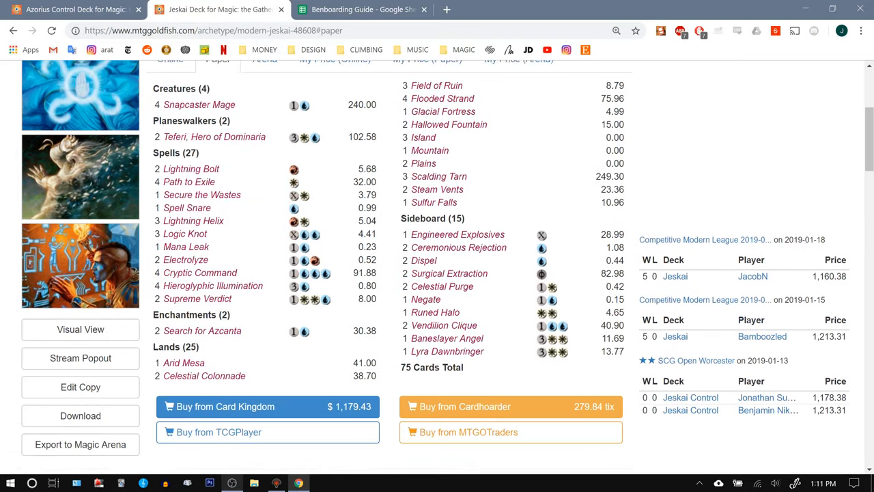
pyautogui.moveTo(202, 329)
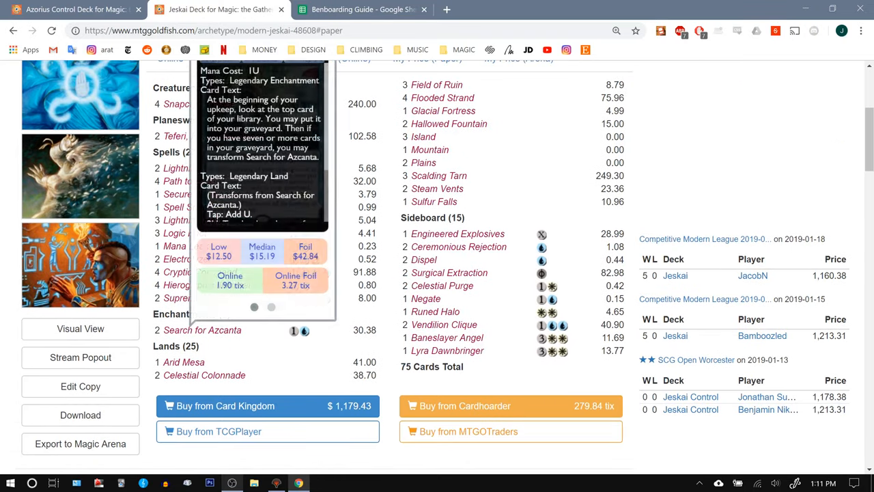
pyautogui.click(362, 9)
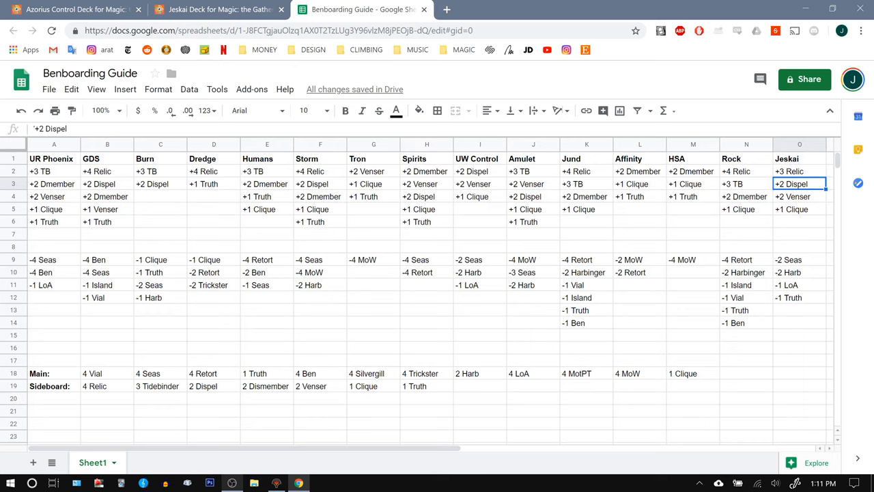
# Insert a new Jeskai out line between -1 LoA and -1 Truth and enter -1 MotPT
pyautogui.click(799, 260)
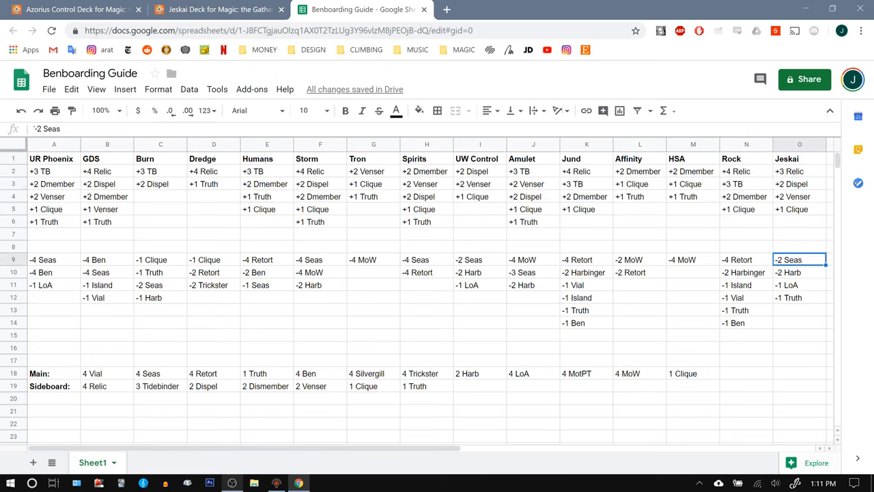
pyautogui.click(797, 284)
pyautogui.write('2')
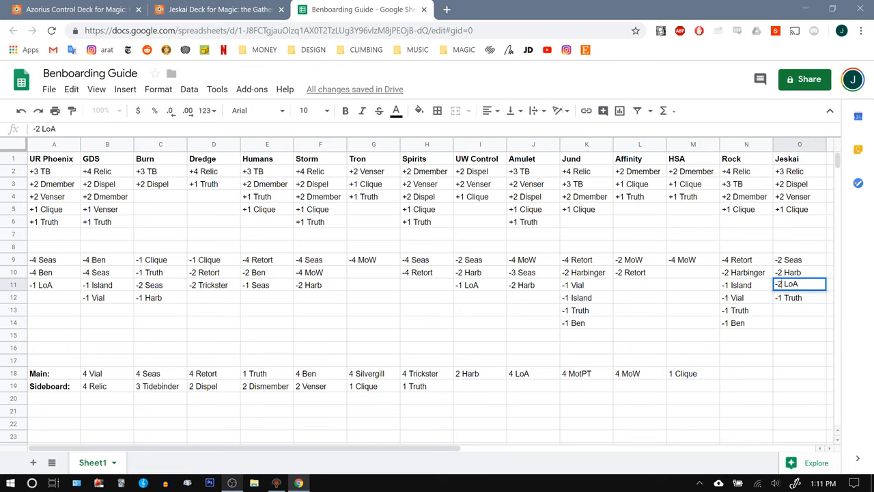
pyautogui.click(799, 297)
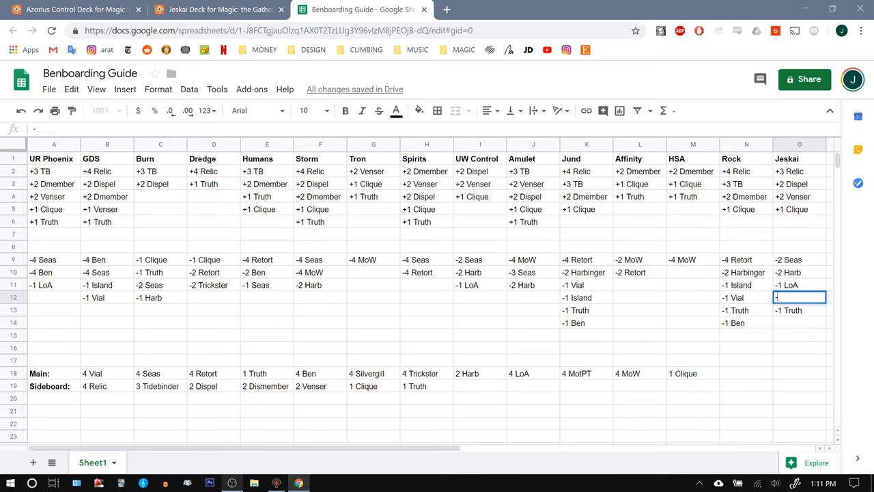
pyautogui.write('-1 MotPT')
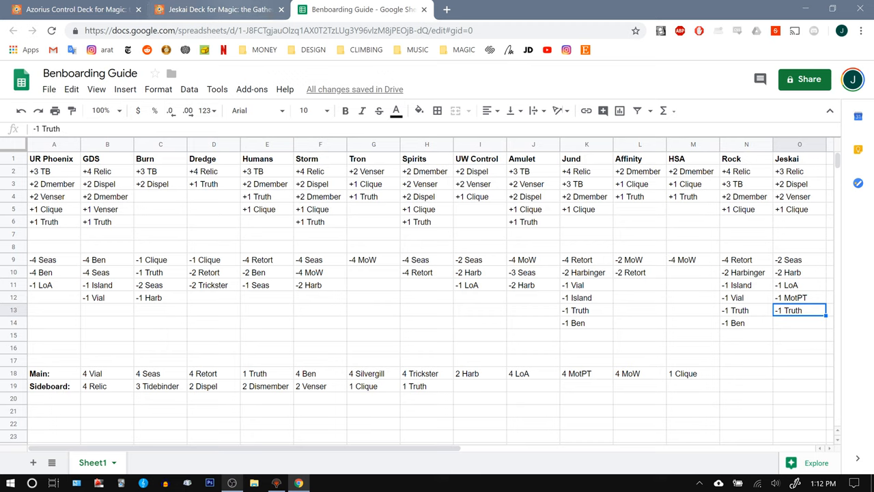
pyautogui.click(211, 11)
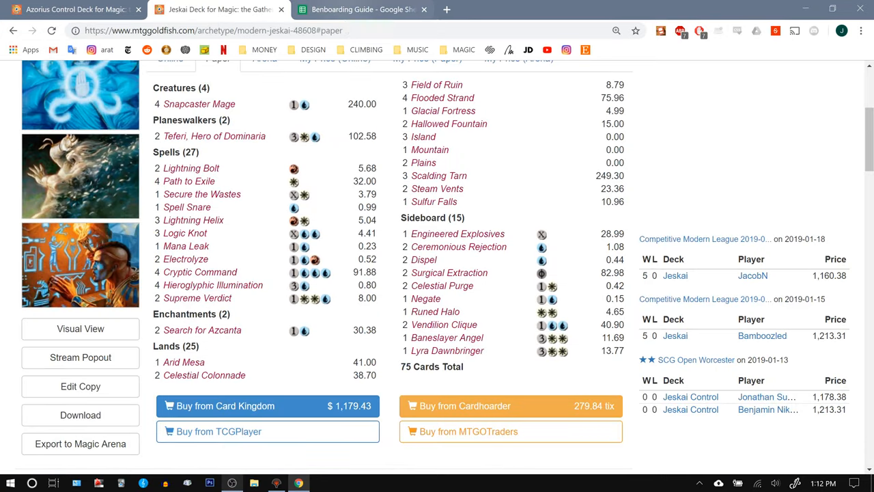
pyautogui.click(363, 10)
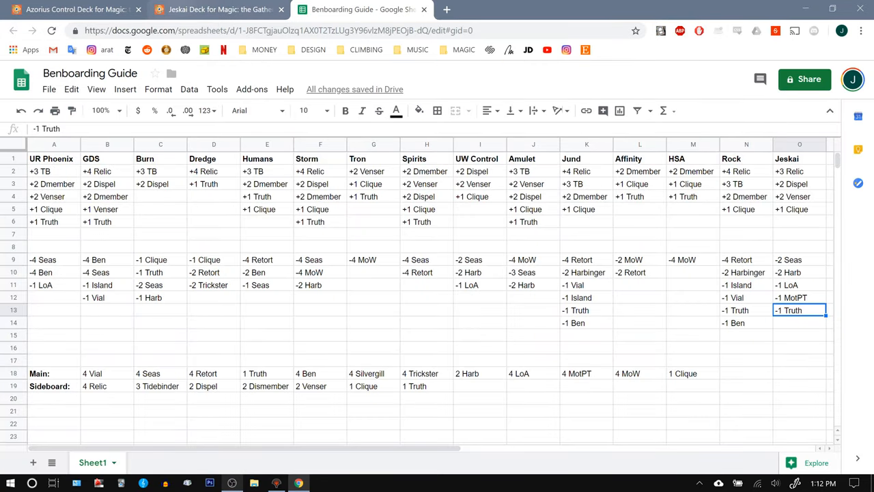
pyautogui.click(219, 10)
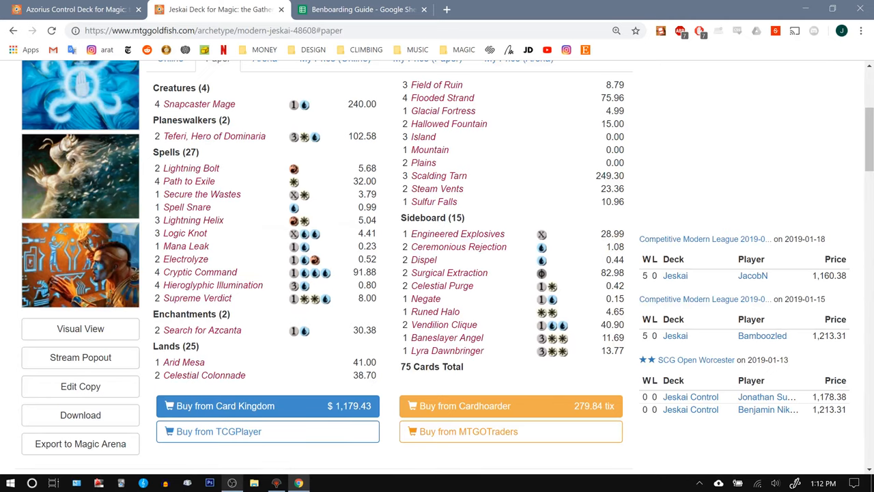
pyautogui.moveTo(204, 374)
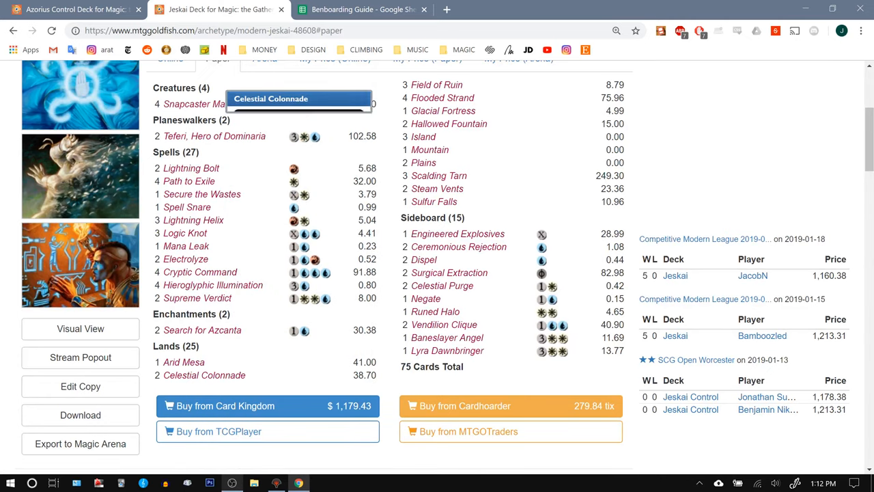
pyautogui.click(369, 8)
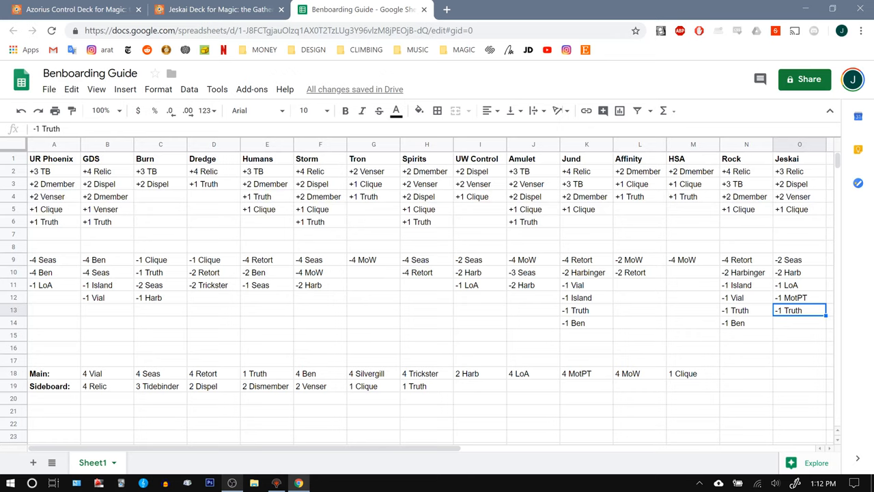
pyautogui.click(795, 286)
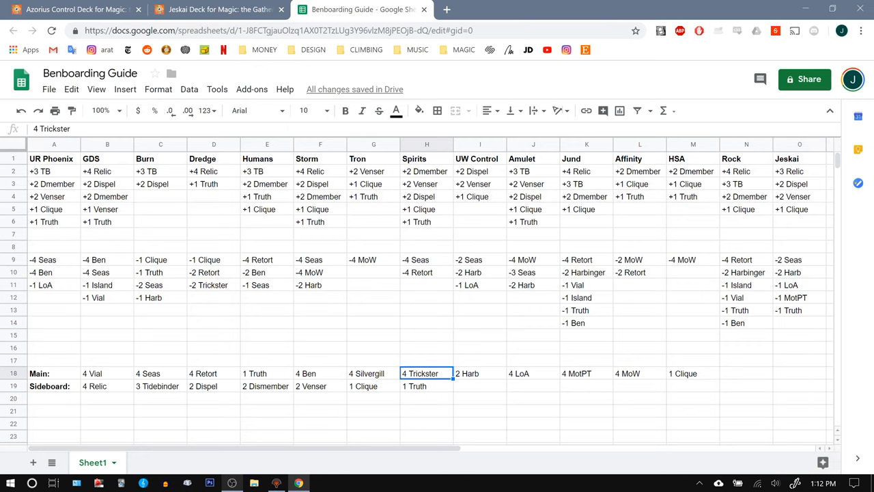
pyautogui.click(219, 11)
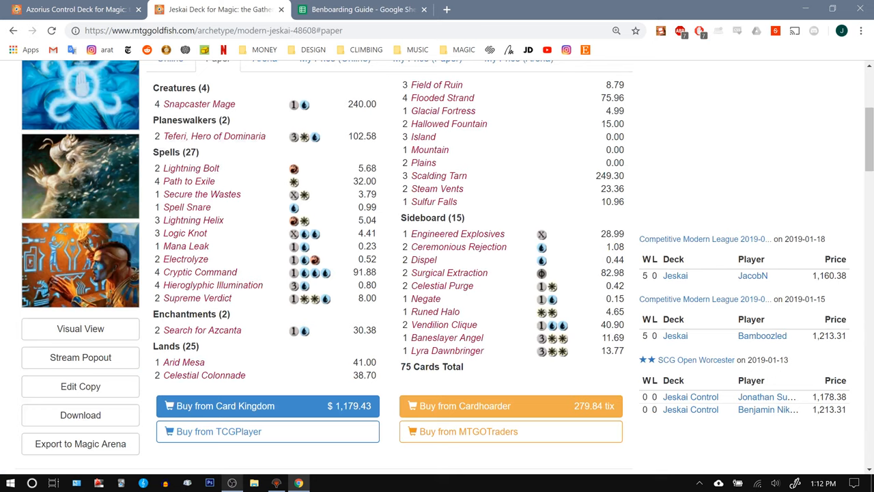
pyautogui.moveTo(188, 180)
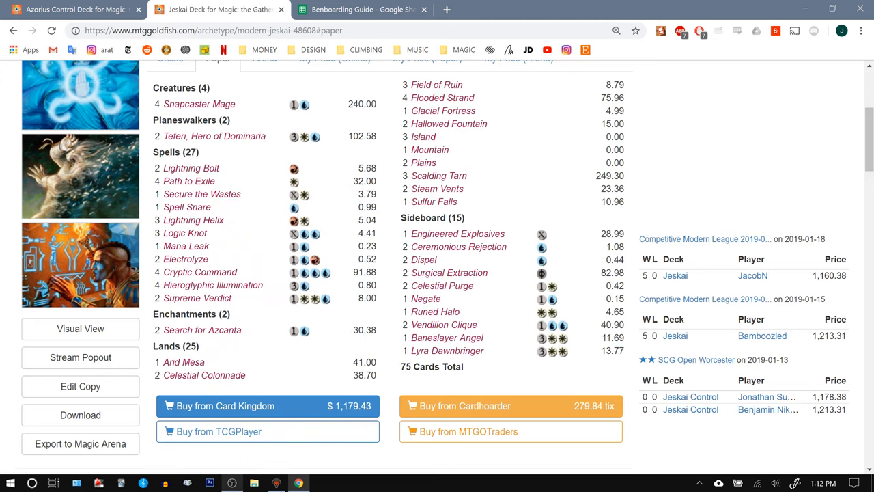
pyautogui.moveTo(441, 286)
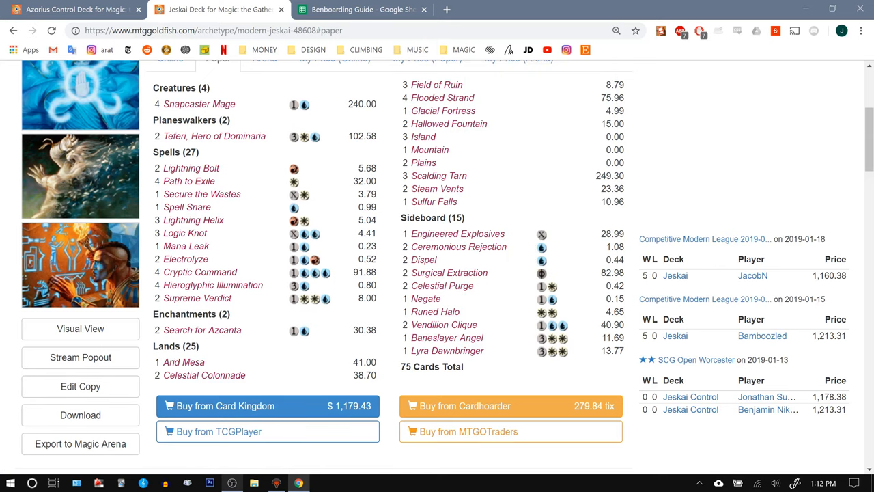
pyautogui.moveTo(434, 311)
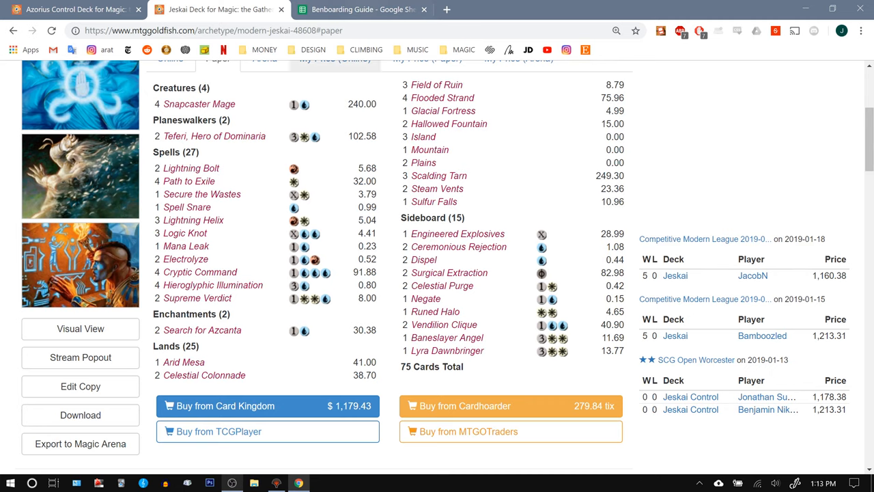
pyautogui.click(366, 10)
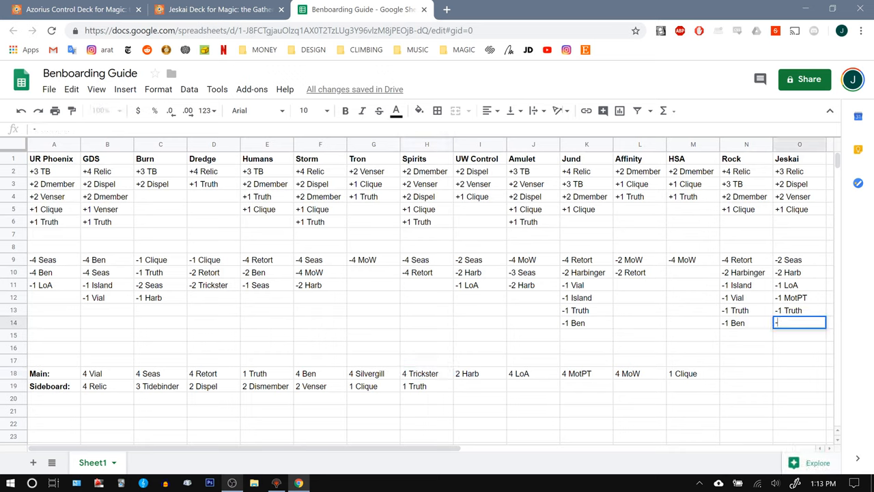
# Enter -1 Trickster below -1 Truth, then review Storm's 4 Ben and UW Control's 2 Harb entries
pyautogui.write('-1 Trickster')
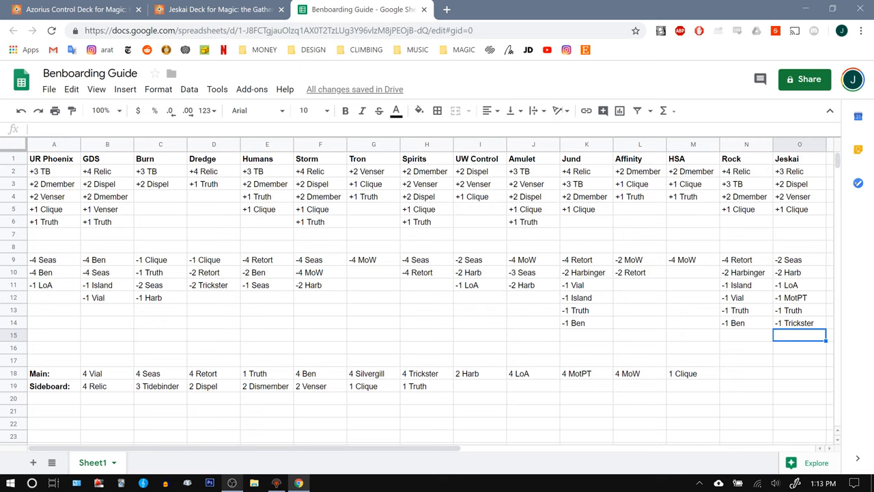
pyautogui.click(320, 373)
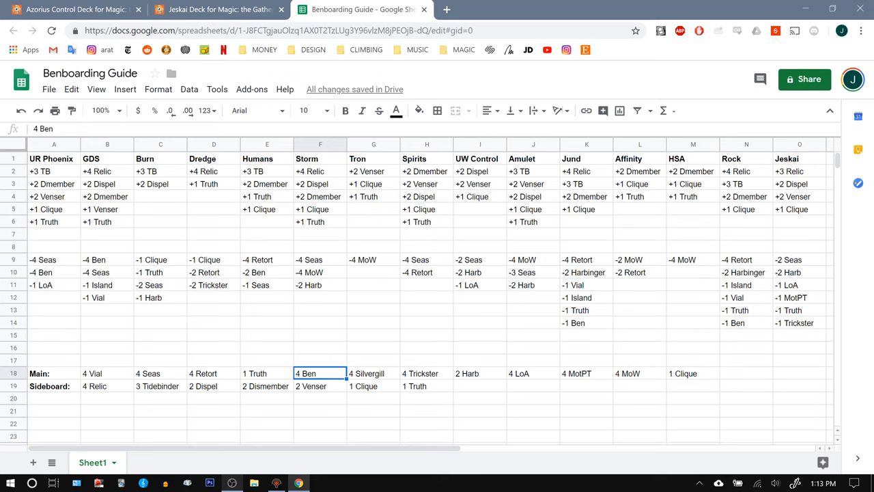
pyautogui.click(478, 373)
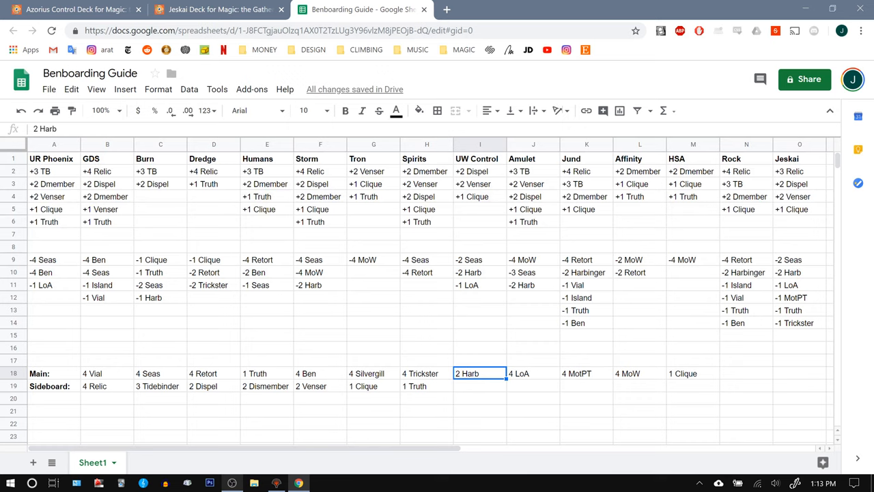
pyautogui.click(799, 144)
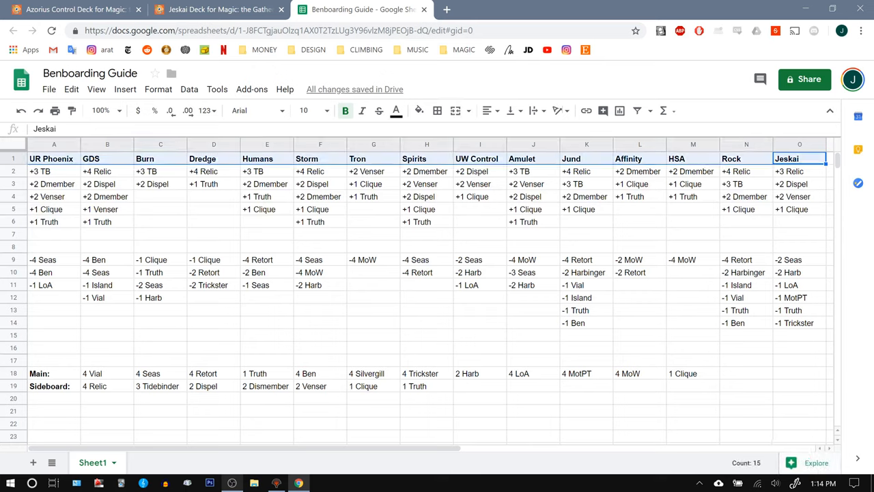
pyautogui.moveTo(297, 480)
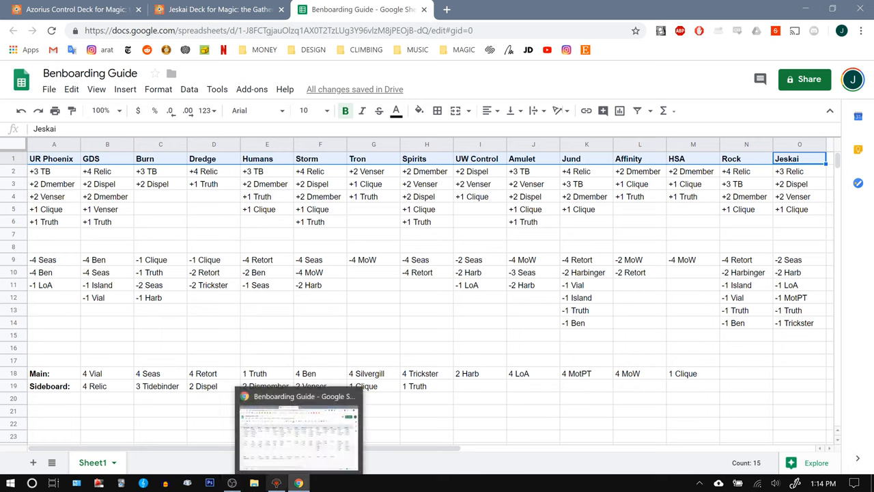